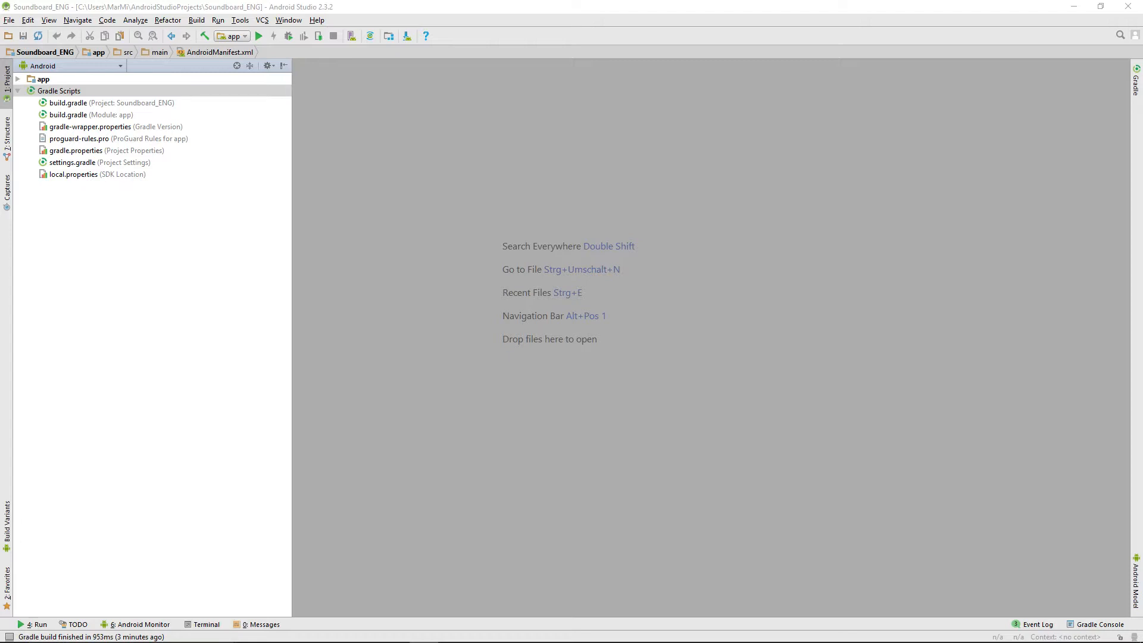
{"action": "mouse_move", "coordinate": [538, 265]}
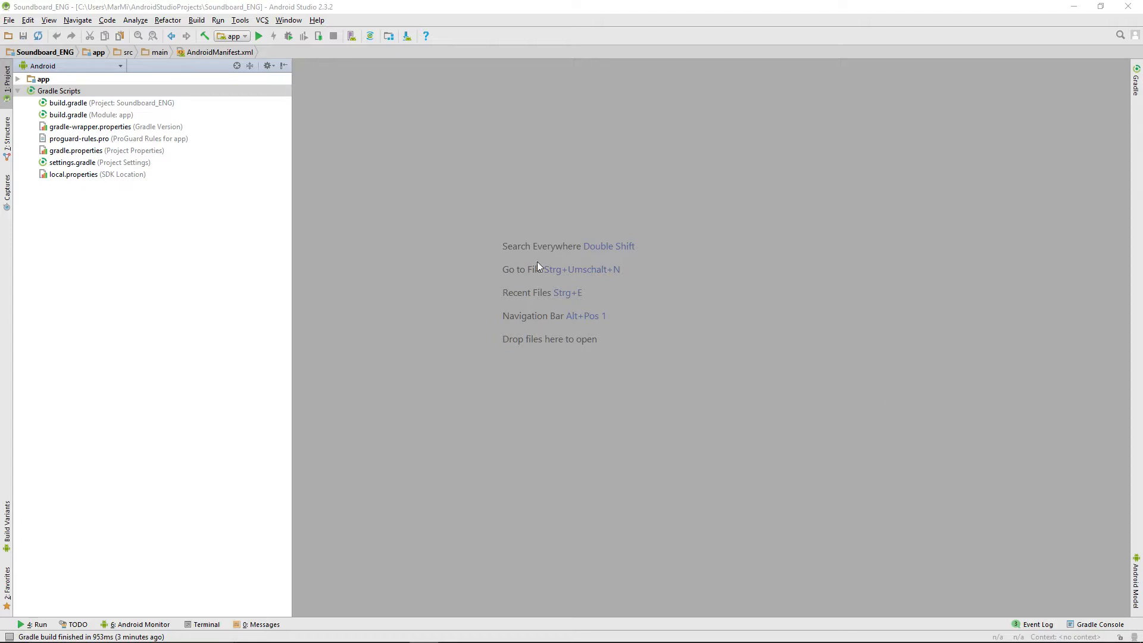
- Open AndroidManifest.xml from the app module's manifests folder in the Project pane
{"action": "left_click", "coordinate": [43, 79]}
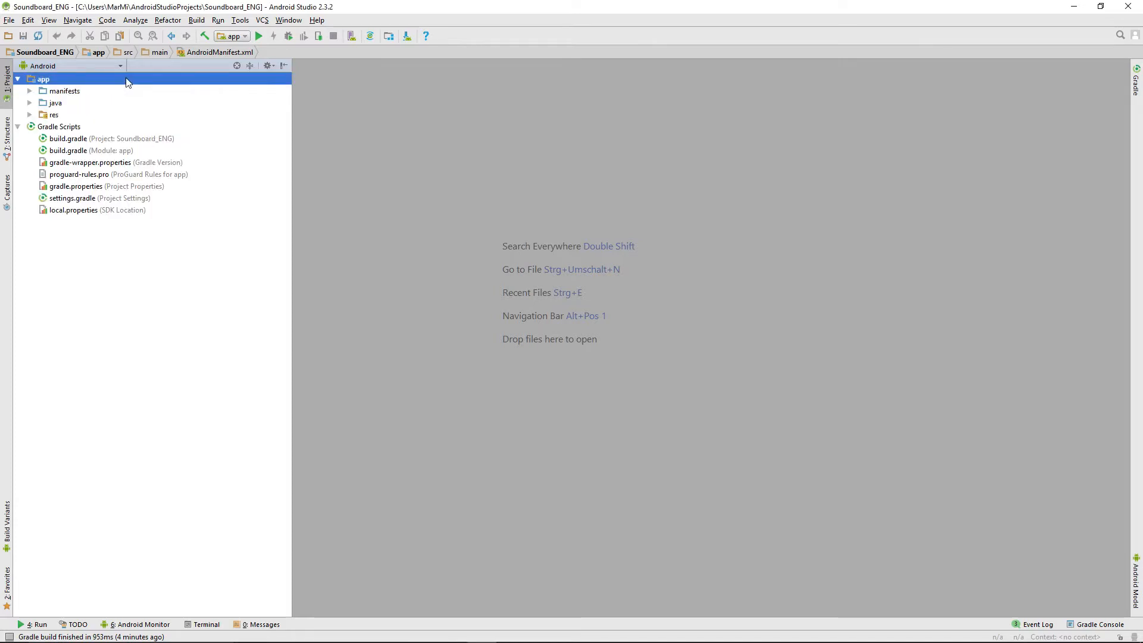
{"action": "mouse_move", "coordinate": [150, 110]}
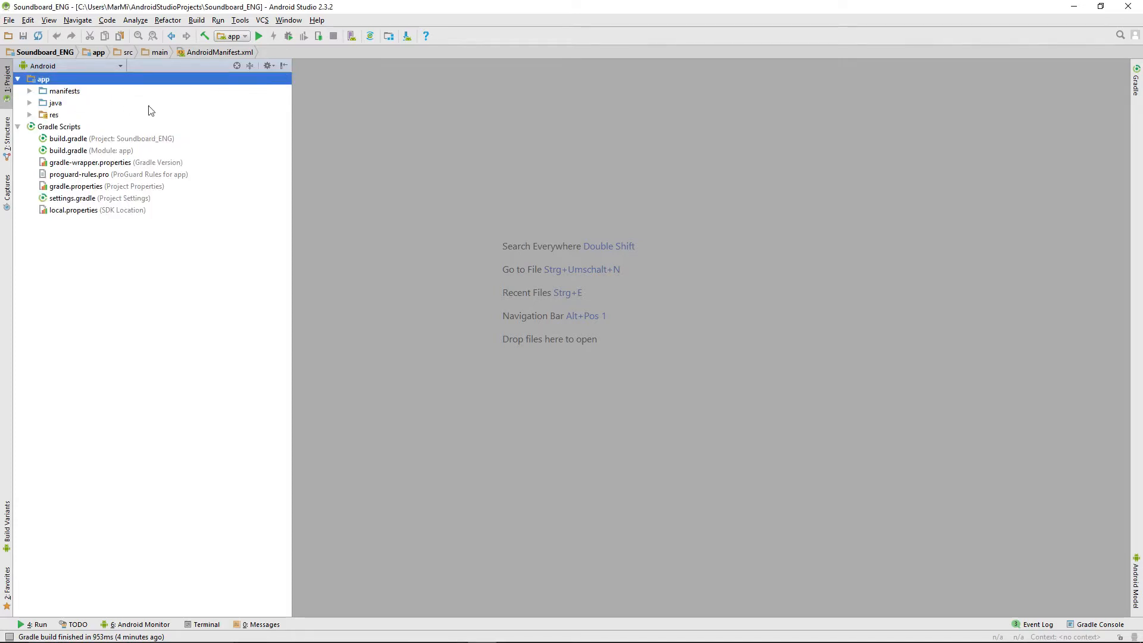
{"action": "left_click", "coordinate": [65, 91]}
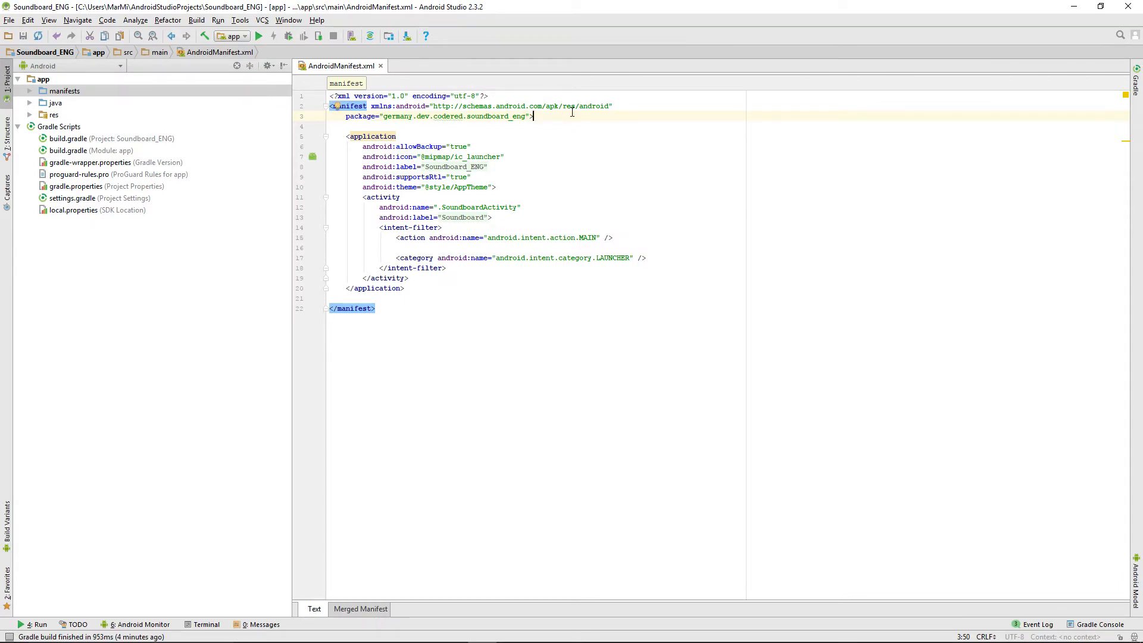
- Add a uses-permission line for android.permission.WRITE_EXTERNAL_STORAGE above the application block
{"action": "key", "text": "Enter"}
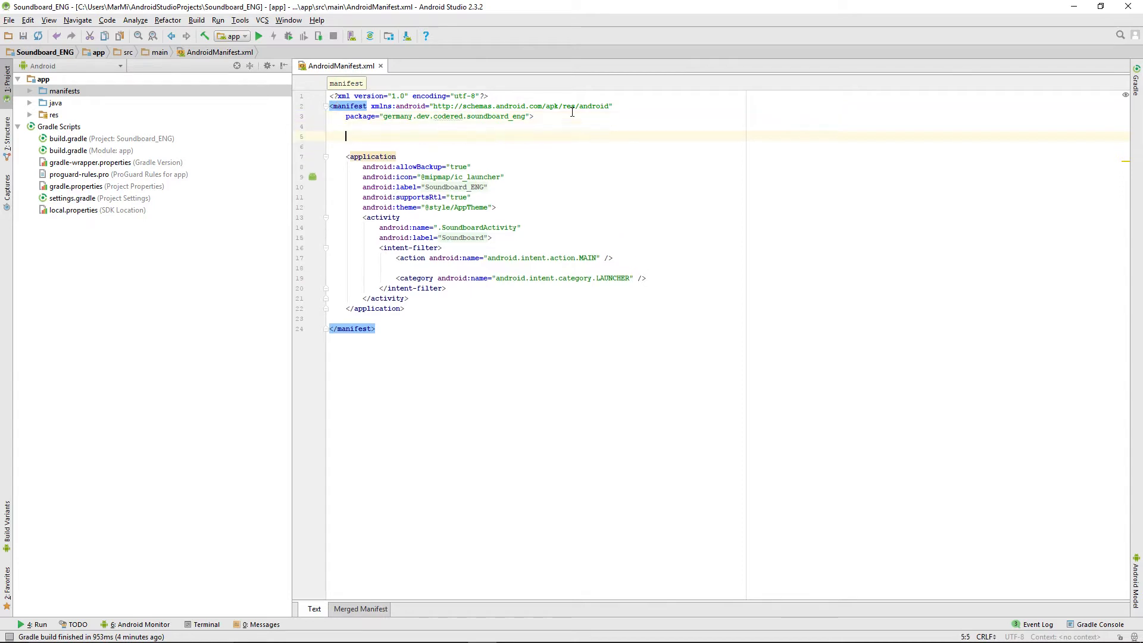
{"action": "type", "text": "<uses-permission android:name=\"android.permission.WRITE_EXTERNAL_STORAGE\"/>"}
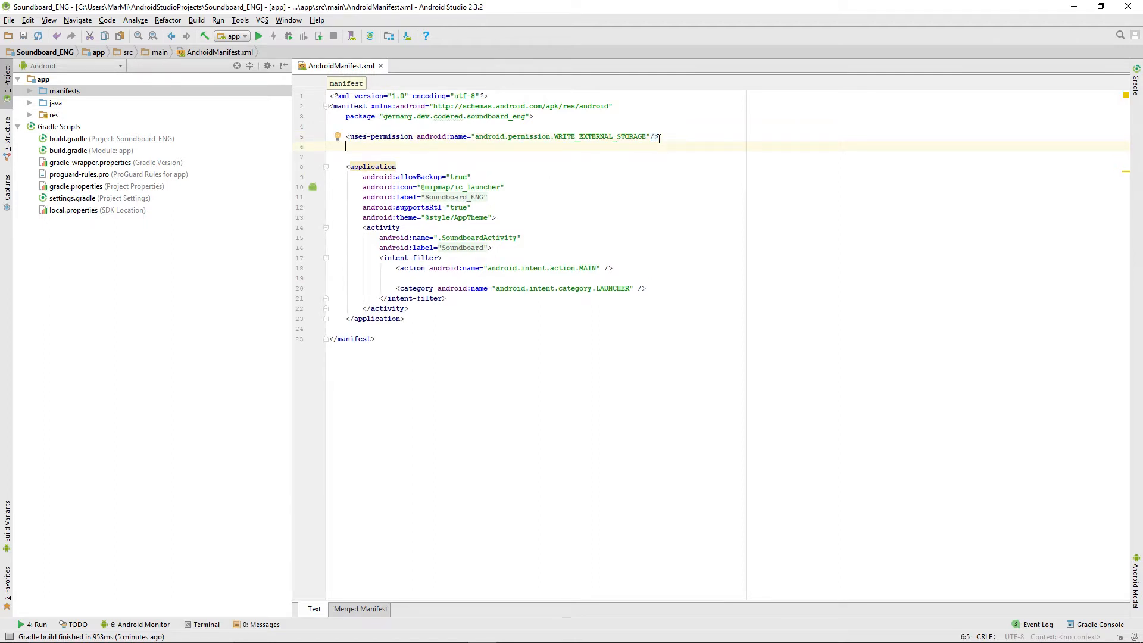
- Add uses-permission lines for android.permission.WRITE_SETTINGS and android.permission.MODIFY_AUDIO_SETTINGS
{"action": "type", "text": "<"}
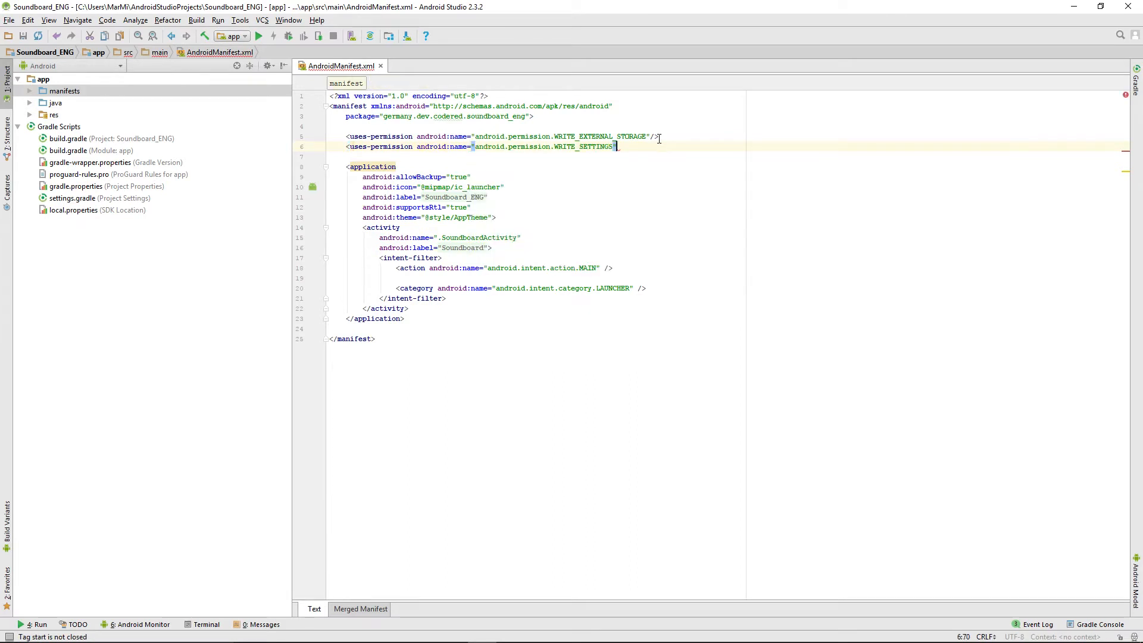
{"action": "type", "text": "/>"}
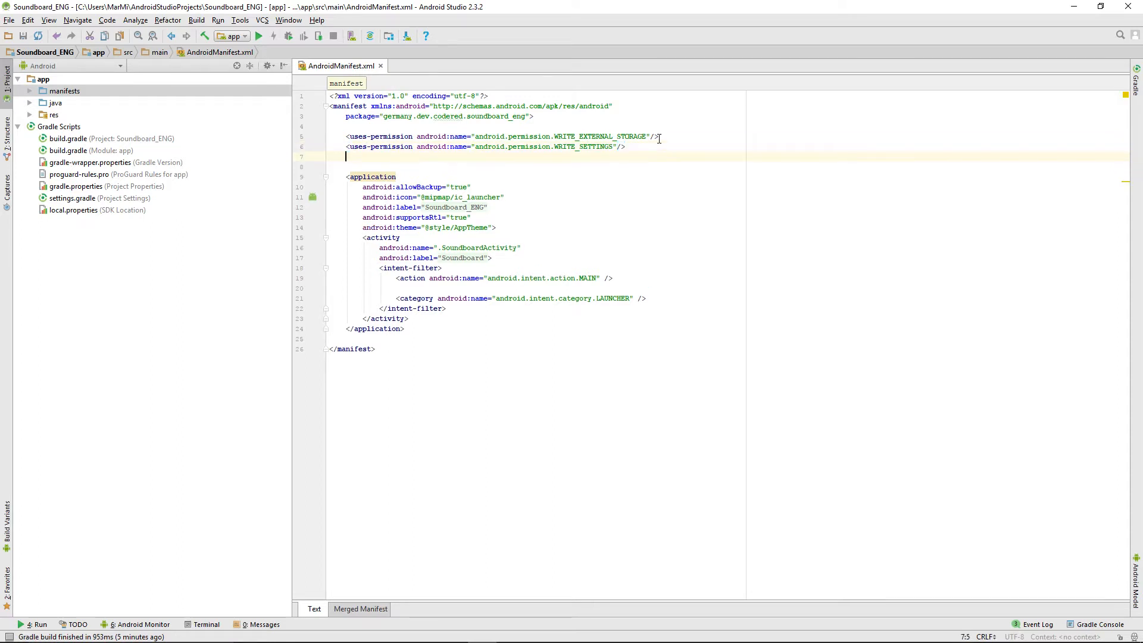
{"action": "type", "text": "<uses-permission android:name=\"android.permission.MODIFY_AUDIO_SETTINGS\"/>"}
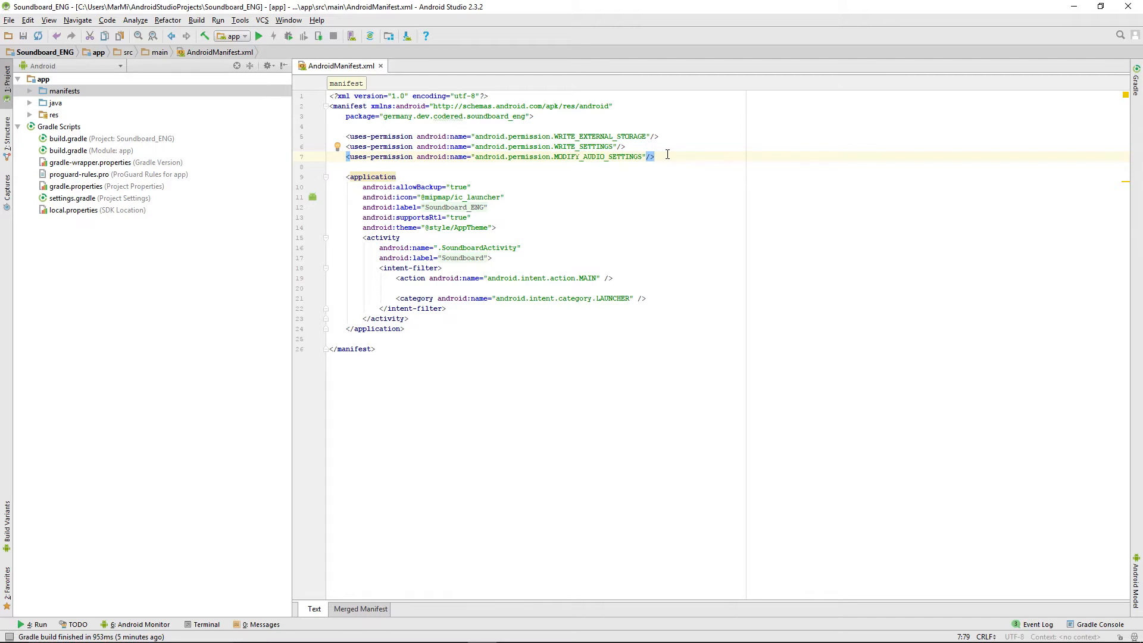
{"action": "mouse_move", "coordinate": [663, 159]}
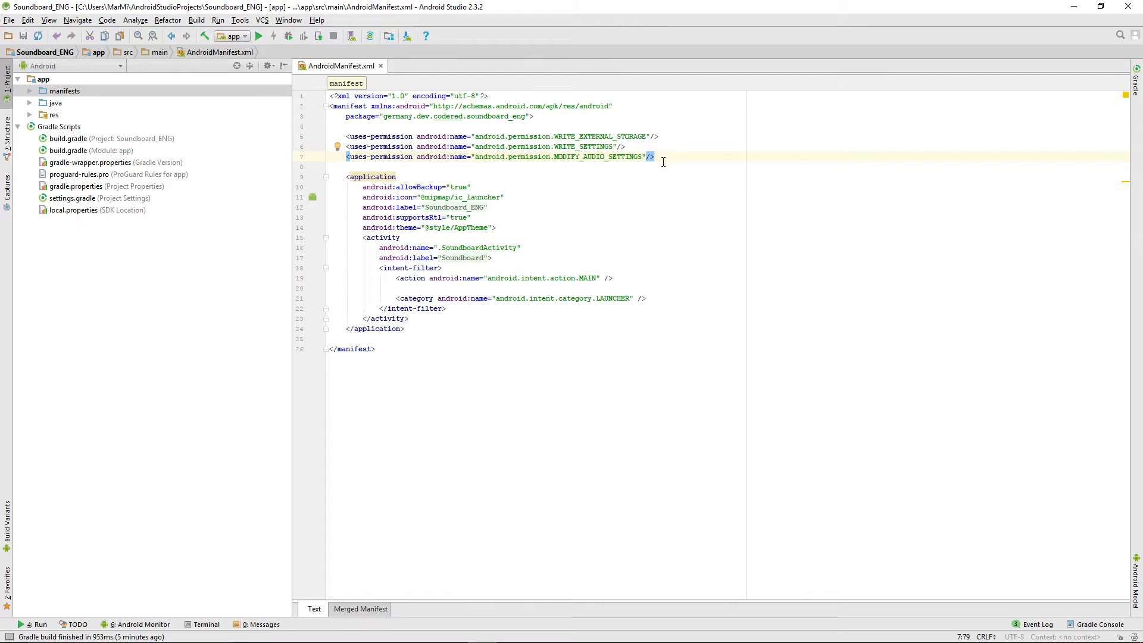
{"action": "left_click_drag", "start_coordinate": [346, 136], "coordinate": [654, 157]}
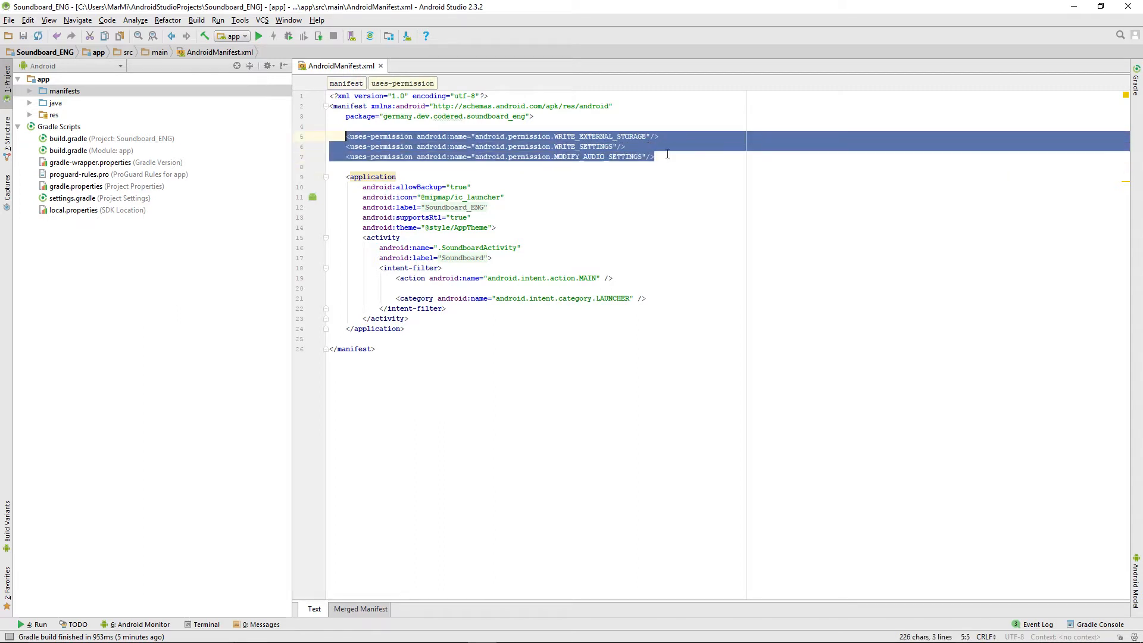
{"action": "left_click", "coordinate": [654, 157]}
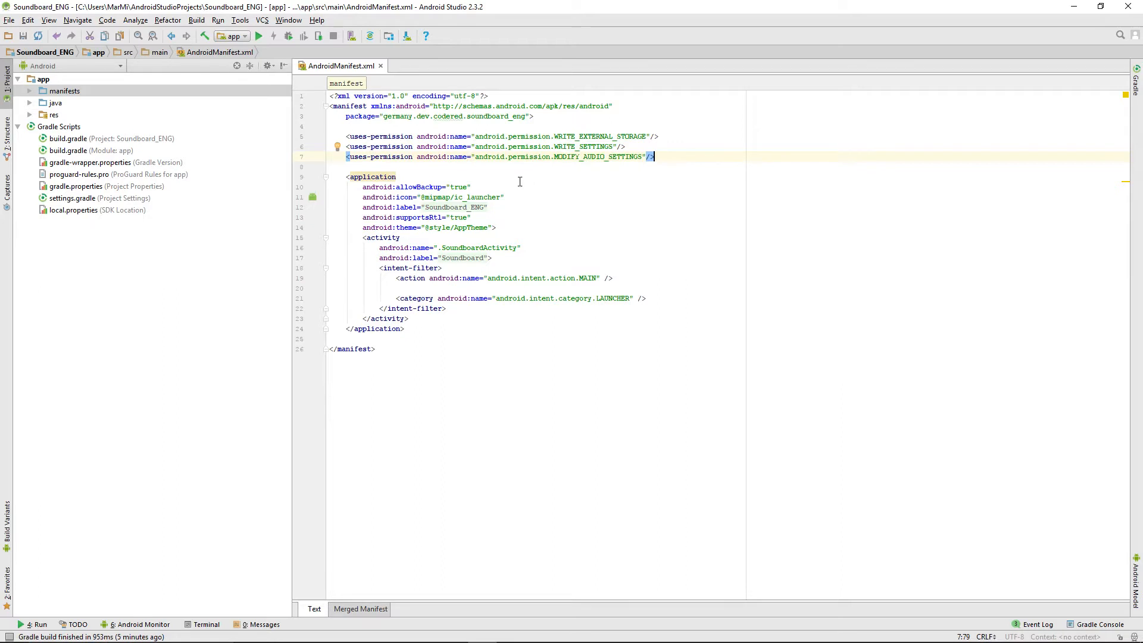
{"action": "mouse_move", "coordinate": [1072, 336]}
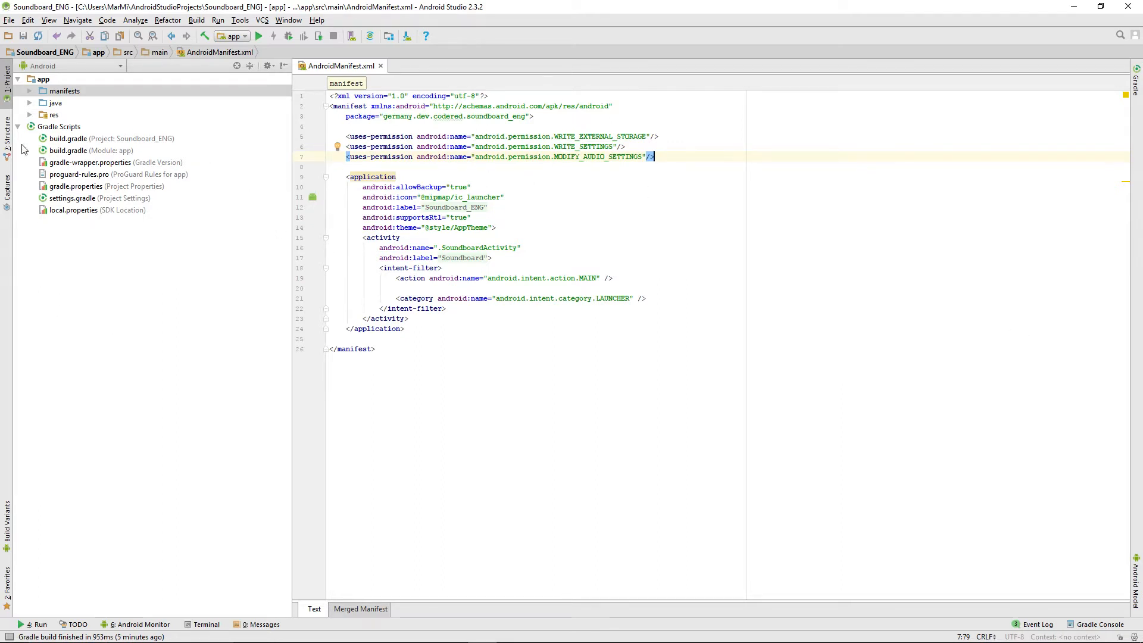
- Open the SoundboardActivity class from the java sources in the project tree
{"action": "left_click", "coordinate": [30, 102]}
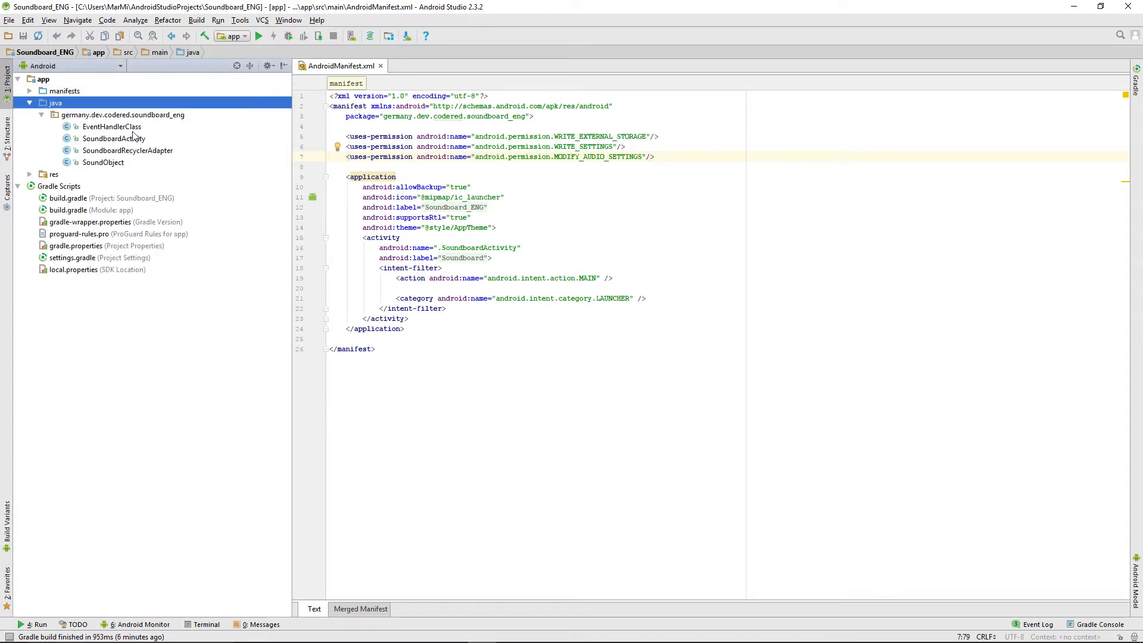
{"action": "double_click", "coordinate": [114, 138]}
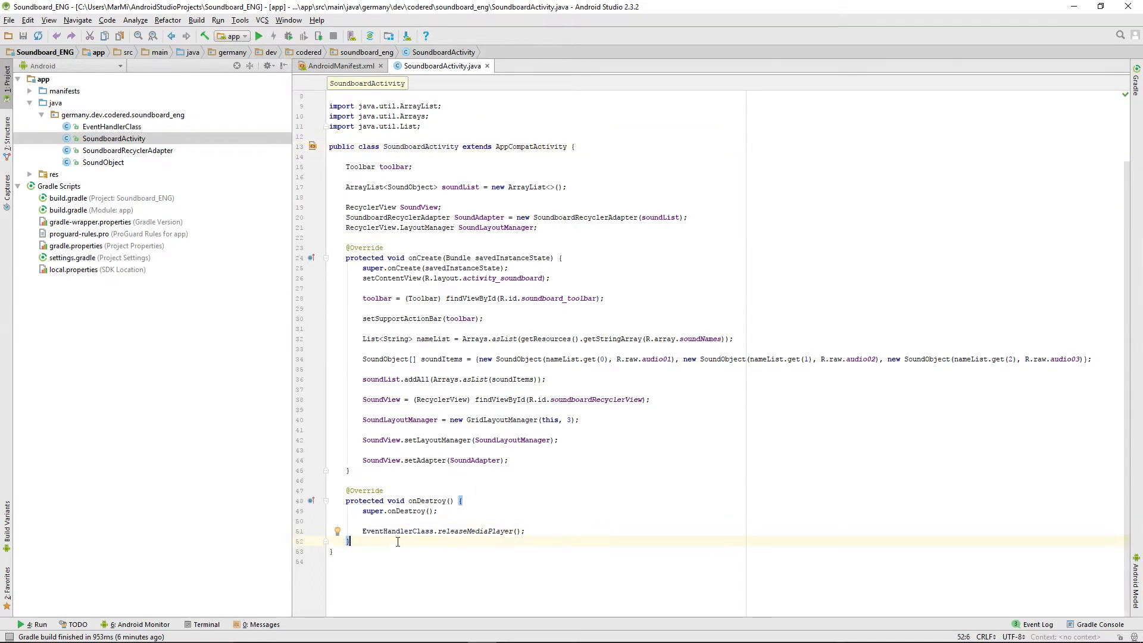
- Declare an empty private void requestPermissions() method below onDestroy
{"action": "key", "text": "enter"}
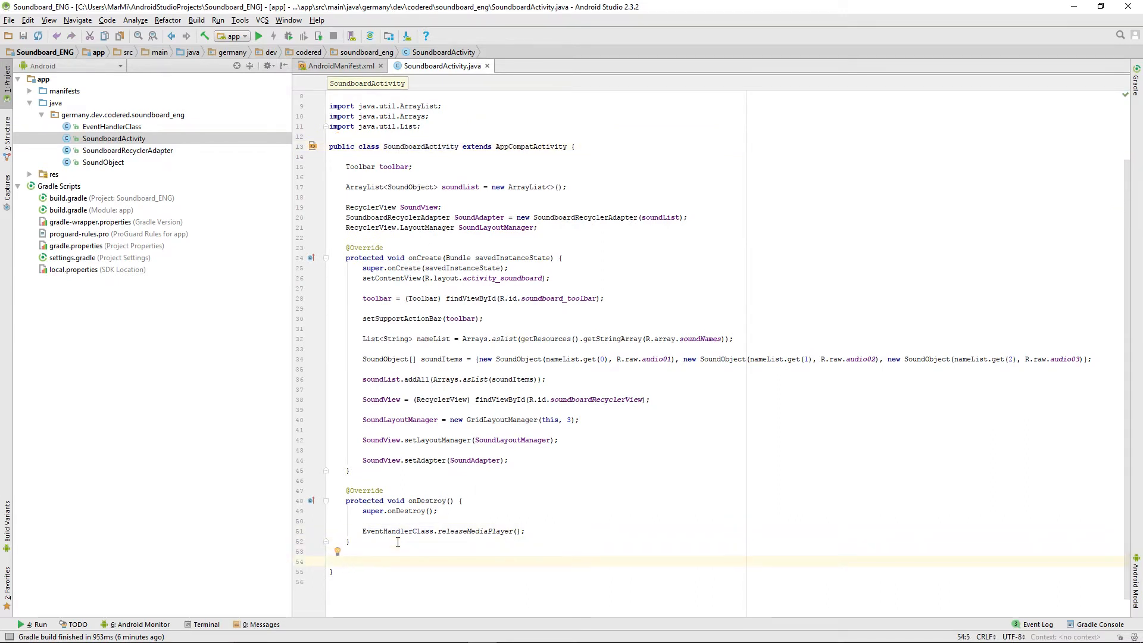
{"action": "type", "text": "private"}
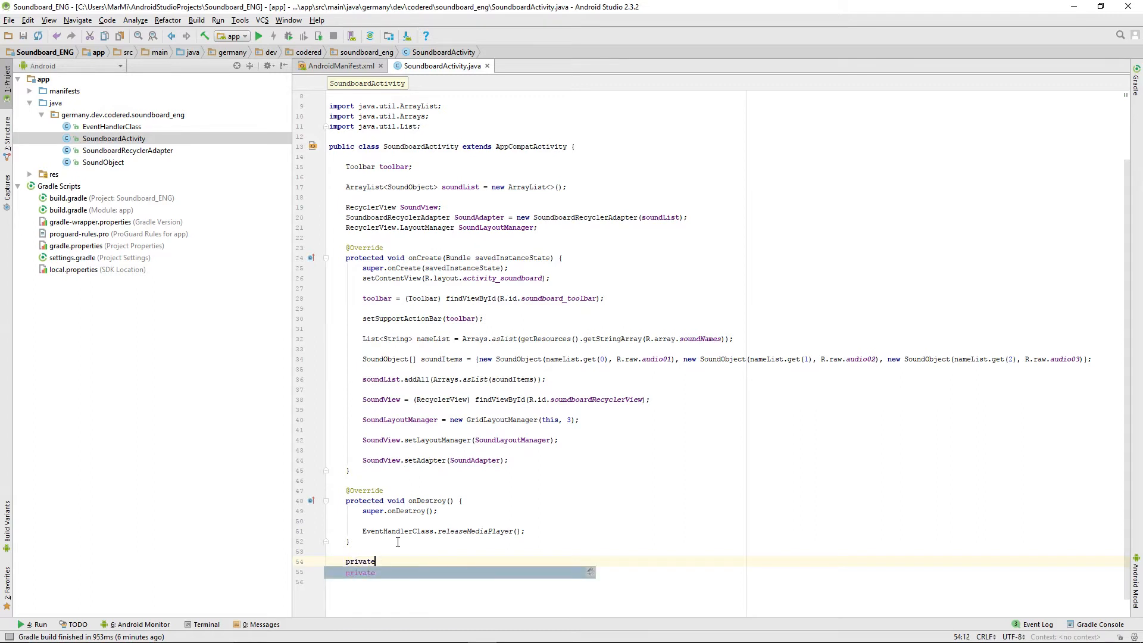
{"action": "key", "text": "Escape"}
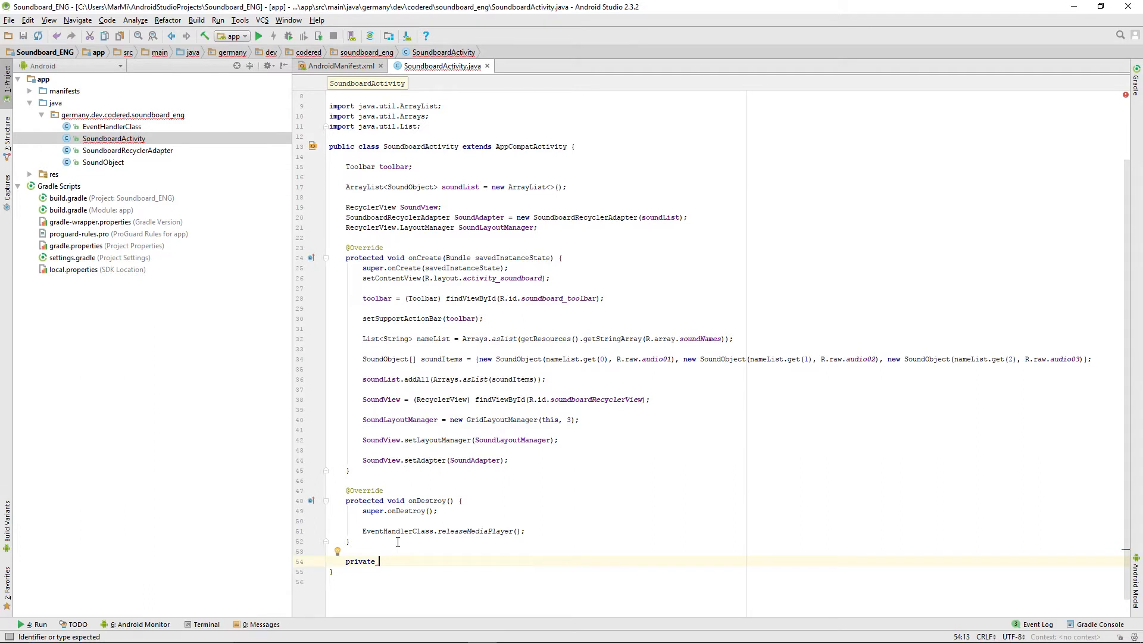
{"action": "type", "text": "void"}
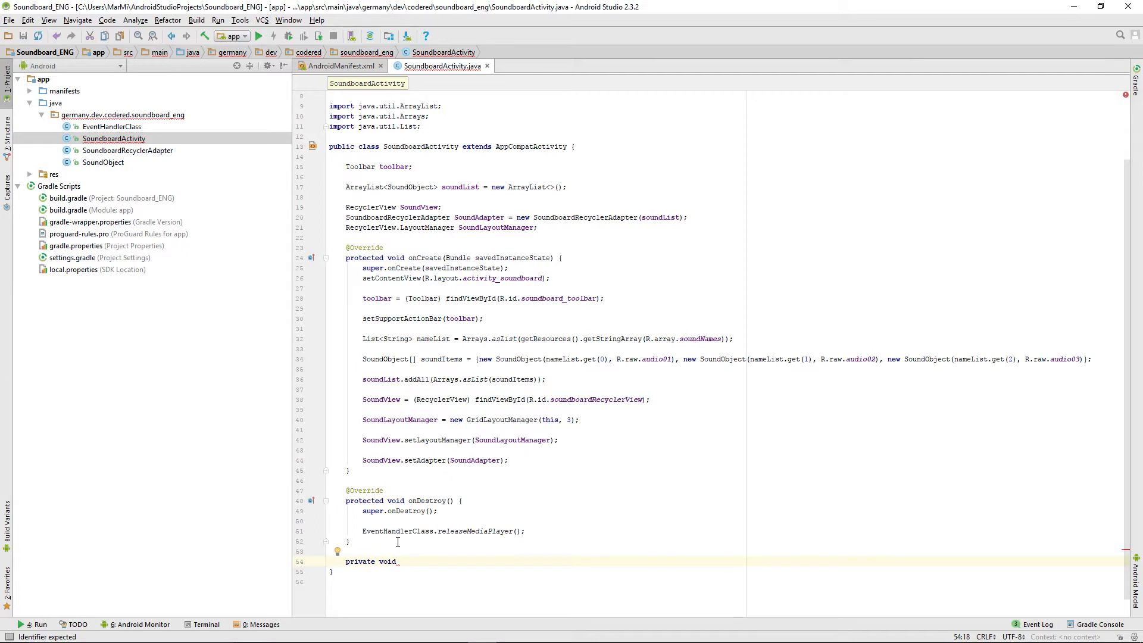
{"action": "type", "text": "request"}
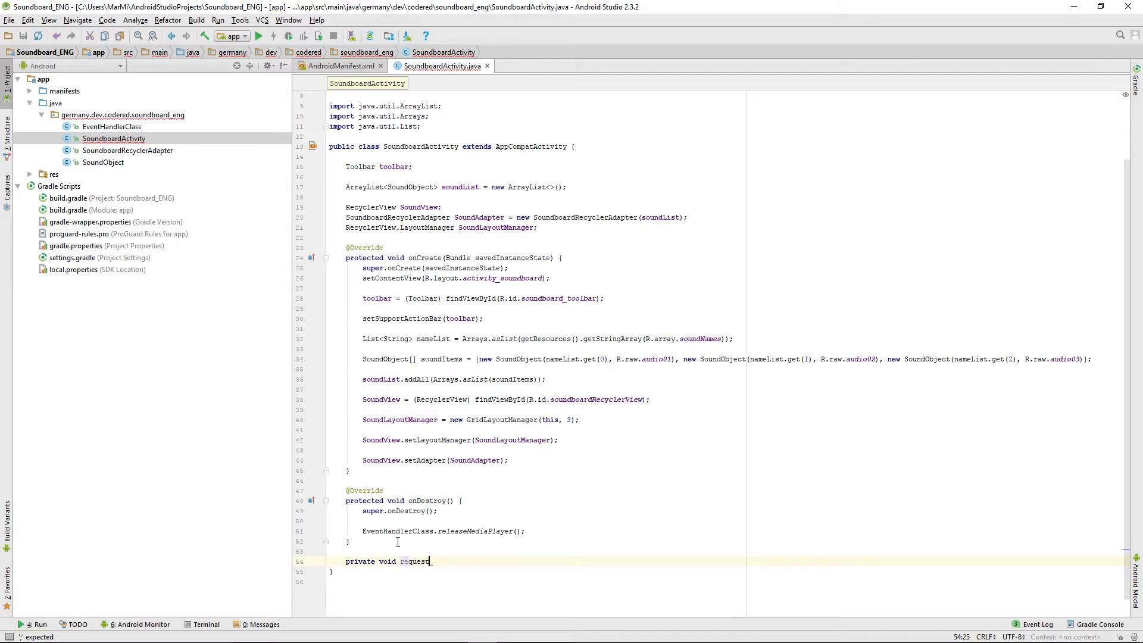
{"action": "key", "text": "Backspace"}
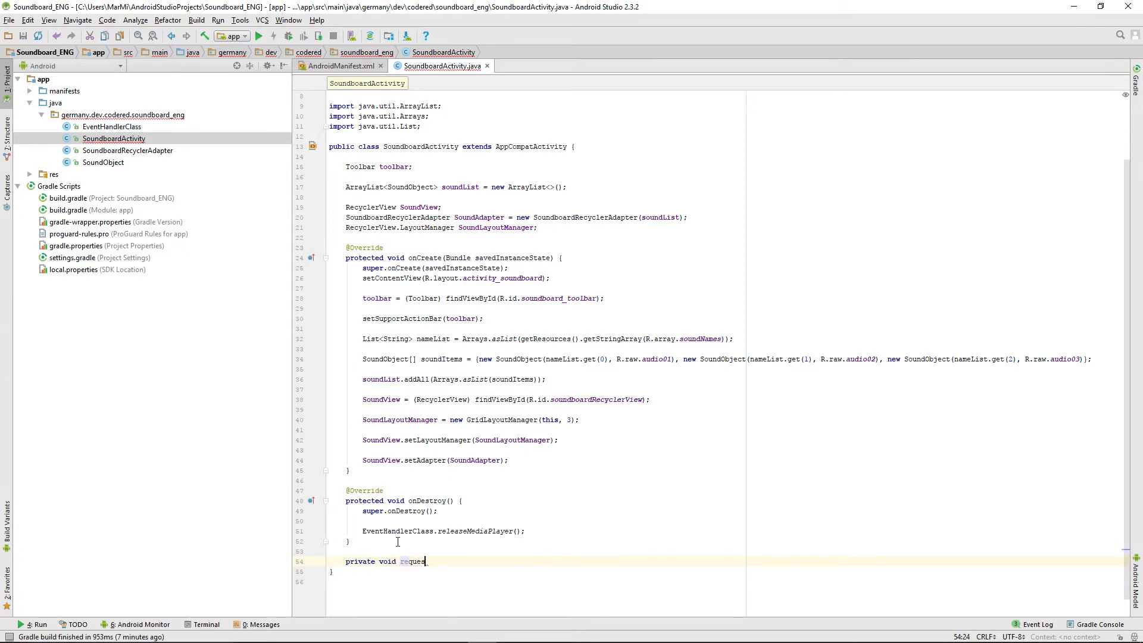
{"action": "type", "text": "tPermissions(){"}
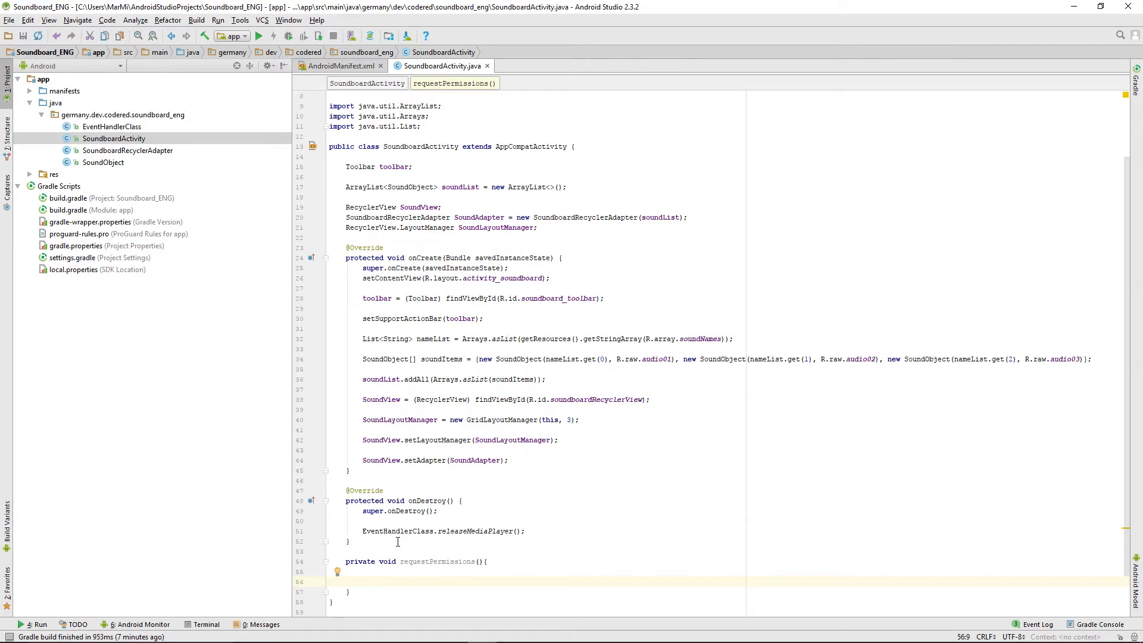
- Write the check if (Build.VERSION.SDK_INT >= Build.VERSION_CODES.M) with its block
{"action": "type", "text": "i"}
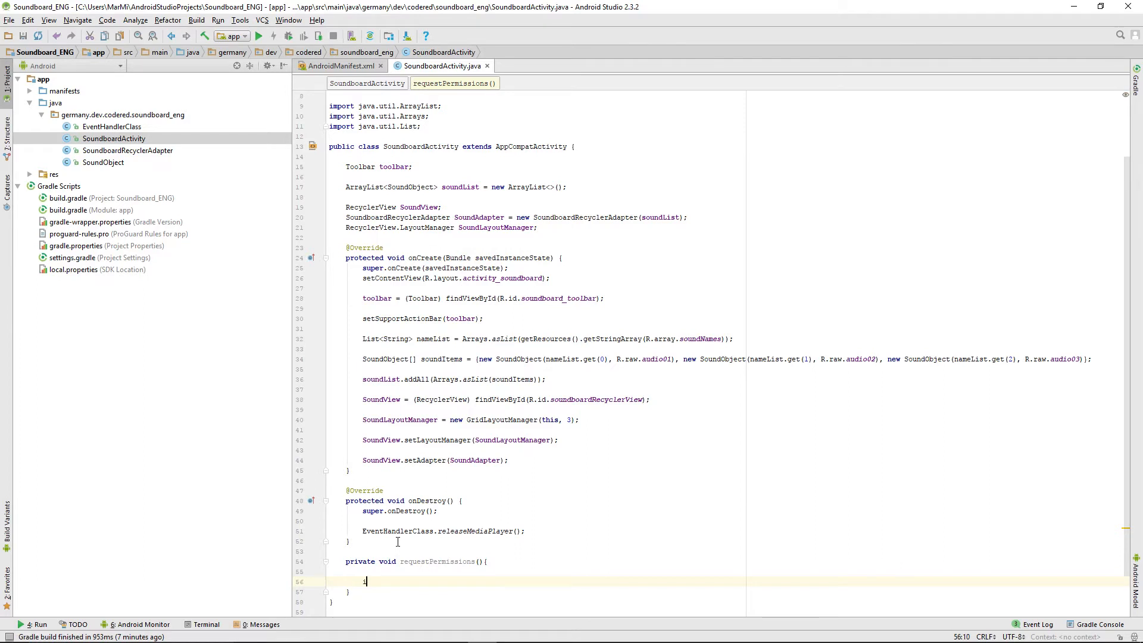
{"action": "type", "text": "if"}
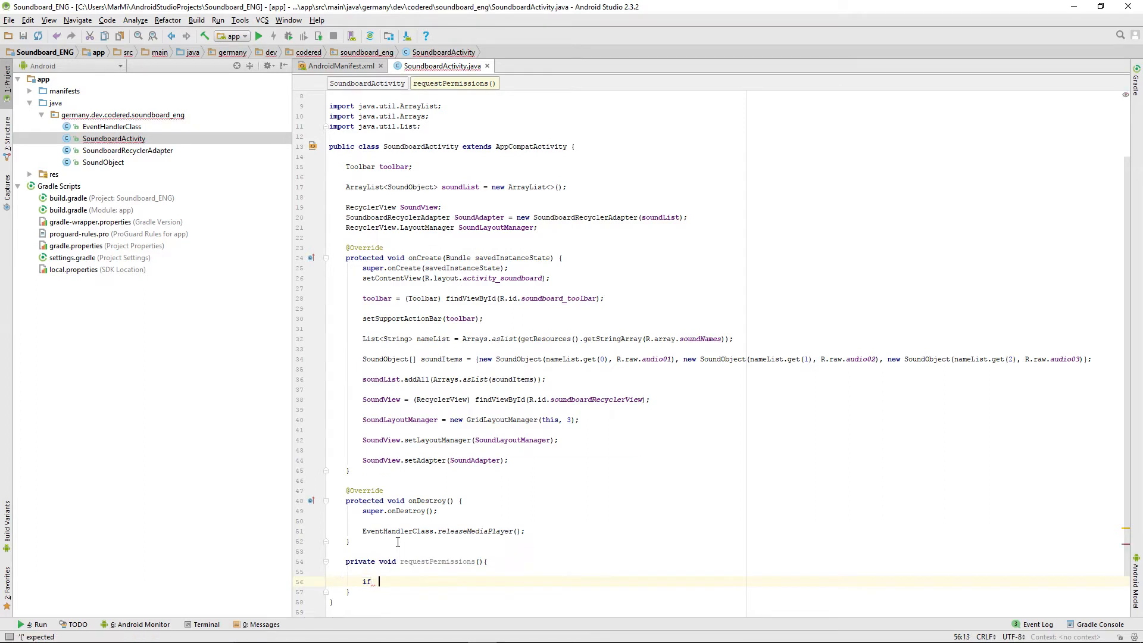
{"action": "type", "text": "("}
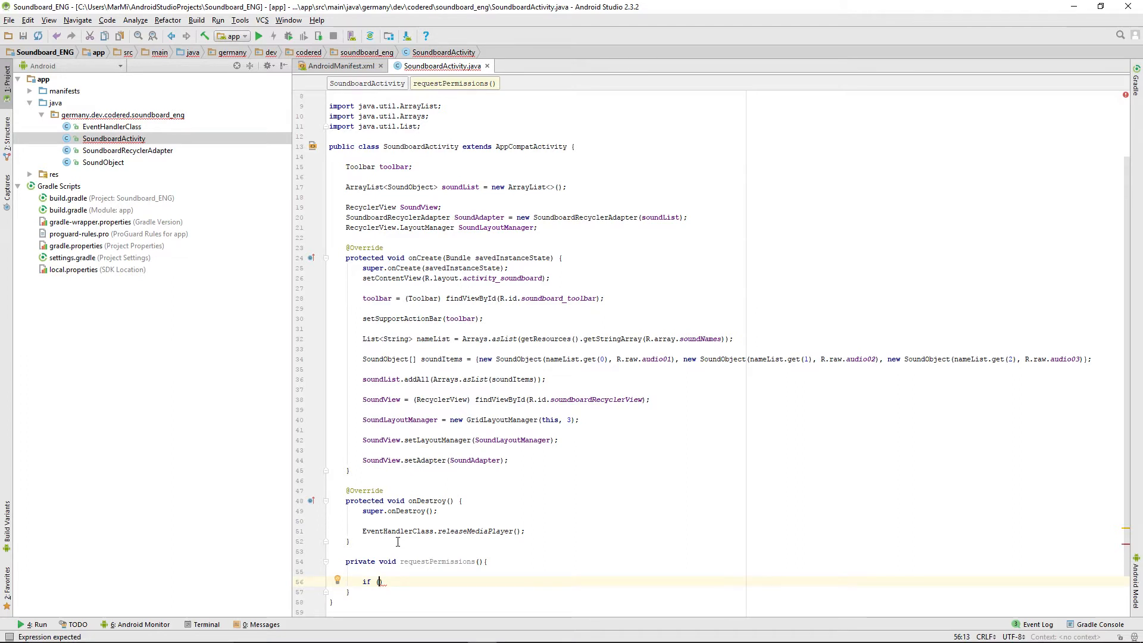
{"action": "type", "text": "Build."}
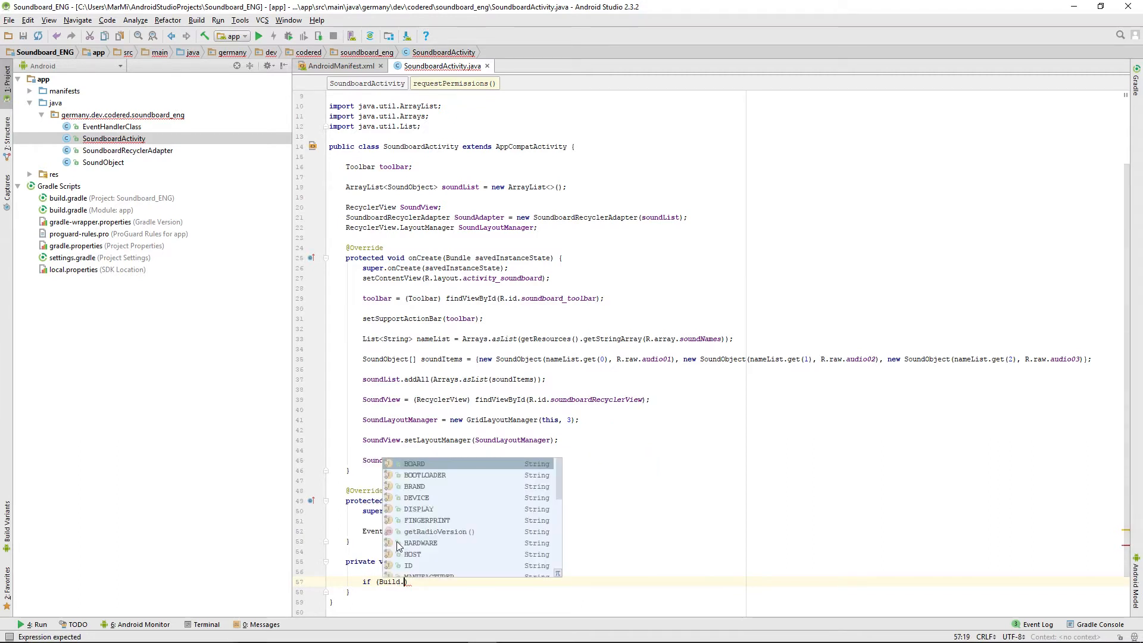
{"action": "type", "text": "VERSION"}
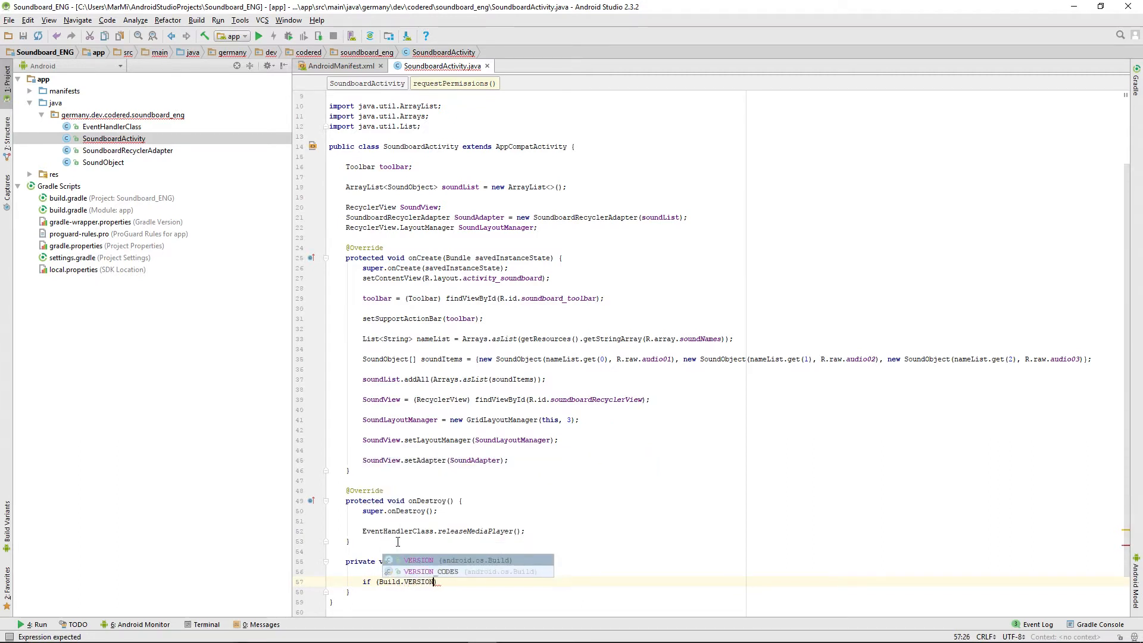
{"action": "type", "text": "SDK_INT"}
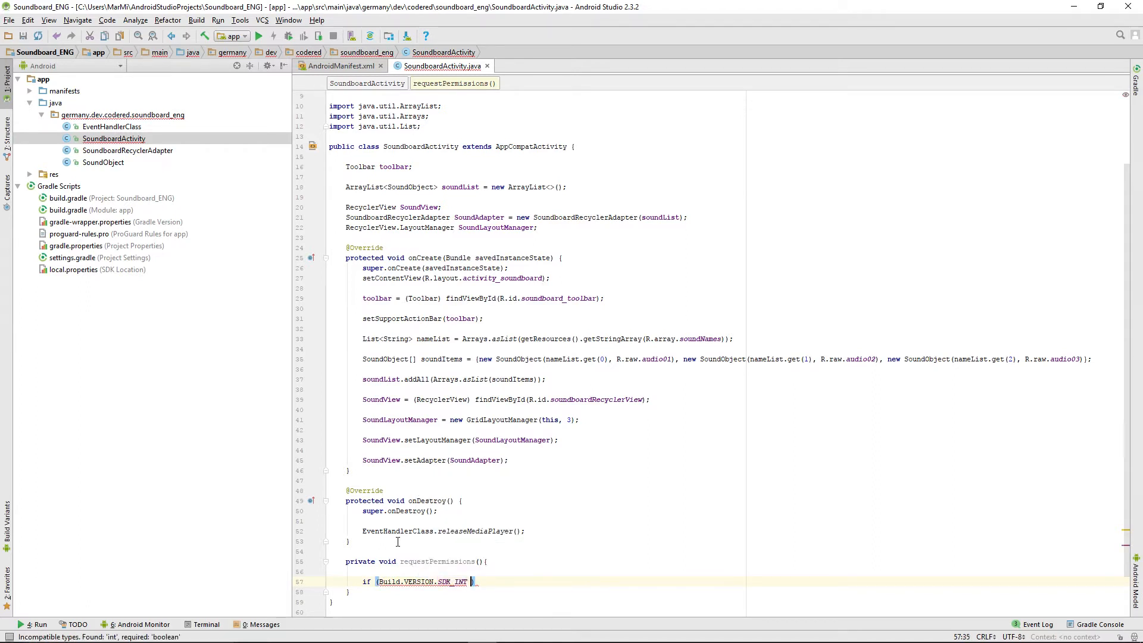
{"action": "type", "text": ">"}
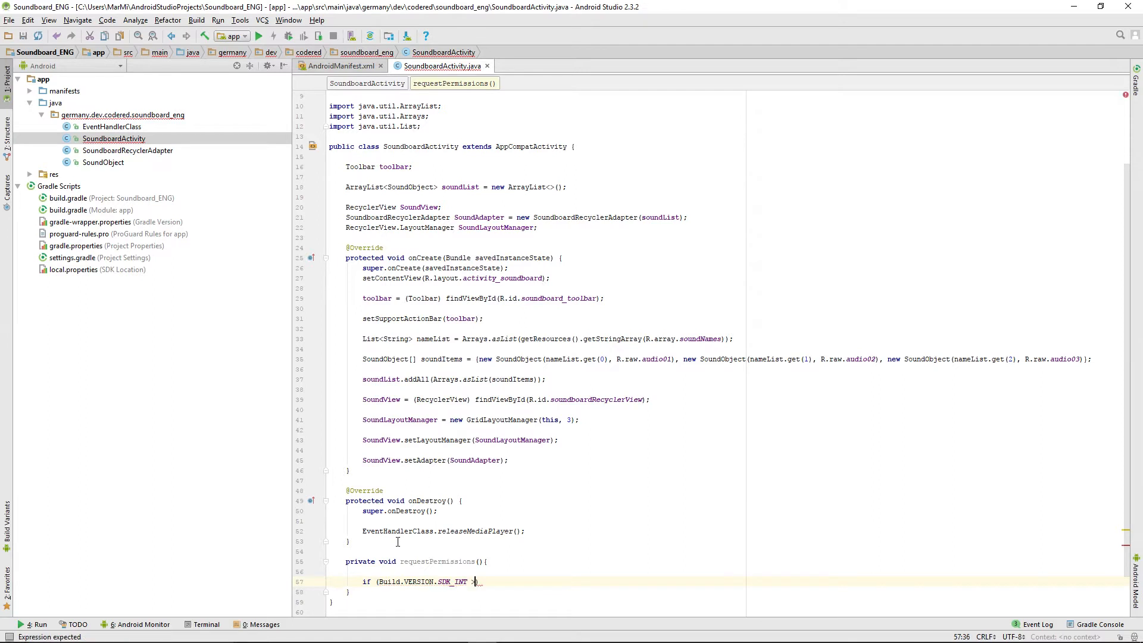
{"action": "type", "text": "="}
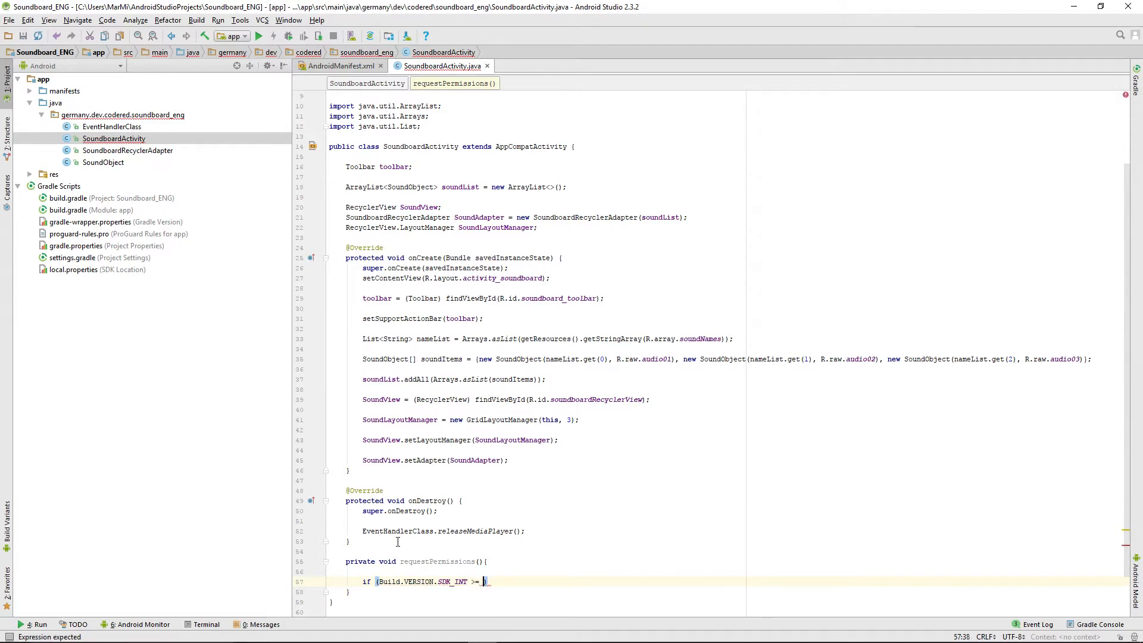
{"action": "type", "text": "Build.Vers"}
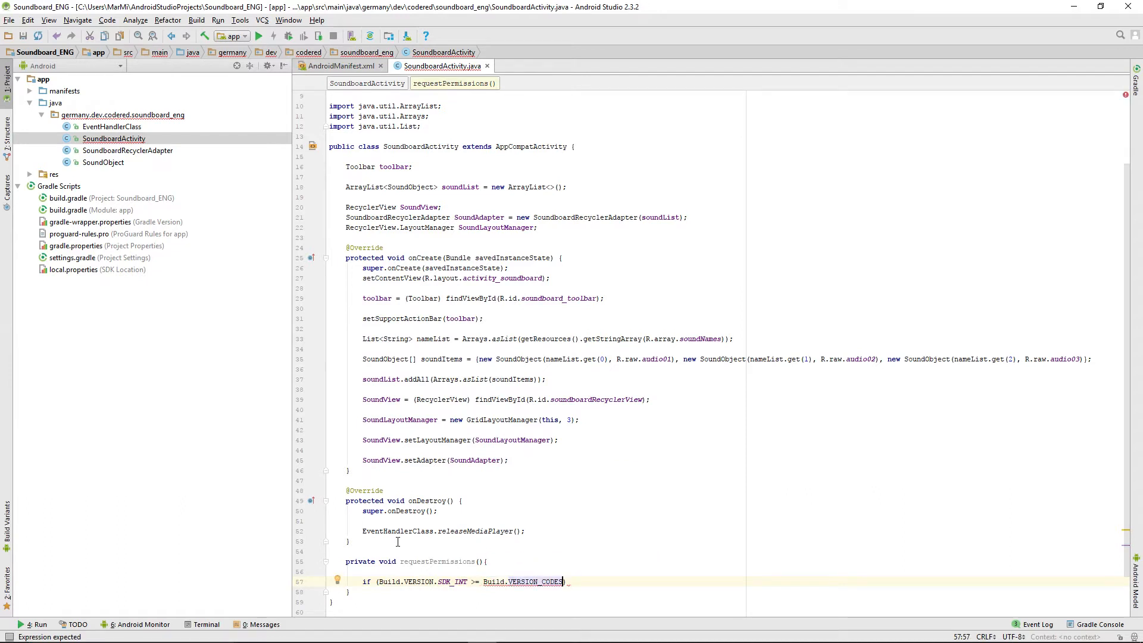
{"action": "type", "text": "."}
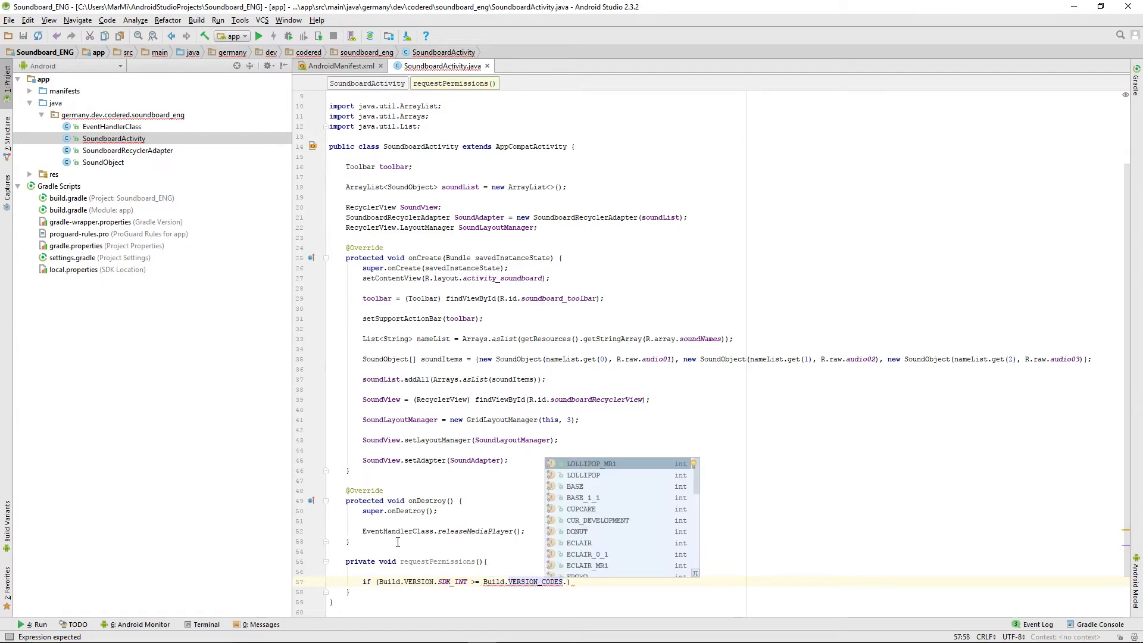
{"action": "type", "text": "M"}
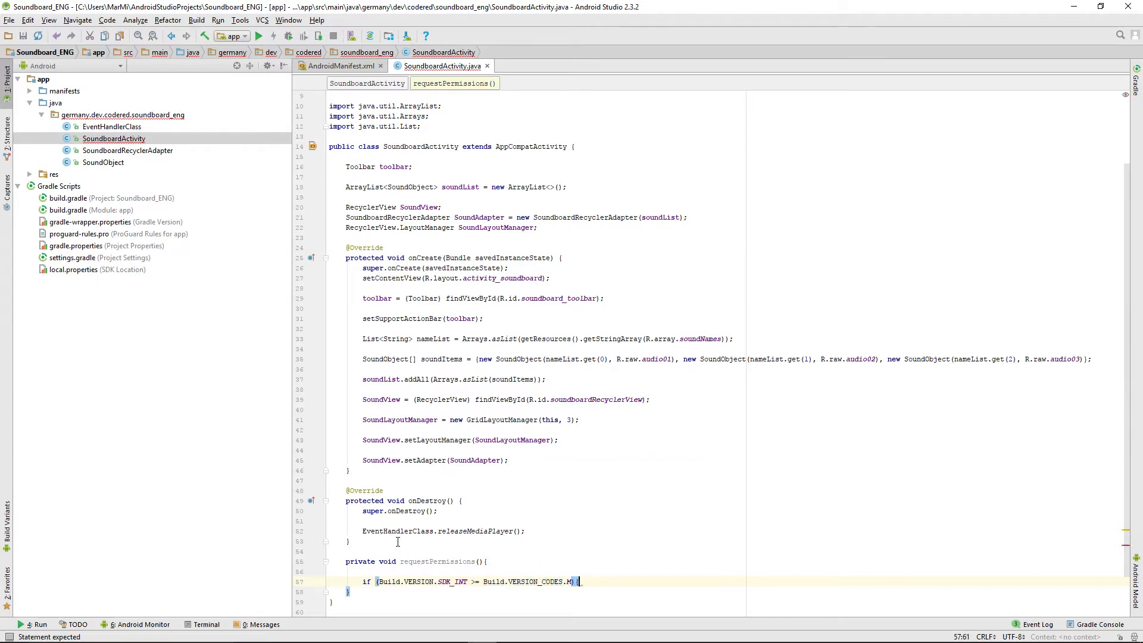
{"action": "key", "text": "enter"}
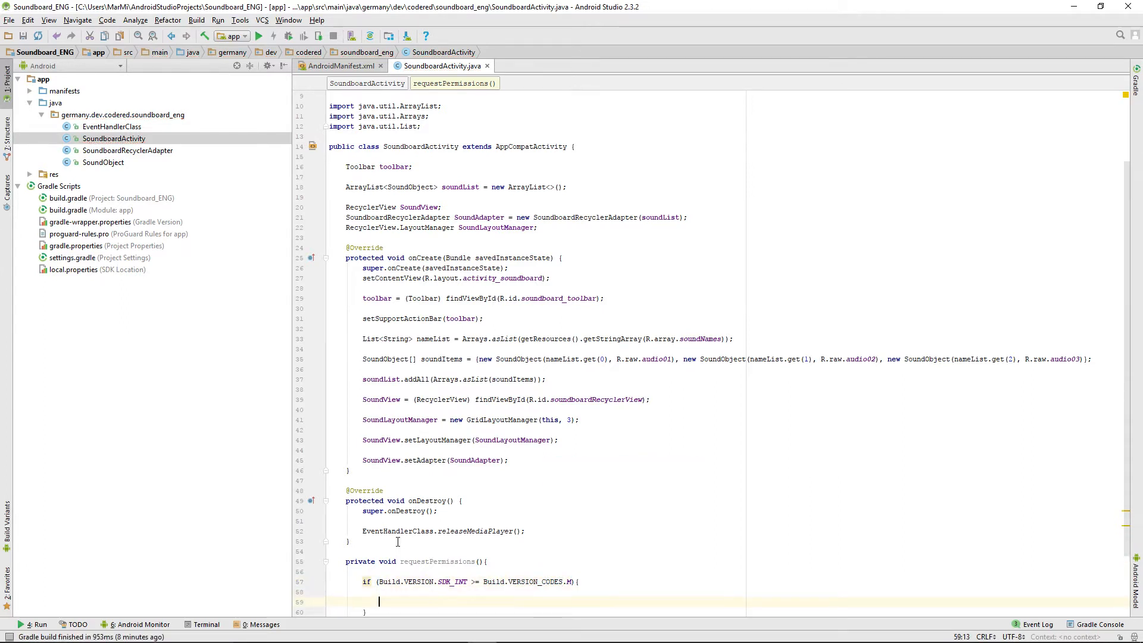
{"action": "scroll", "scroll_direction": "down", "scroll_amount": 3}
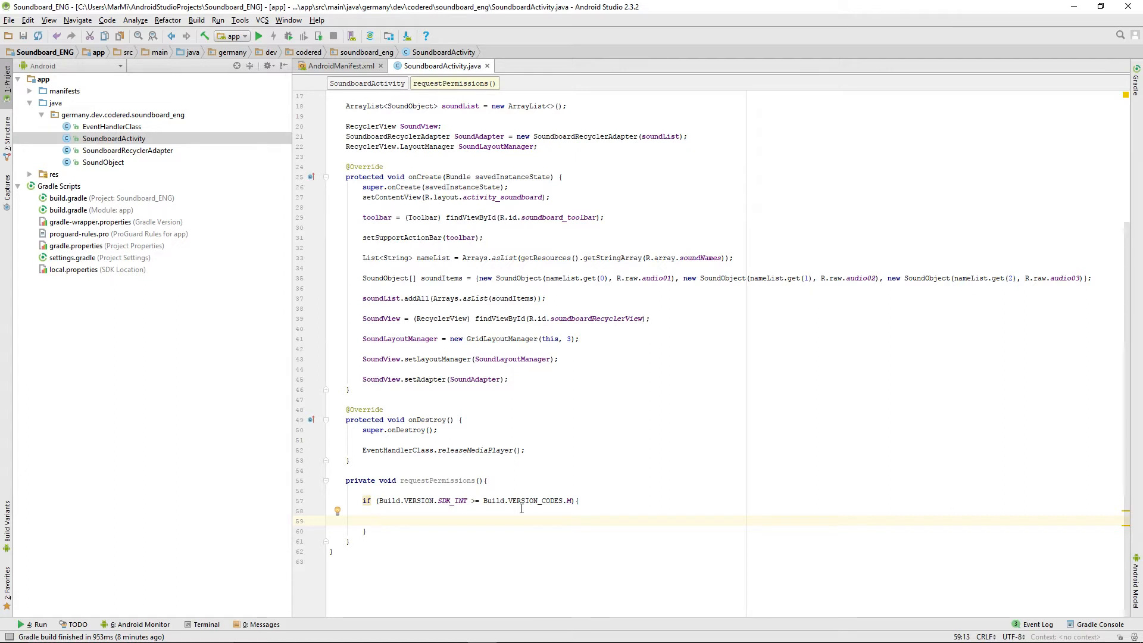
- Inside it, check ContextCompat.checkSelfPermission for WRITE_EXTERNAL_STORAGE != PackageManager.PERMISSION_GRANTED
{"action": "left_click", "coordinate": [378, 520]}
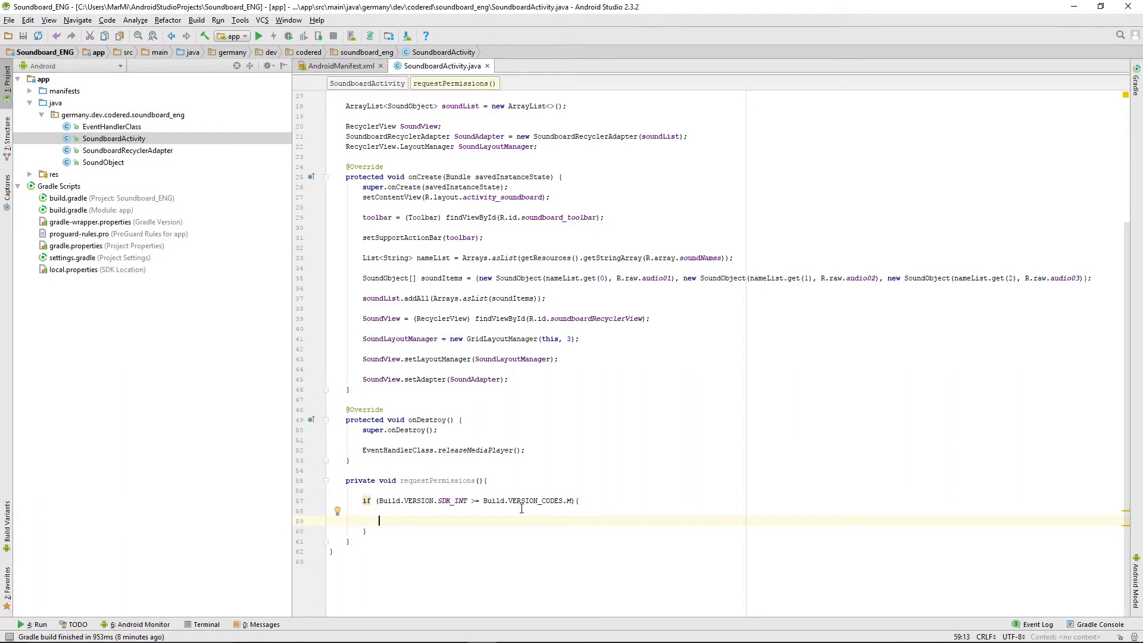
{"action": "type", "text": "if"}
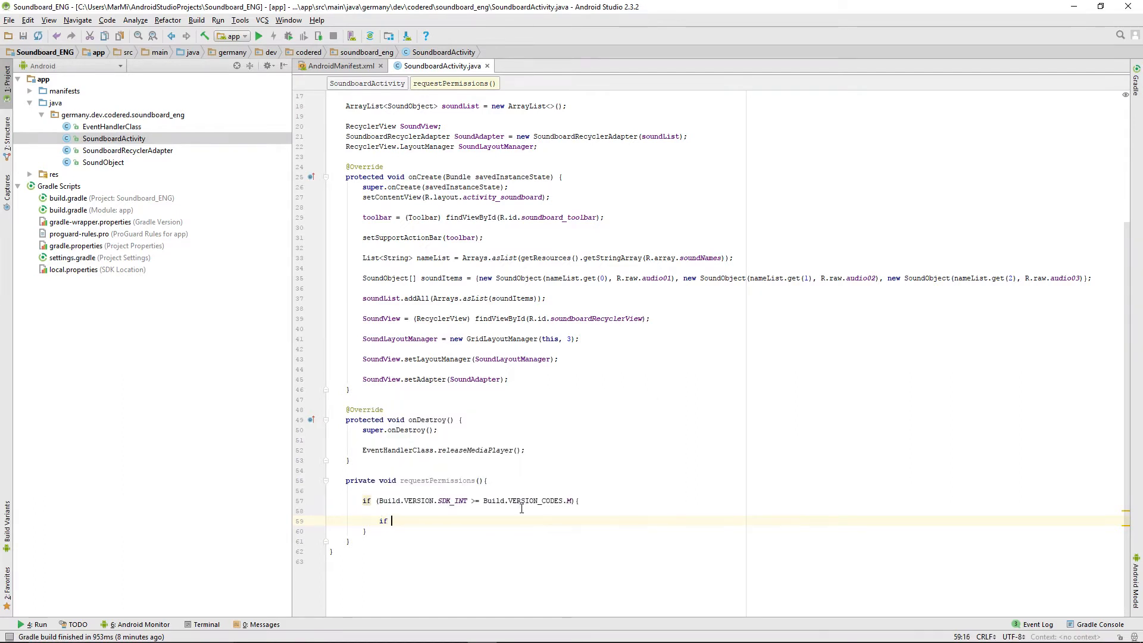
{"action": "type", "text": "("}
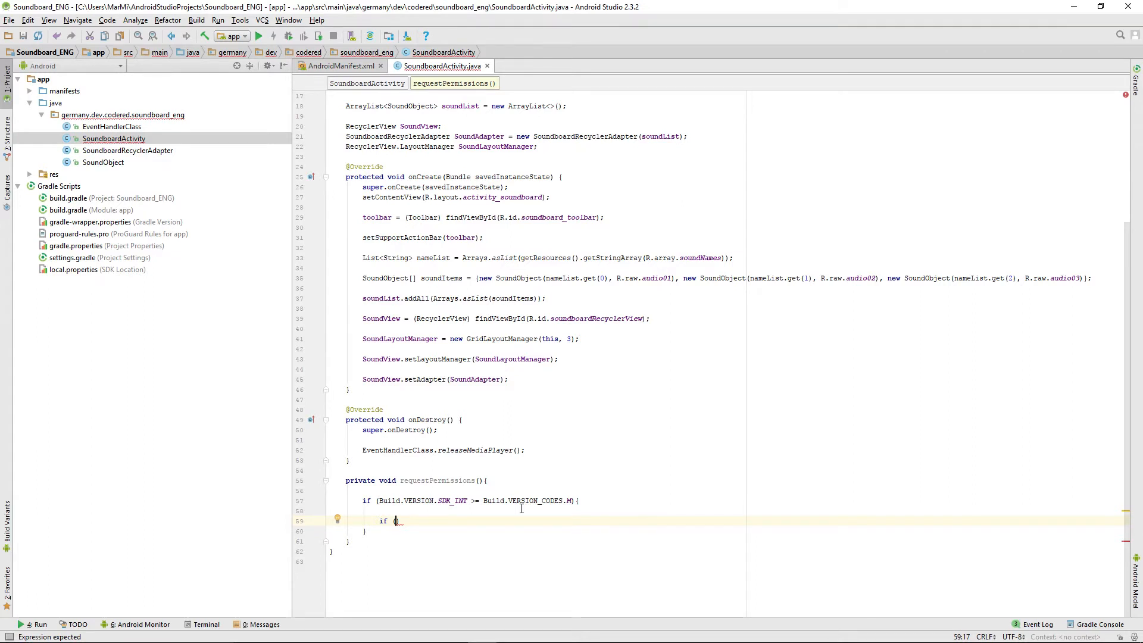
{"action": "type", "text": "ContextCom"}
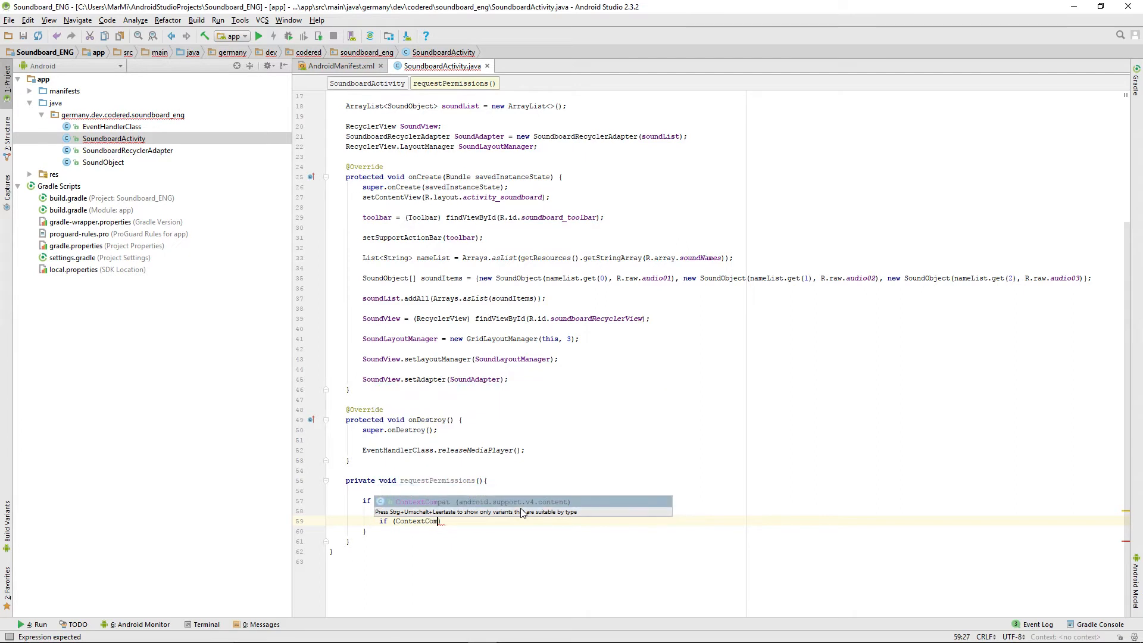
{"action": "type", "text": "."}
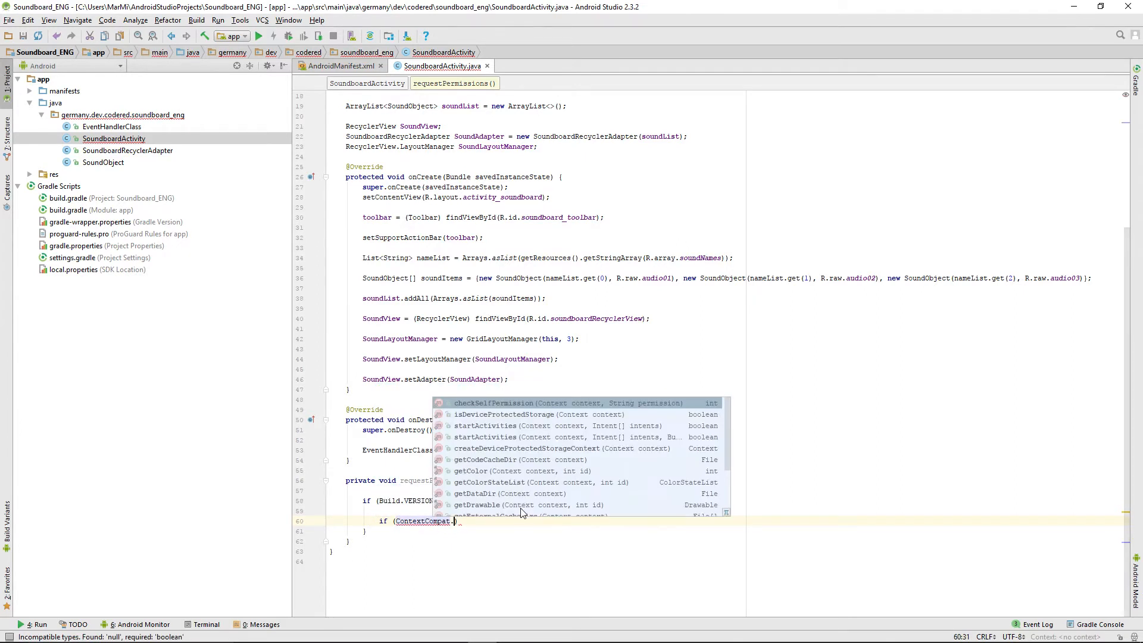
{"action": "type", "text": "checkSelfPermission("}
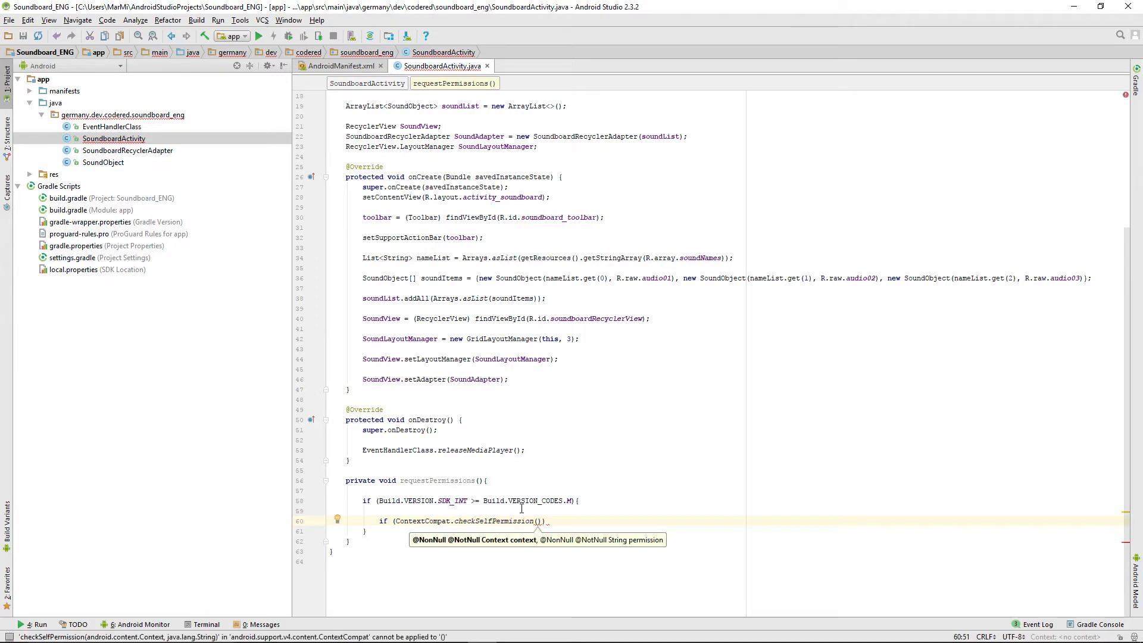
{"action": "type", "text": "this"}
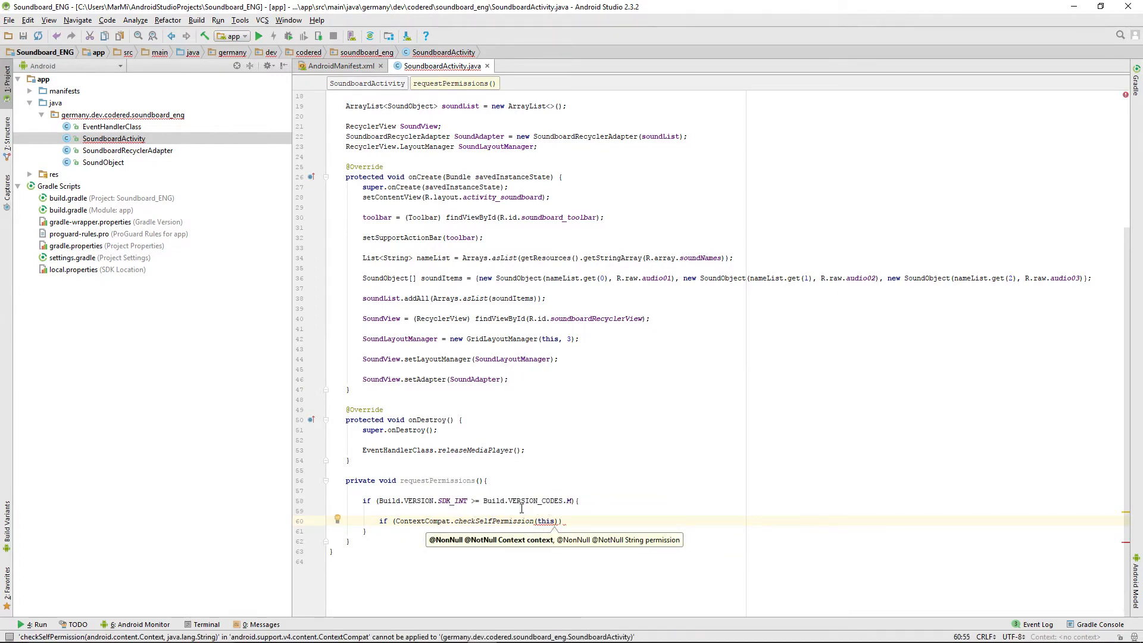
{"action": "type", "text": ","}
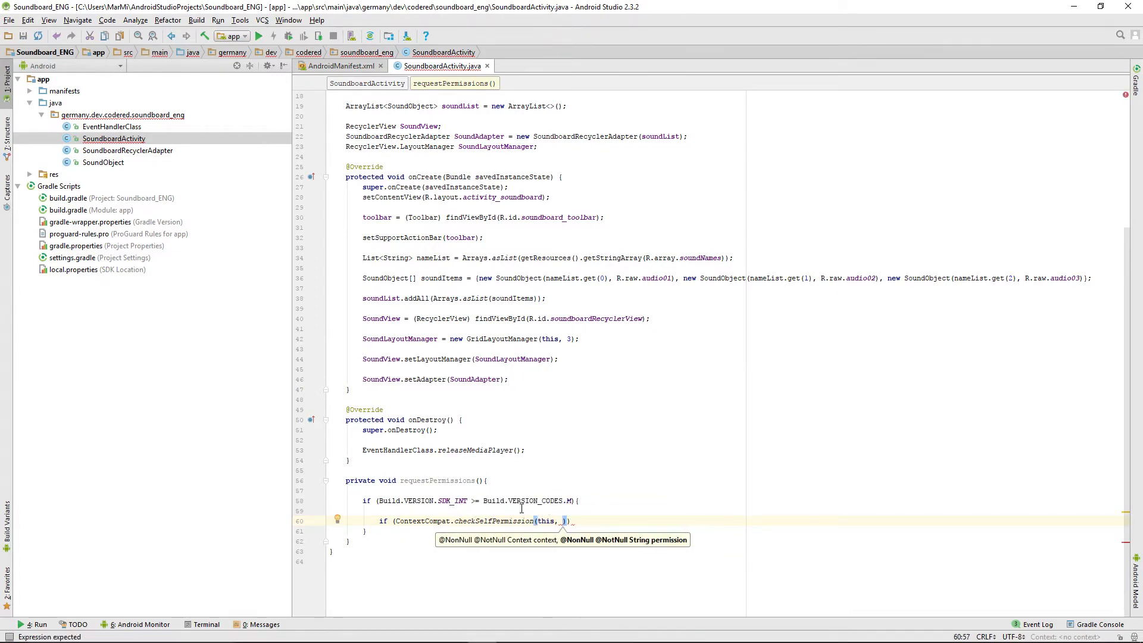
{"action": "type", "text": "Manife"}
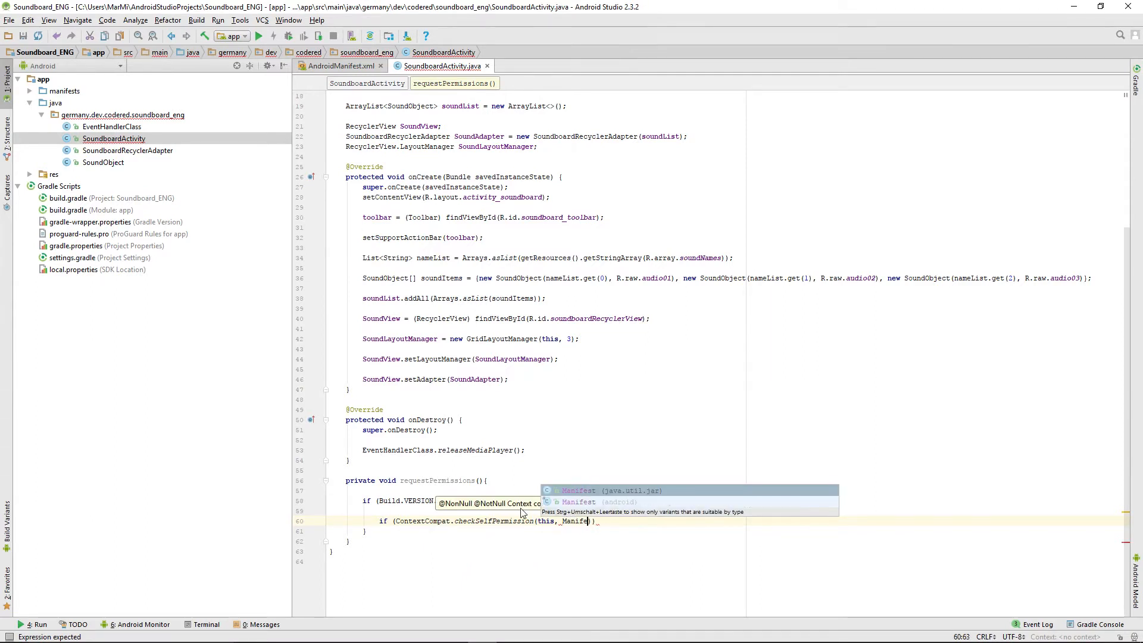
{"action": "type", "text": "t."}
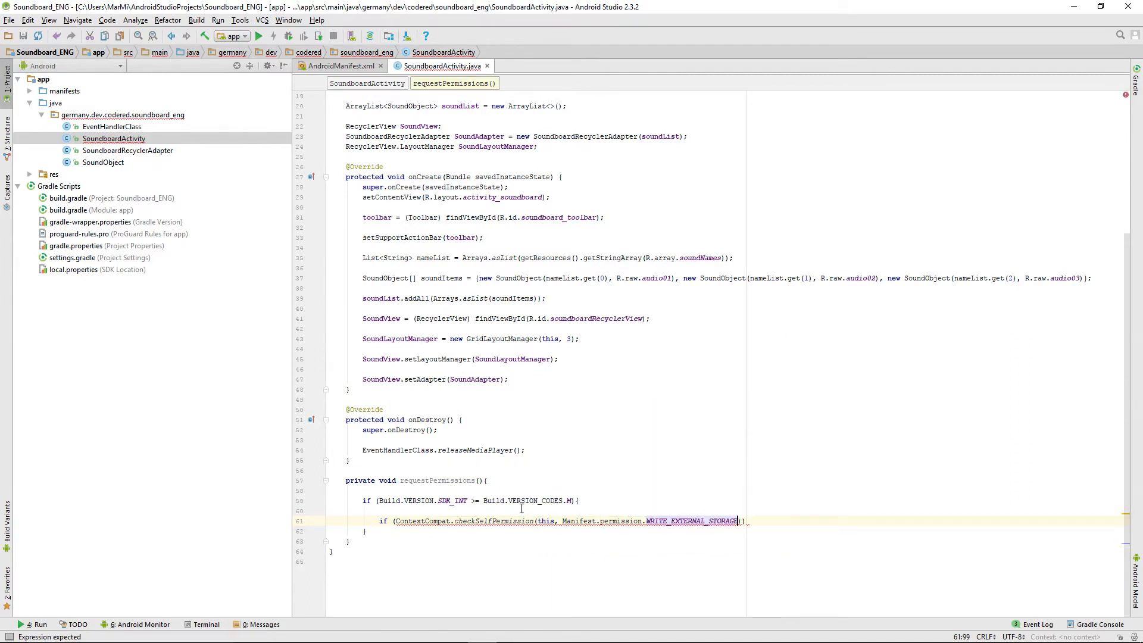
{"action": "type", "text": ")"}
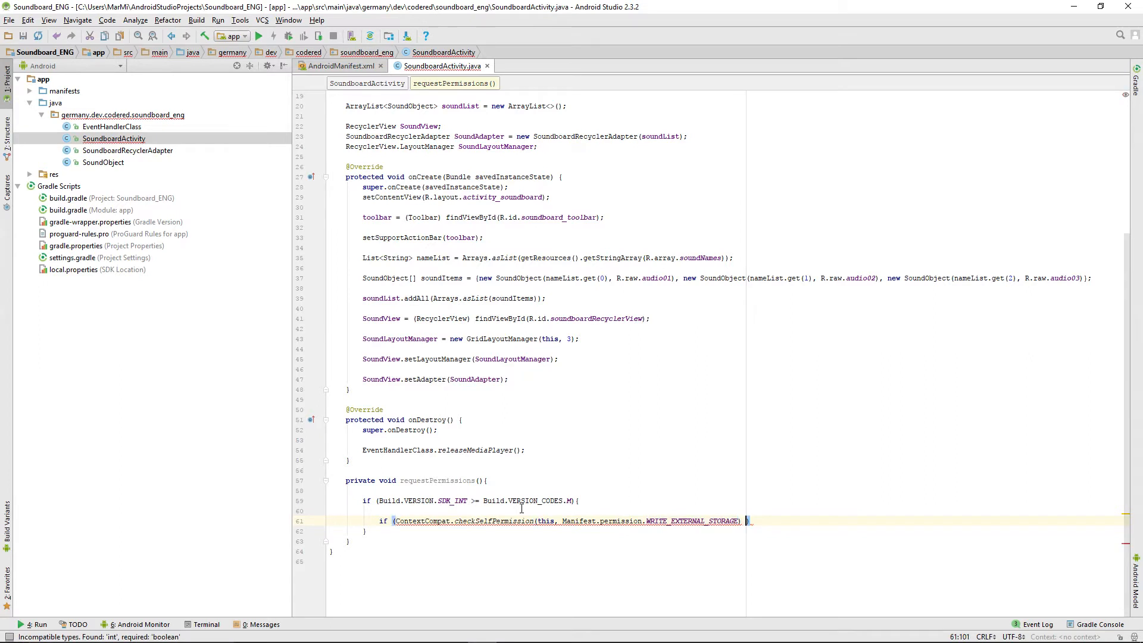
{"action": "type", "text": "!="}
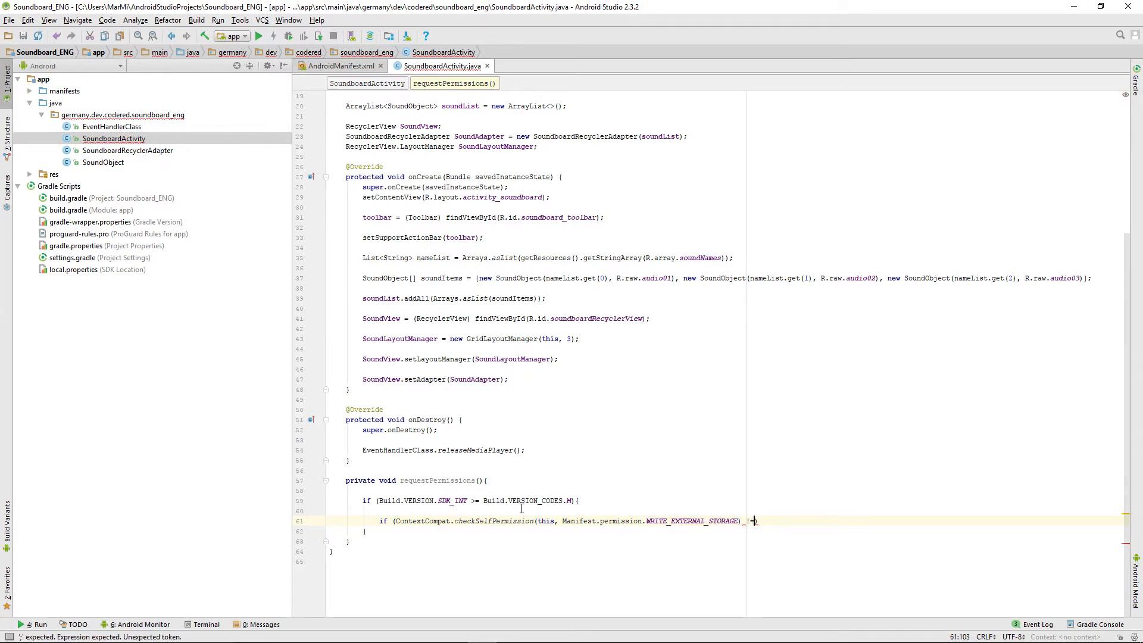
{"action": "type", "text": "= PackageManager."}
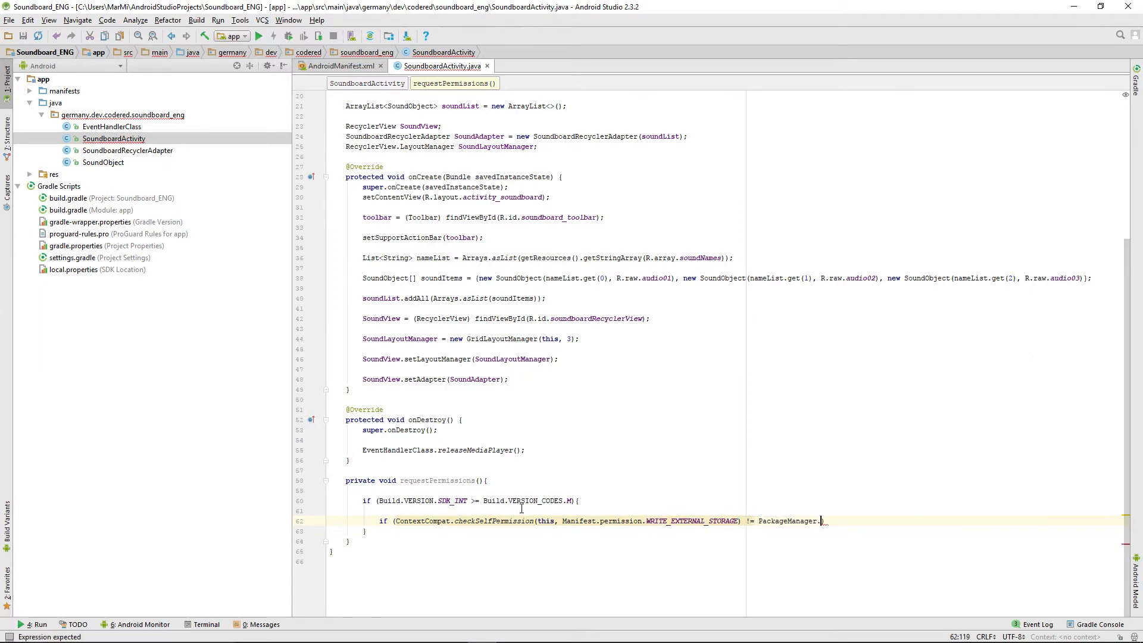
{"action": "type", "text": "."}
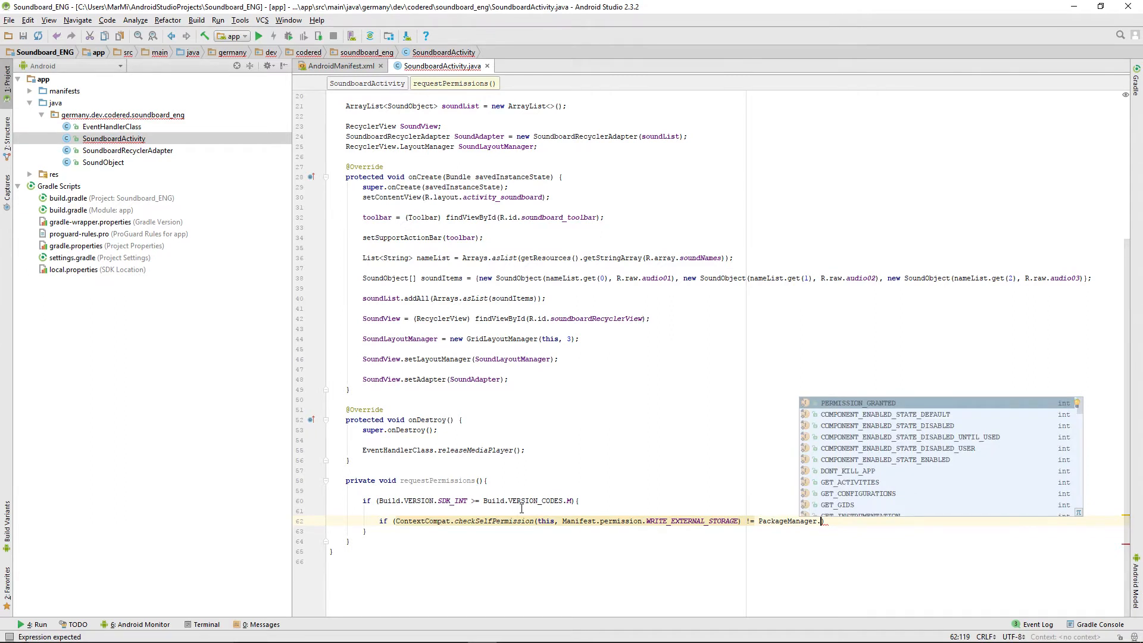
{"action": "left_click", "coordinate": [856, 402]}
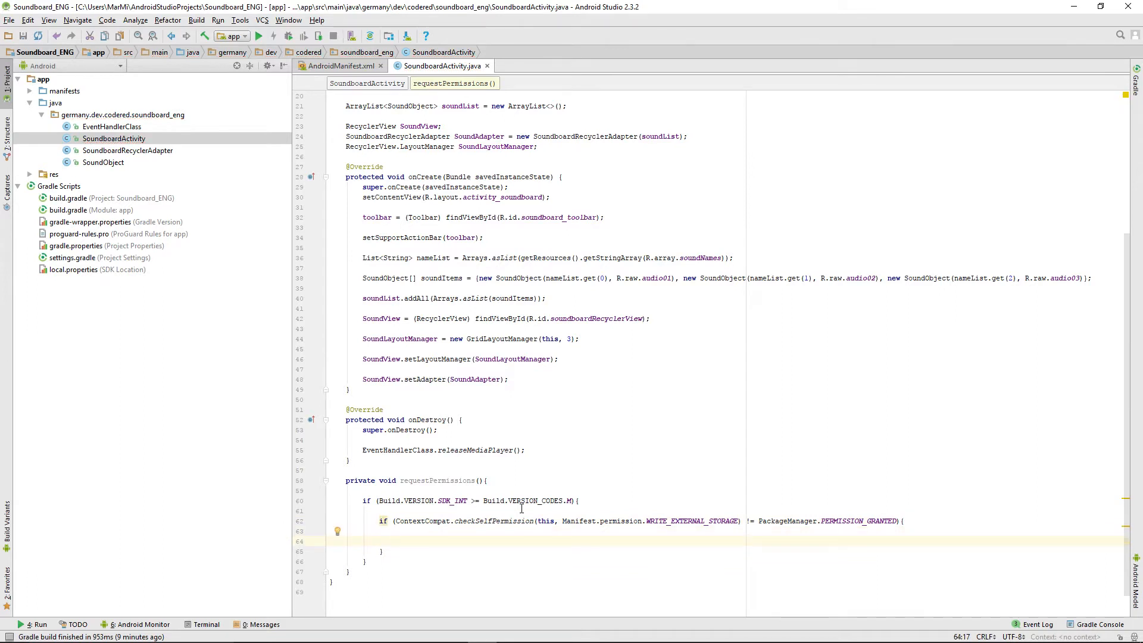
- Call ActivityCompat.requestPermissions with a String array of WRITE_EXTERNAL_STORAGE and request code 0
{"action": "type", "text": "ActivityCompat"}
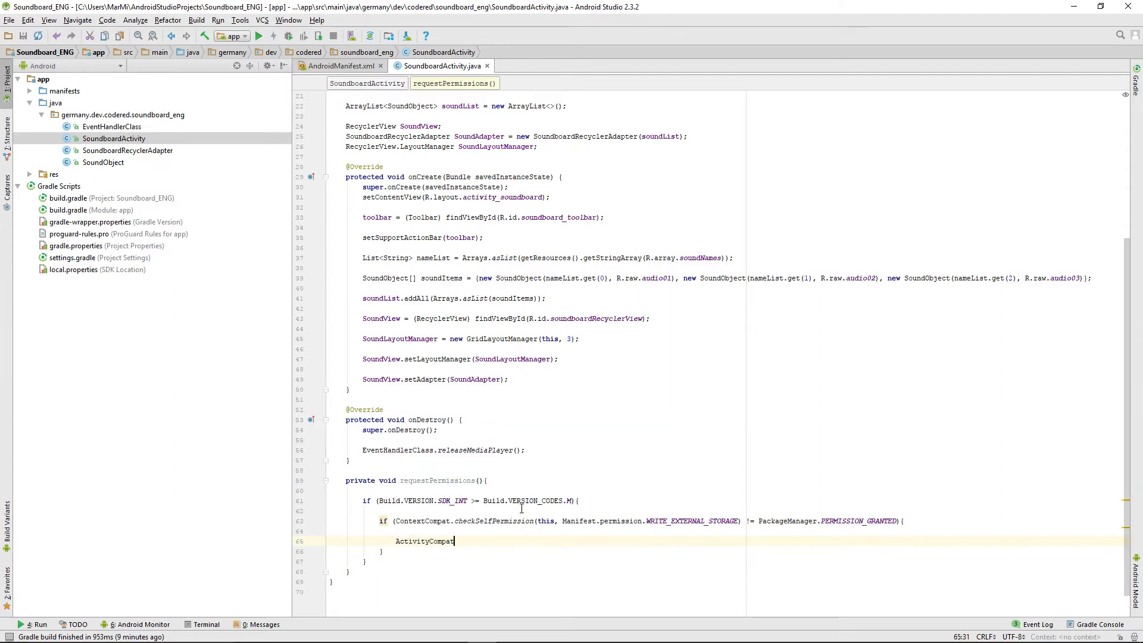
{"action": "type", "text": ".requestPermissions();"}
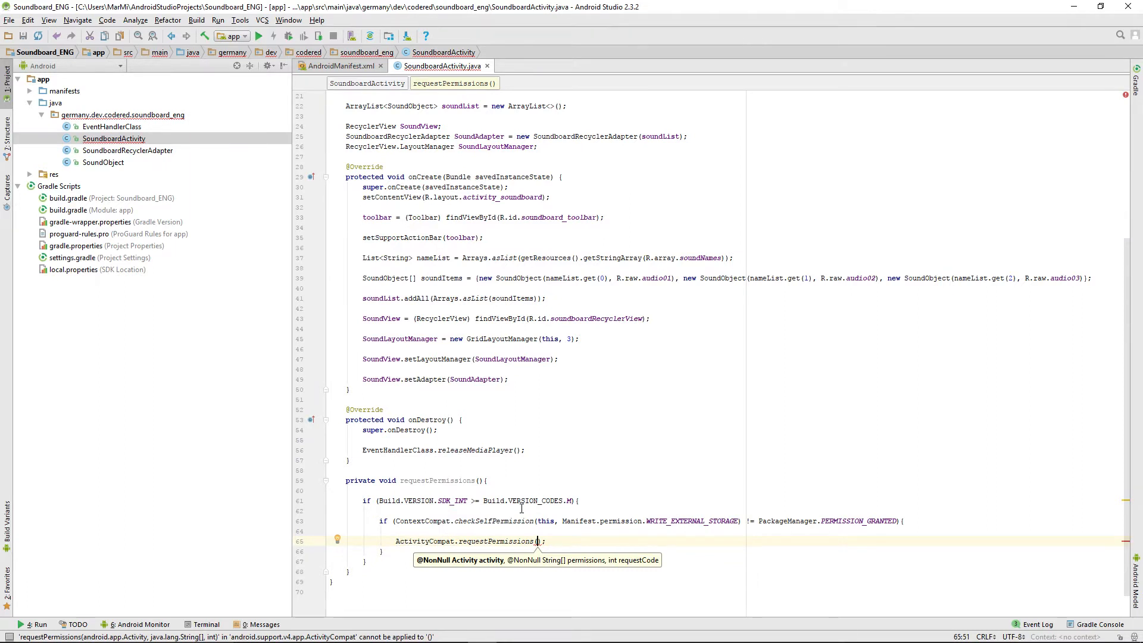
{"action": "type", "text": "this"}
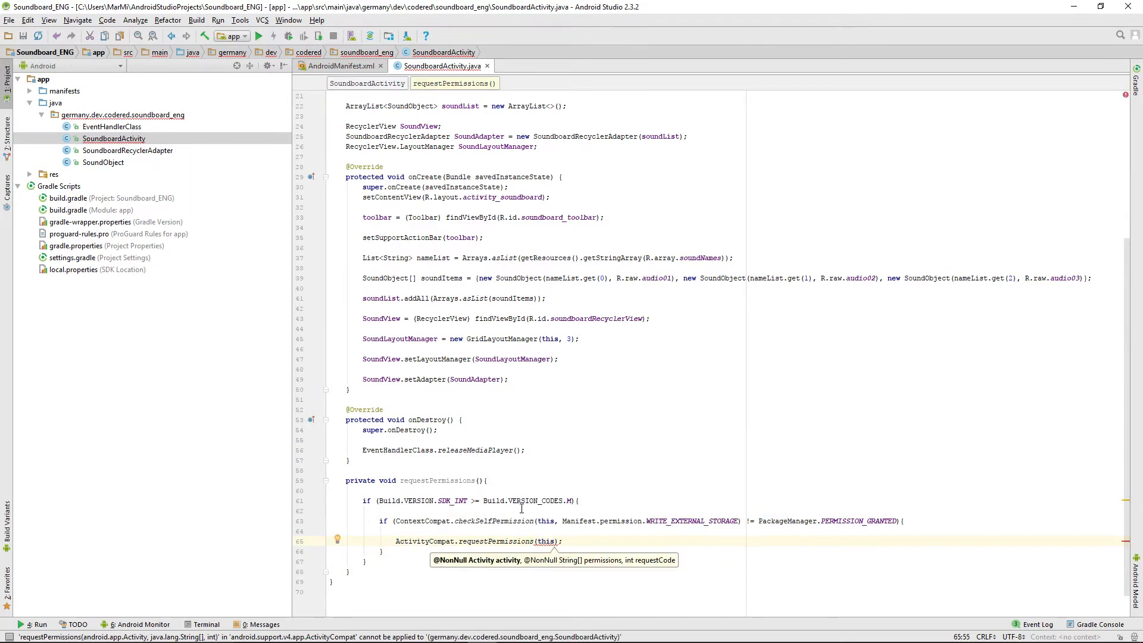
{"action": "type", "text": ","}
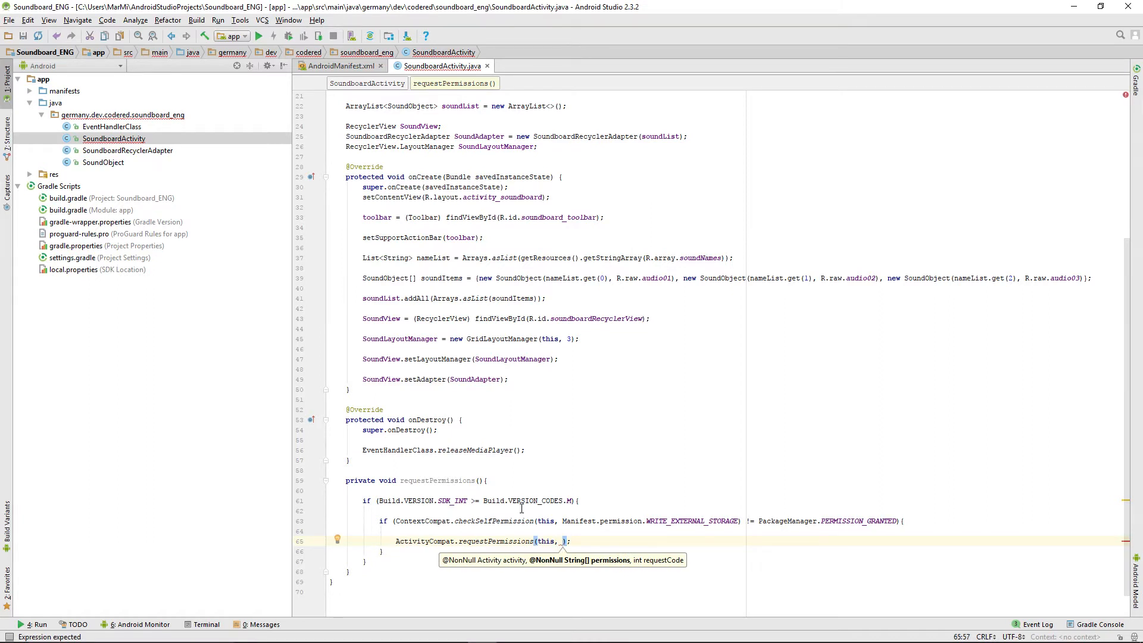
{"action": "type", "text": "new"}
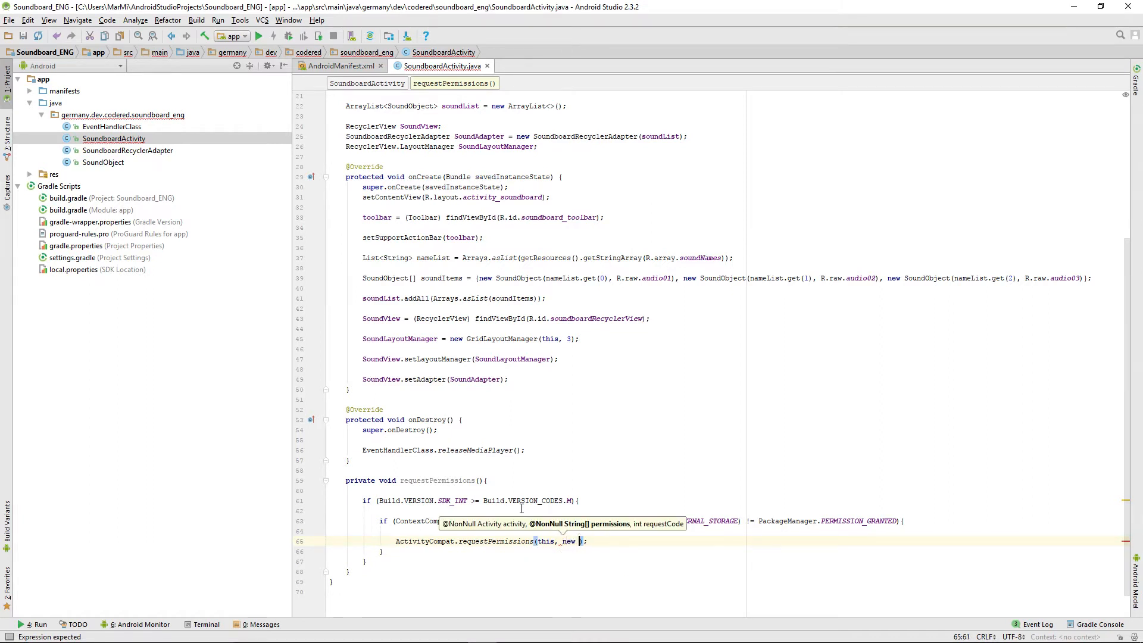
{"action": "type", "text": "String[]{}"}
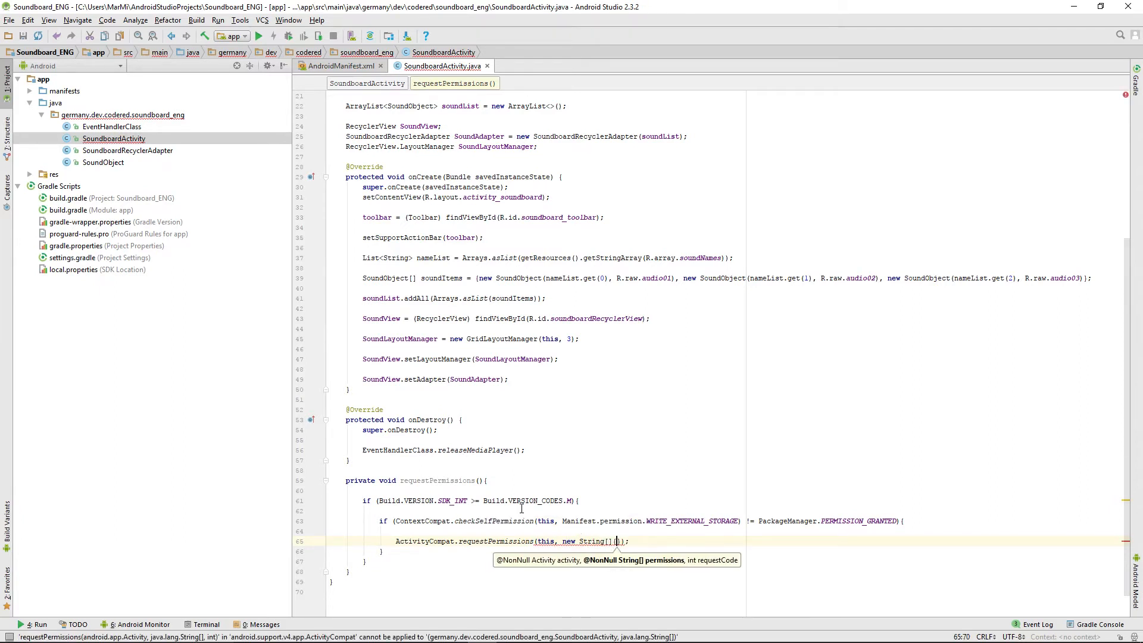
{"action": "type", "text": "Manifest.permission.WRITE_EXTERNAL_STORAGE"}
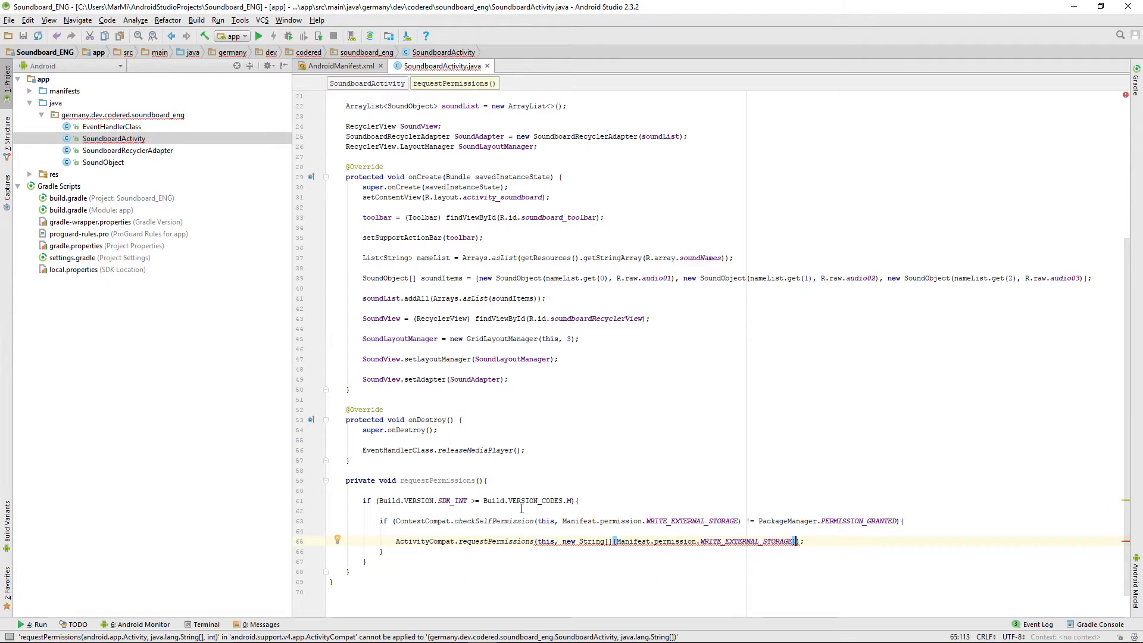
{"action": "type", "text": "{"}
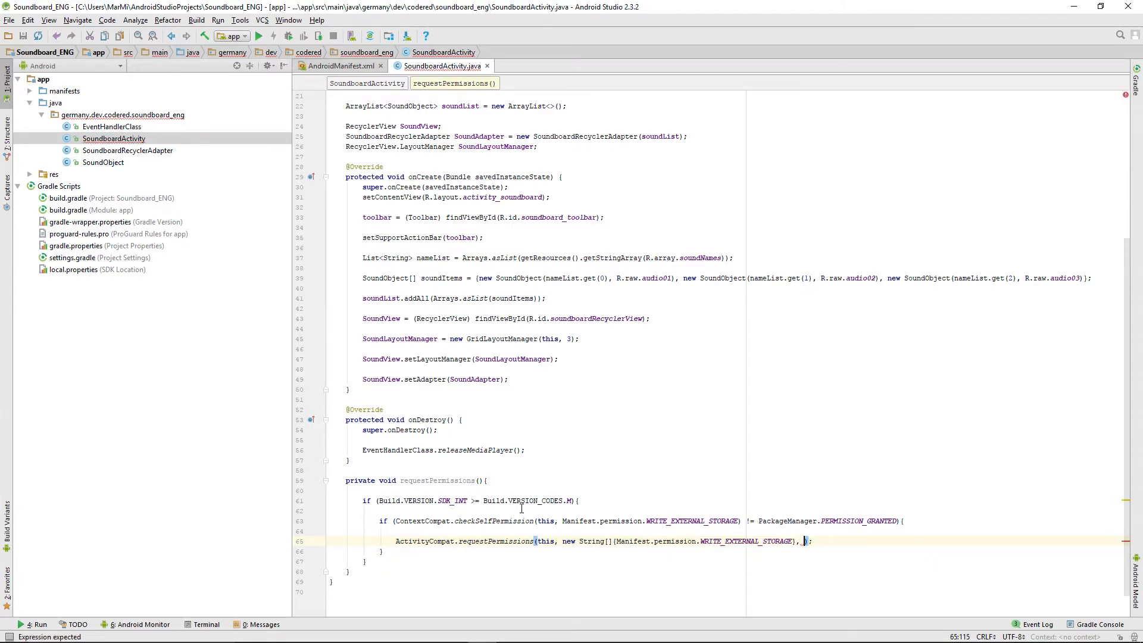
{"action": "type", "text": "0"}
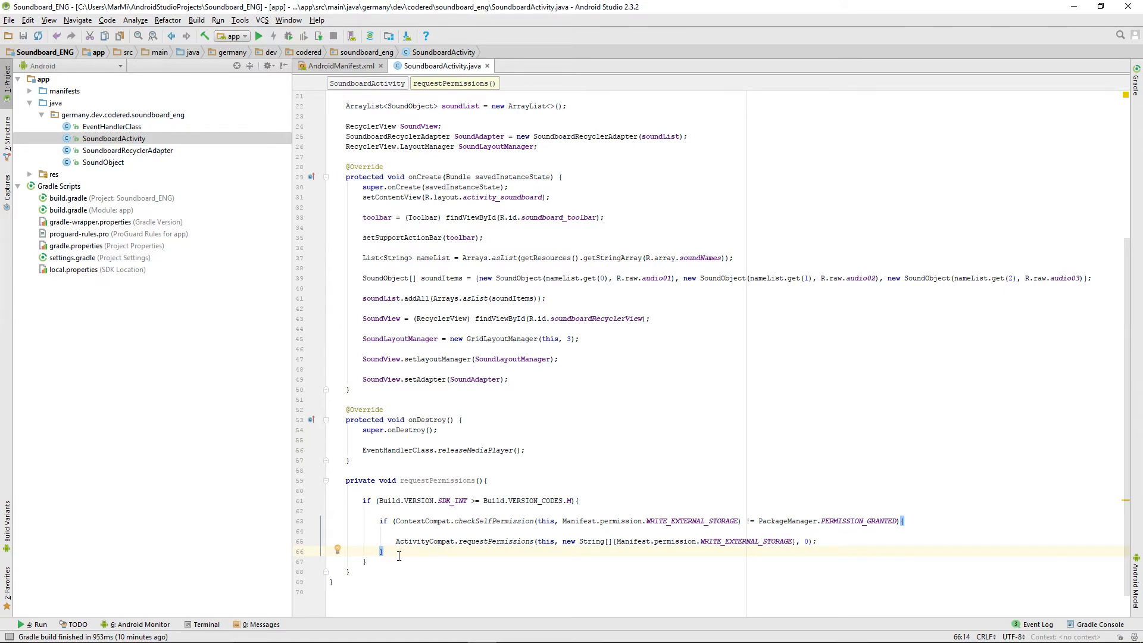
{"action": "key", "text": "enter"}
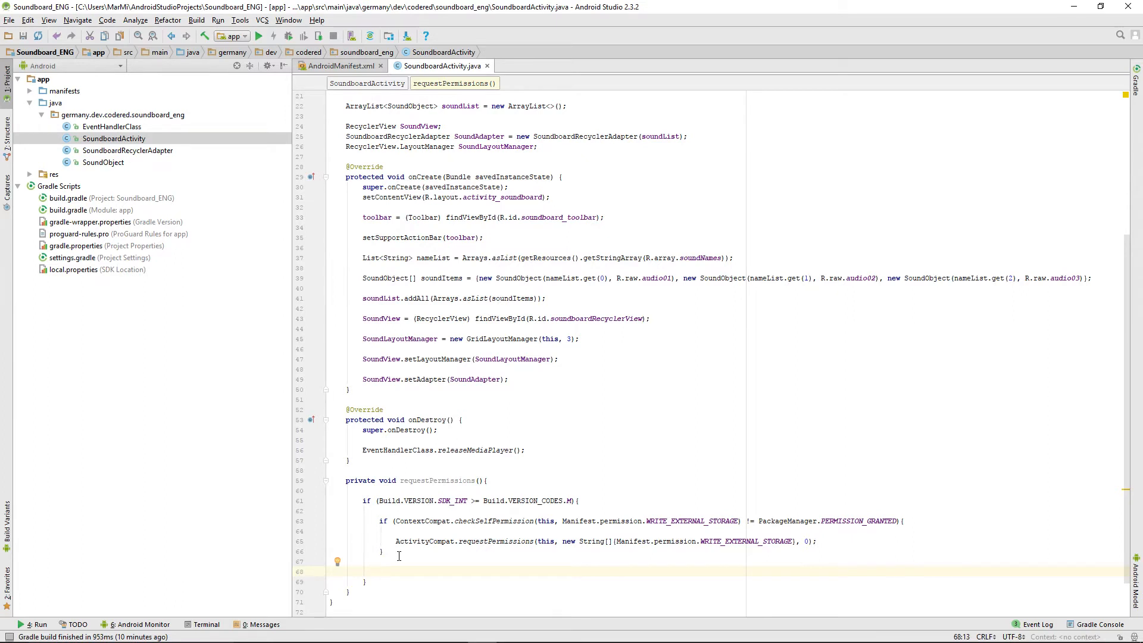
- Add the condition if (!Settings.System.canWrite(this)) with an empty block after the storage check
{"action": "type", "text": "if"}
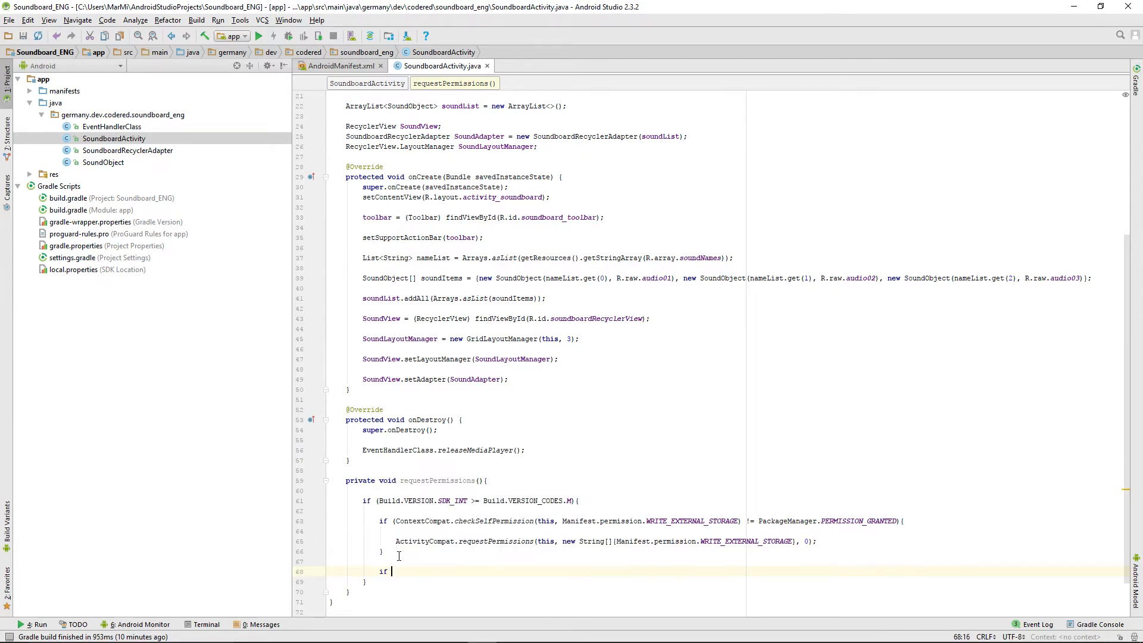
{"action": "type", "text": "("}
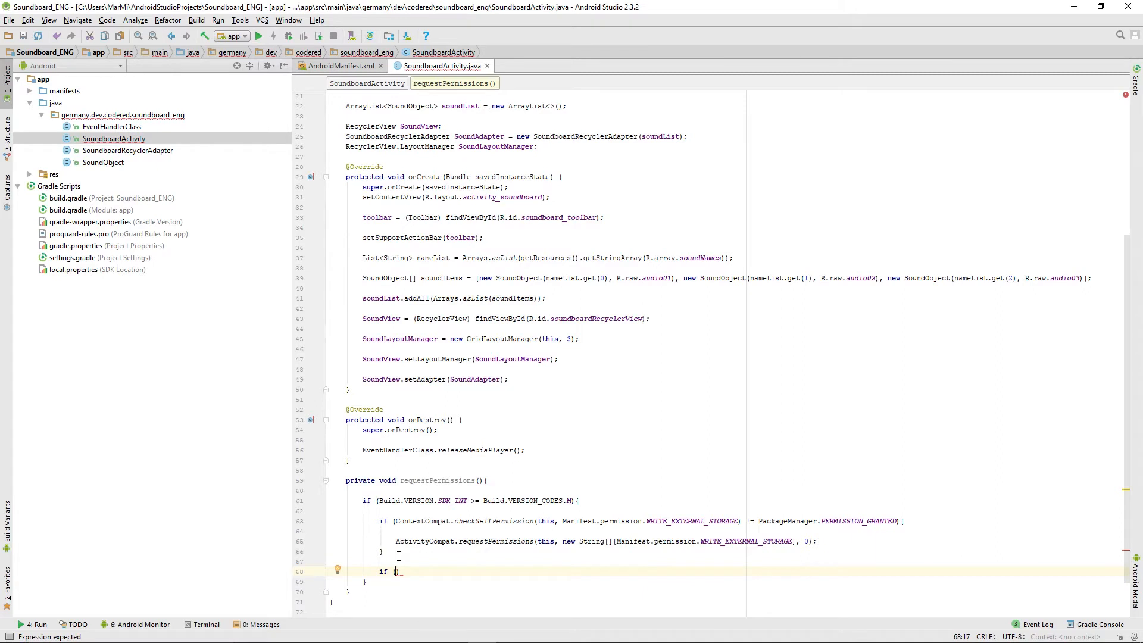
{"action": "type", "text": "Sett"}
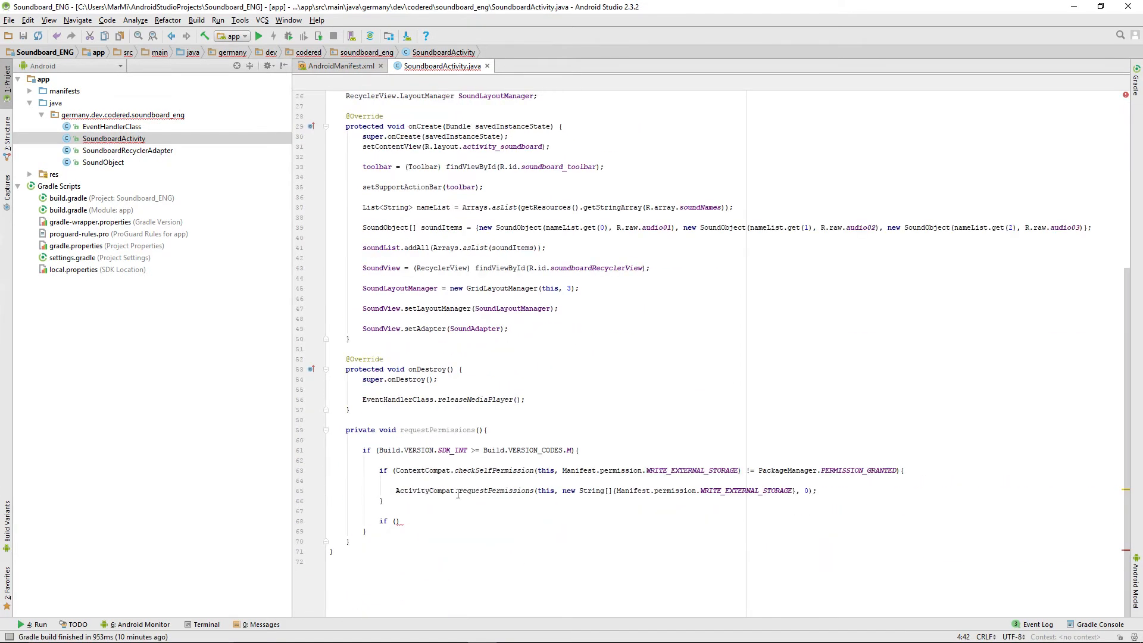
{"action": "type", "text": "Settings"}
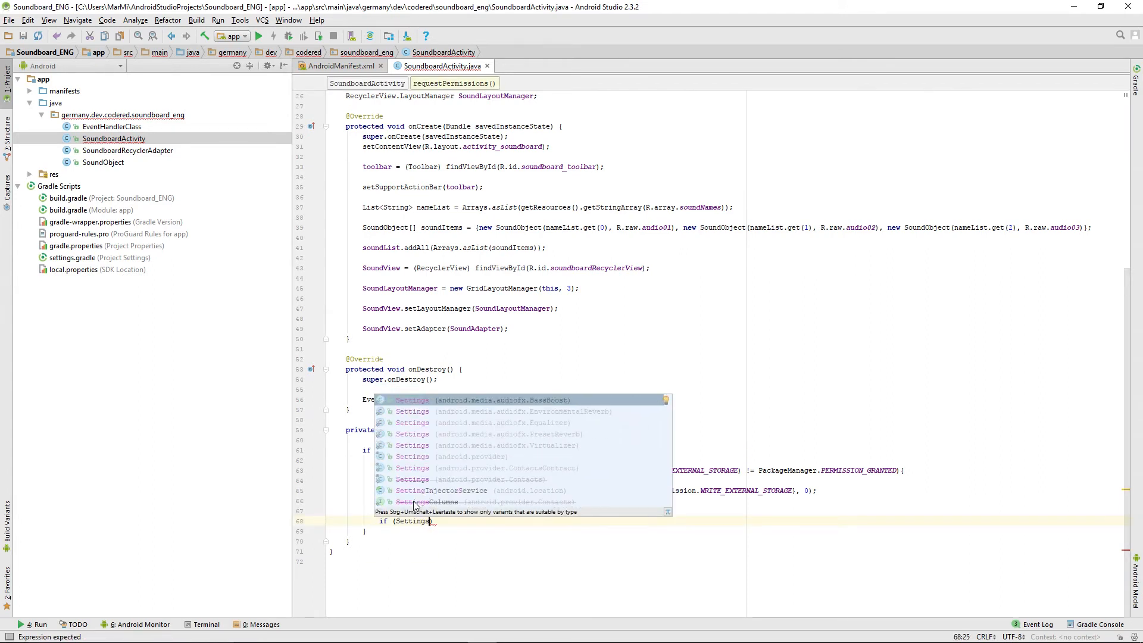
{"action": "type", "text": ".System"}
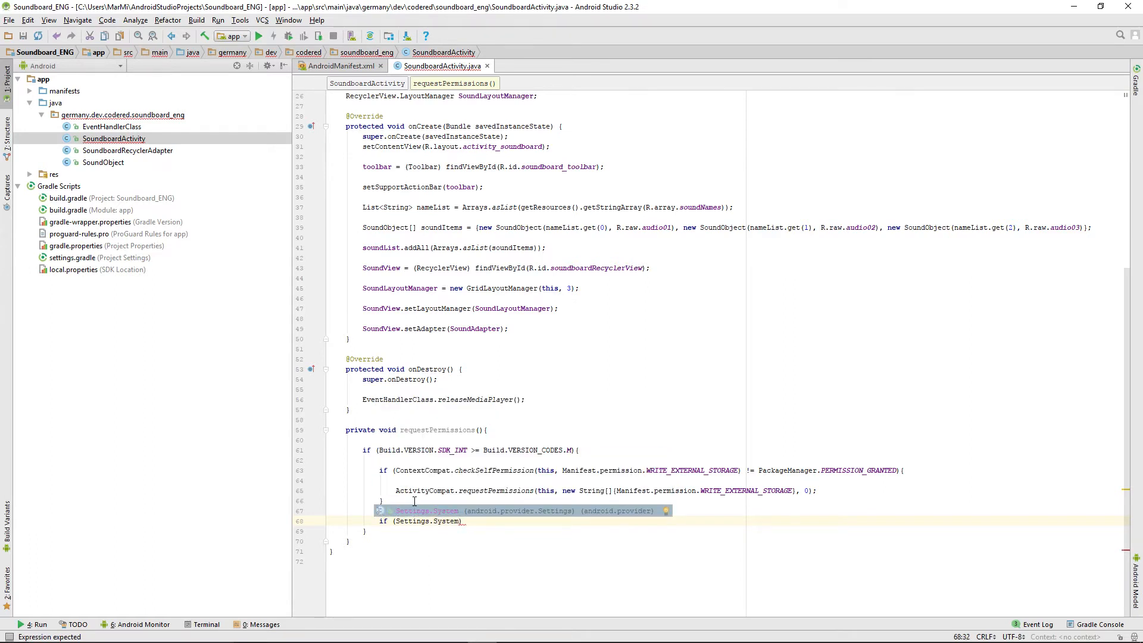
{"action": "type", "text": ".canWrite("}
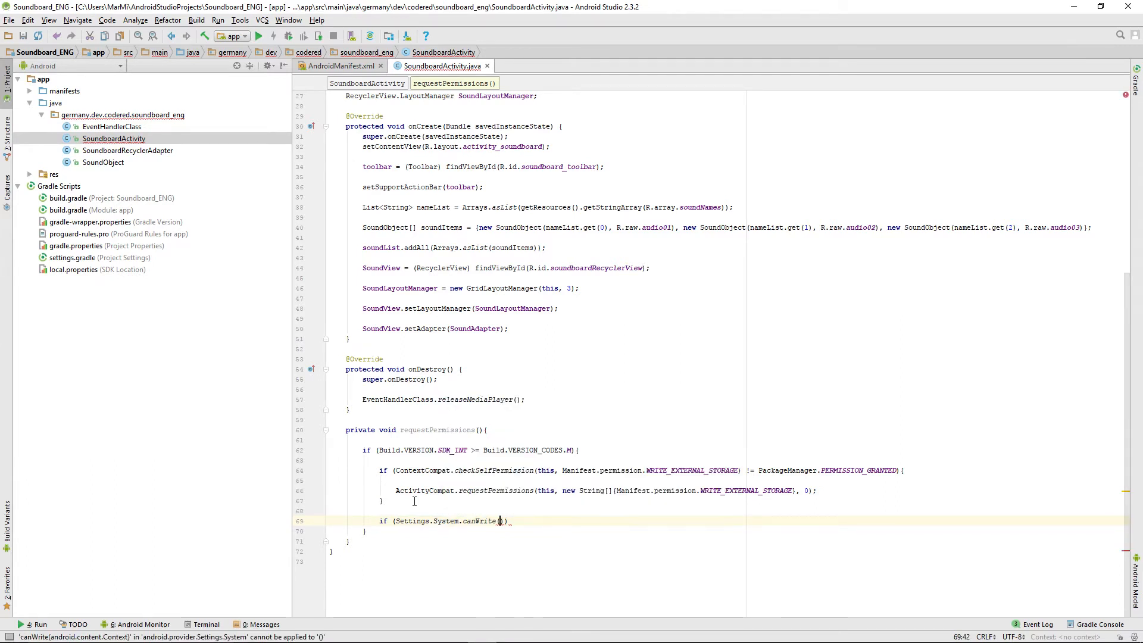
{"action": "type", "text": "this"}
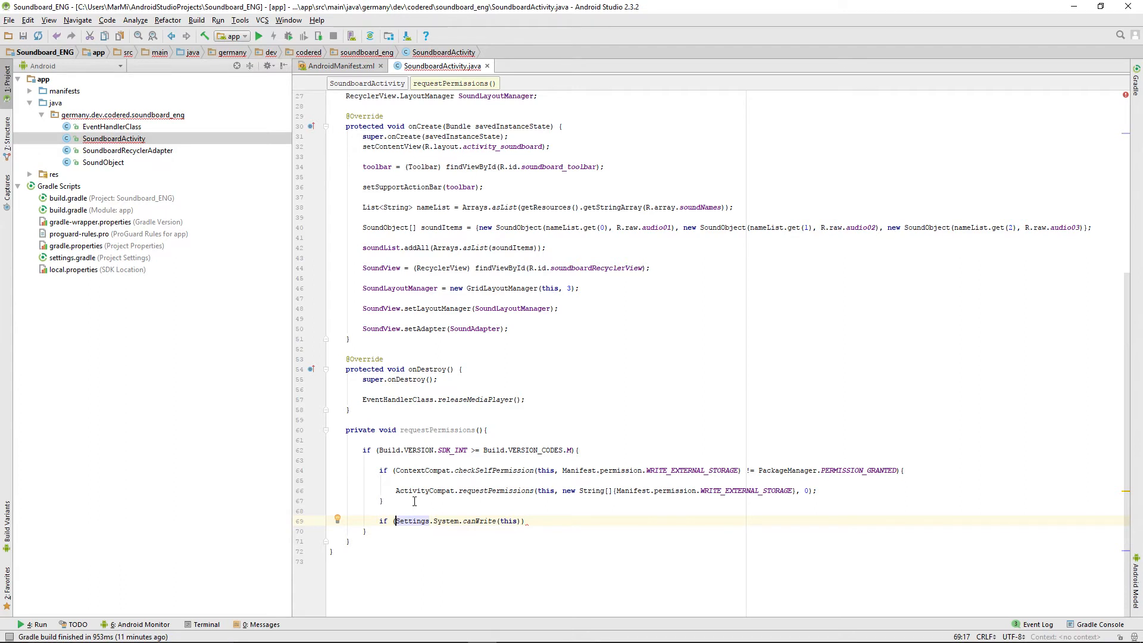
{"action": "type", "text": "!"}
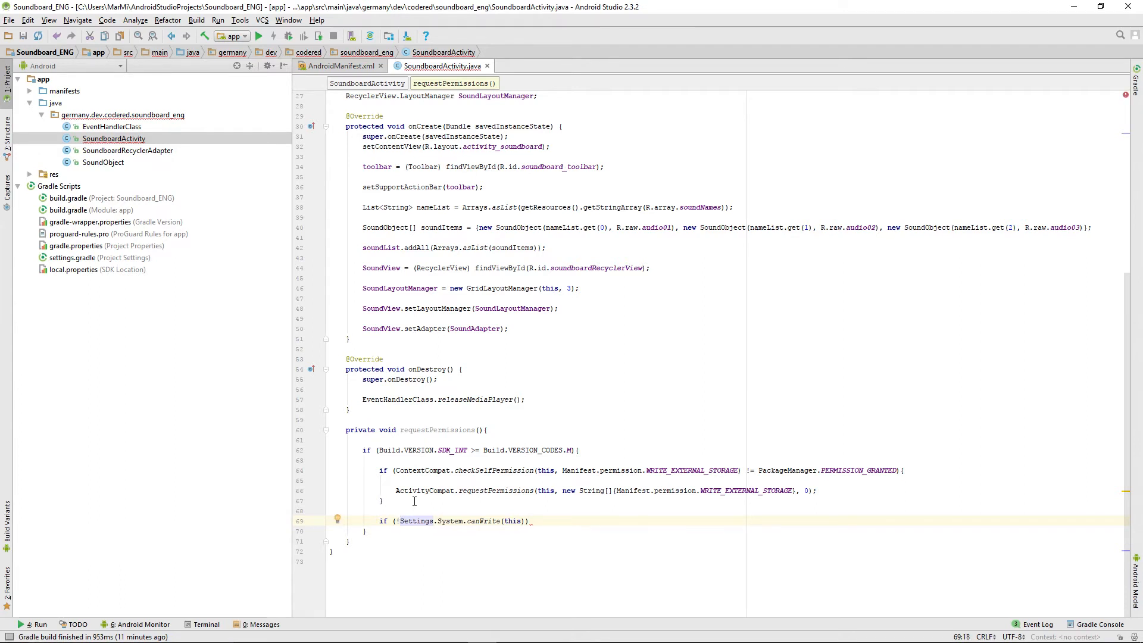
{"action": "left_click", "coordinate": [457, 520]}
{"action": "type", "text": "{"}
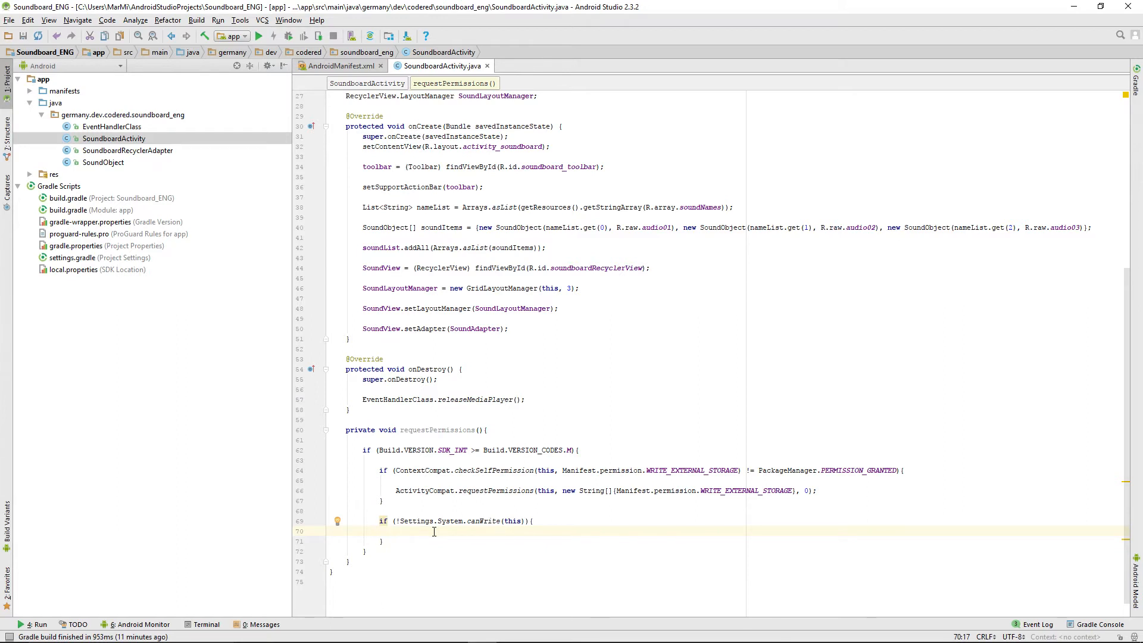
- Add compile 'com.android.support:design:25.2.0' to the module build.gradle dependencies and sync the project
{"action": "key", "text": "enter"}
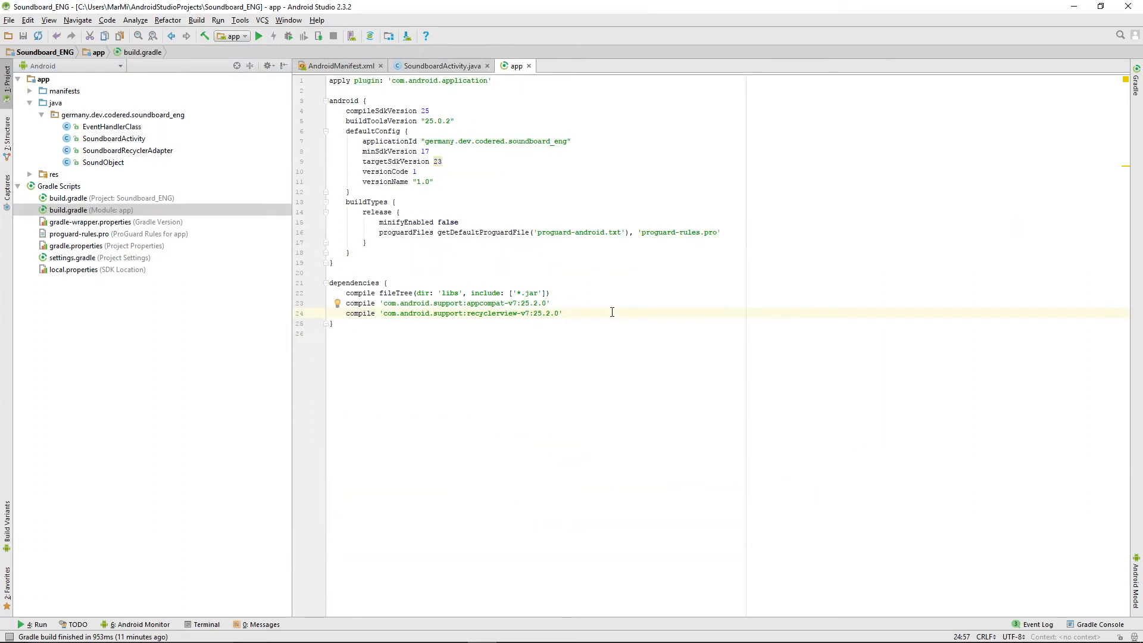
{"action": "type", "text": "com"}
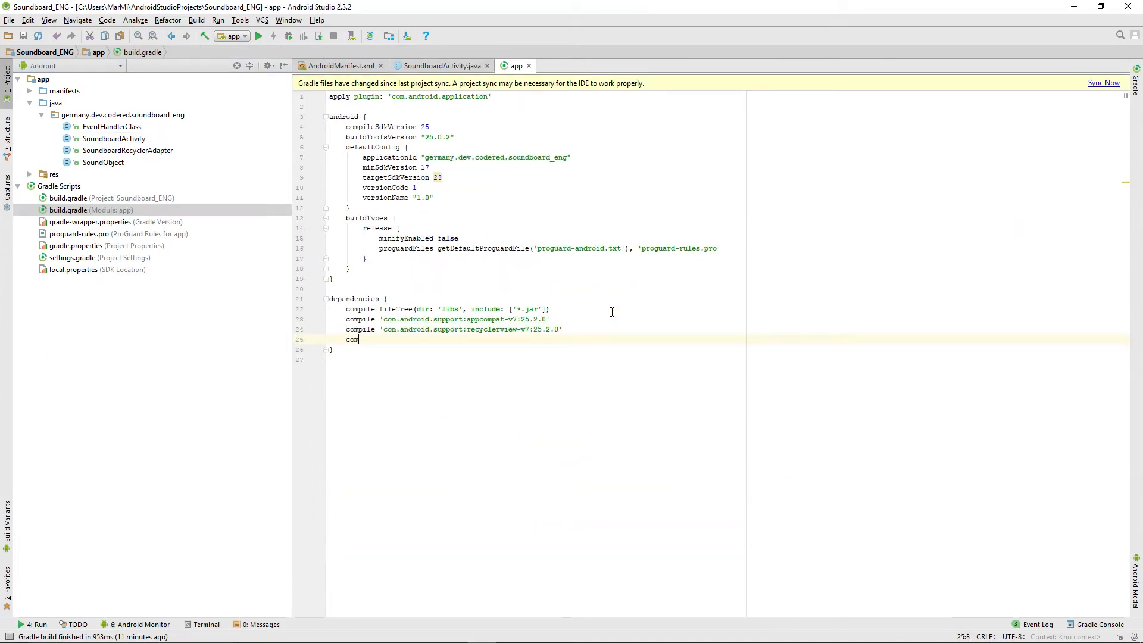
{"action": "type", "text": "pile"}
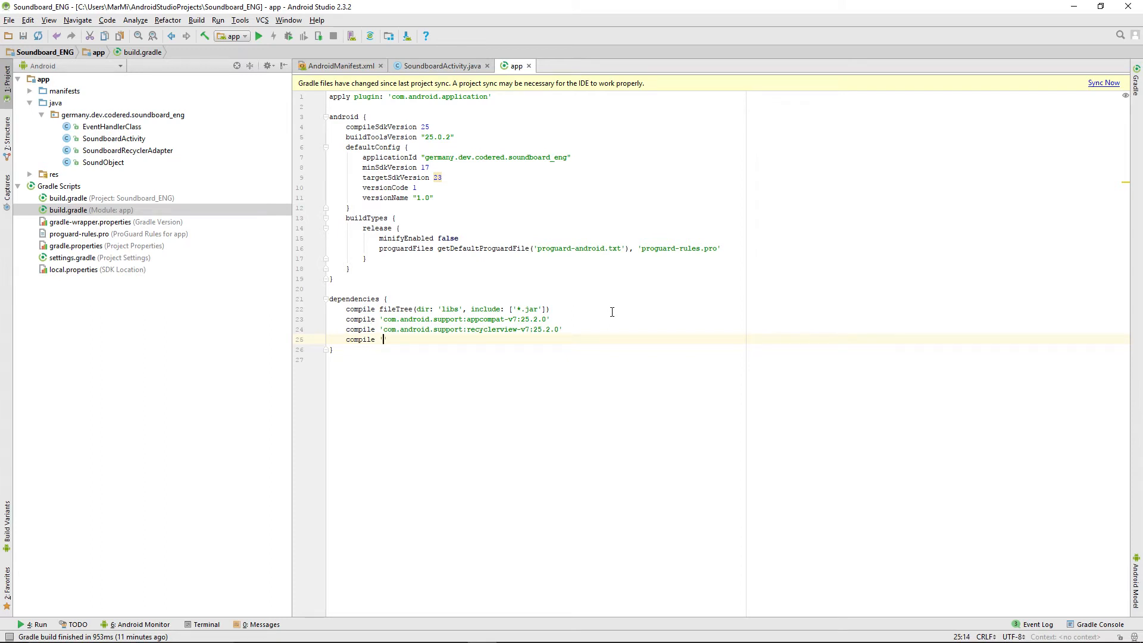
{"action": "type", "text": "'com.android"}
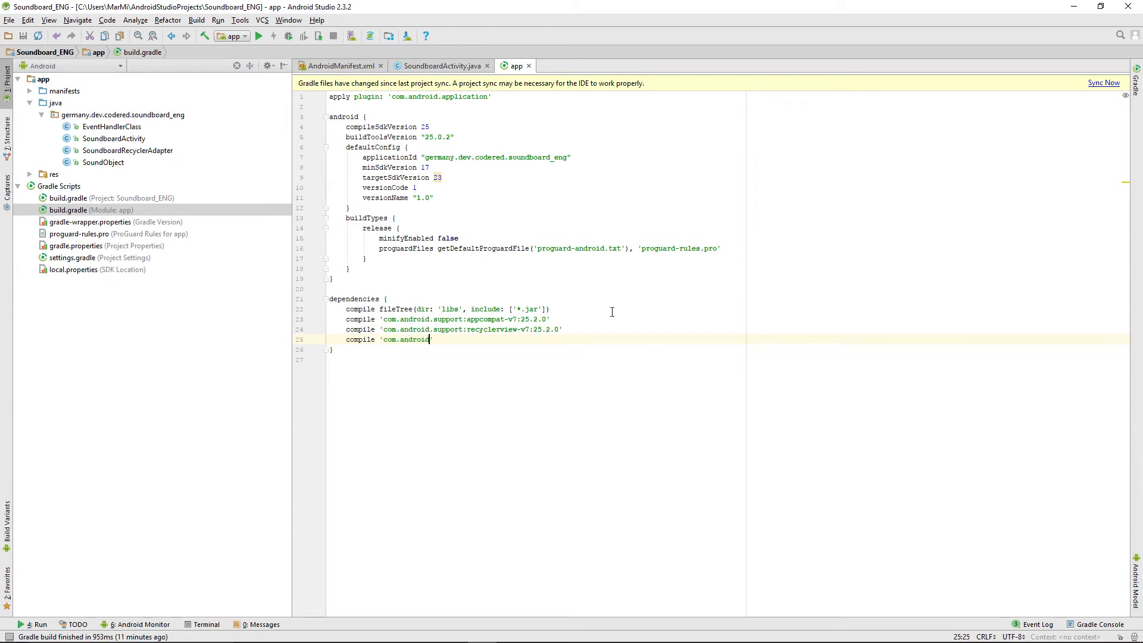
{"action": "type", "text": ".support:"}
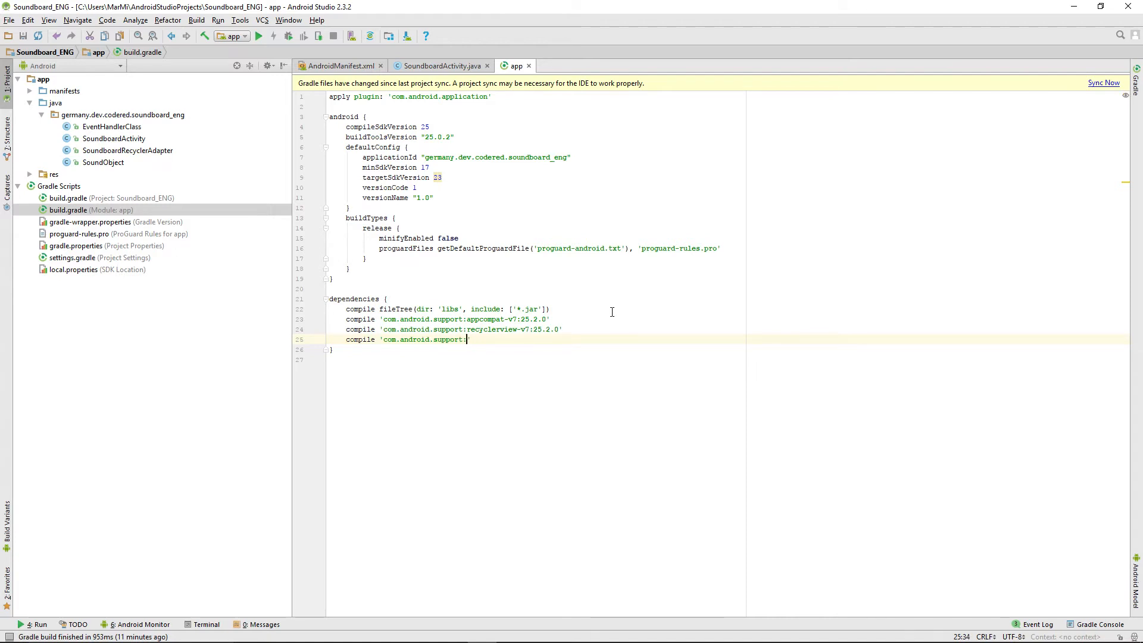
{"action": "type", "text": "design:25.2."}
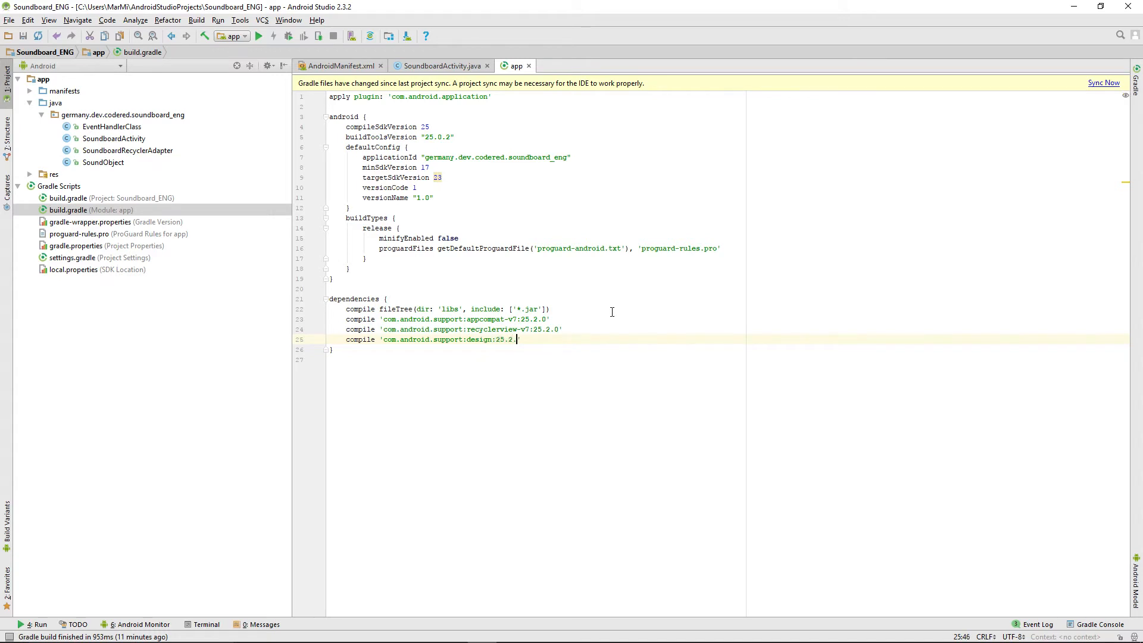
{"action": "type", "text": "0"}
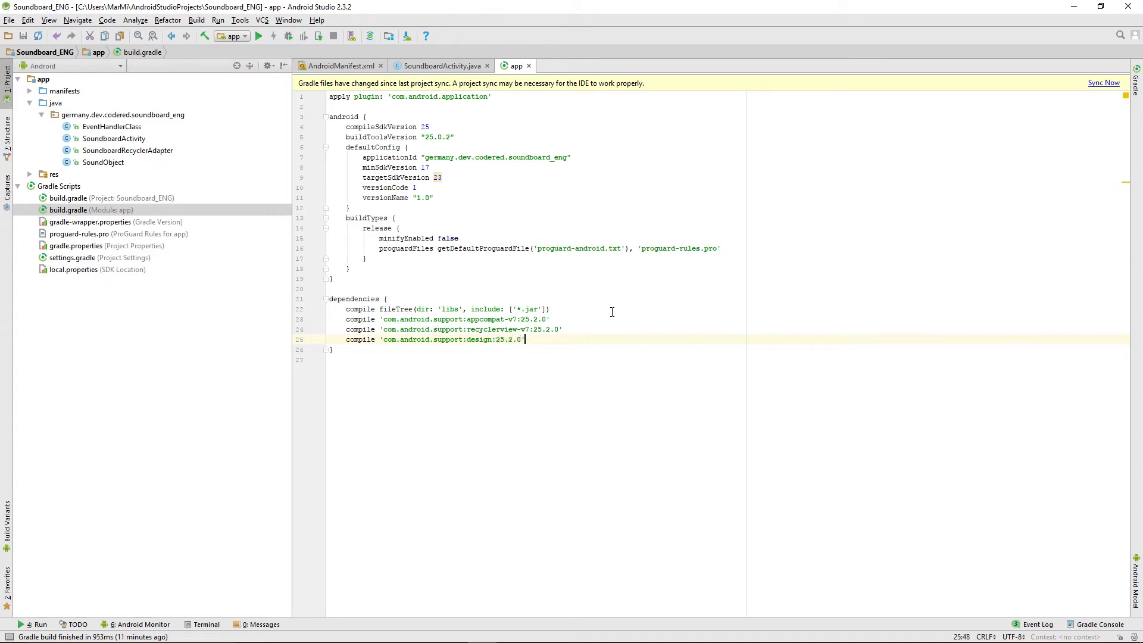
{"action": "left_click", "coordinate": [1102, 82]}
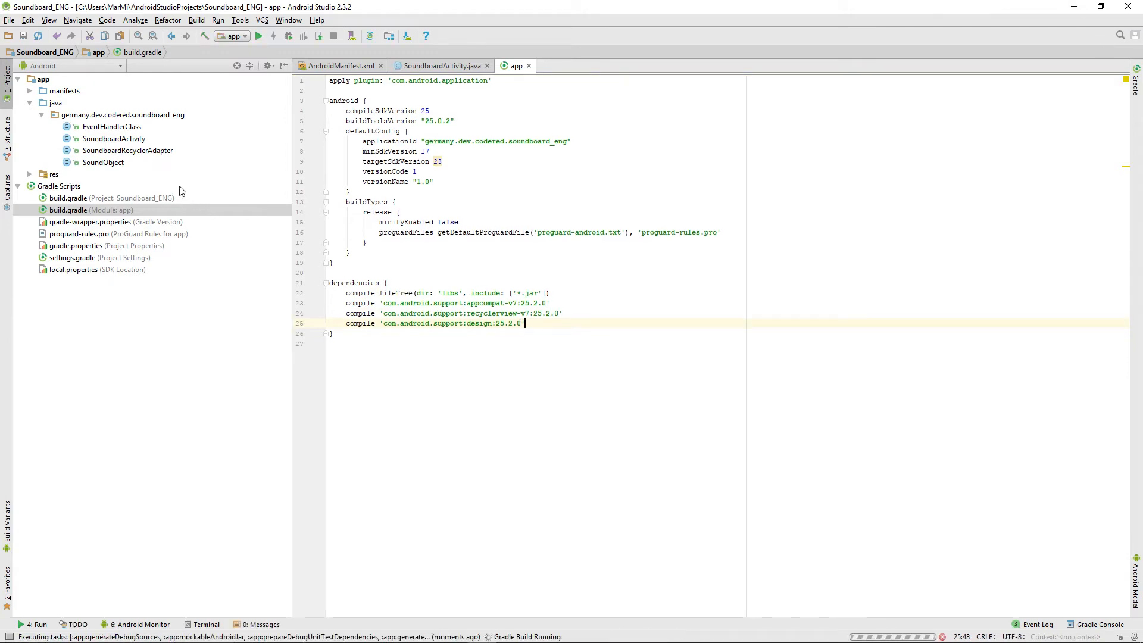
{"action": "left_click", "coordinate": [438, 65]}
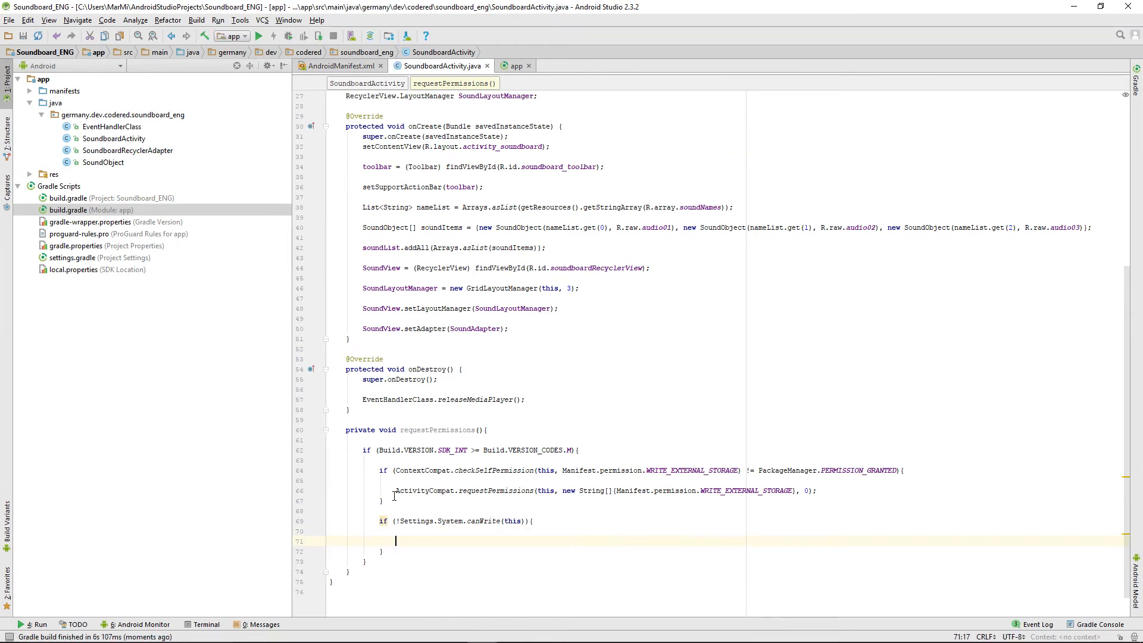
- Begin a Snackbar.make( call inside the canWrite block and scroll up to the file's declarations
{"action": "type", "text": "Sncad"}
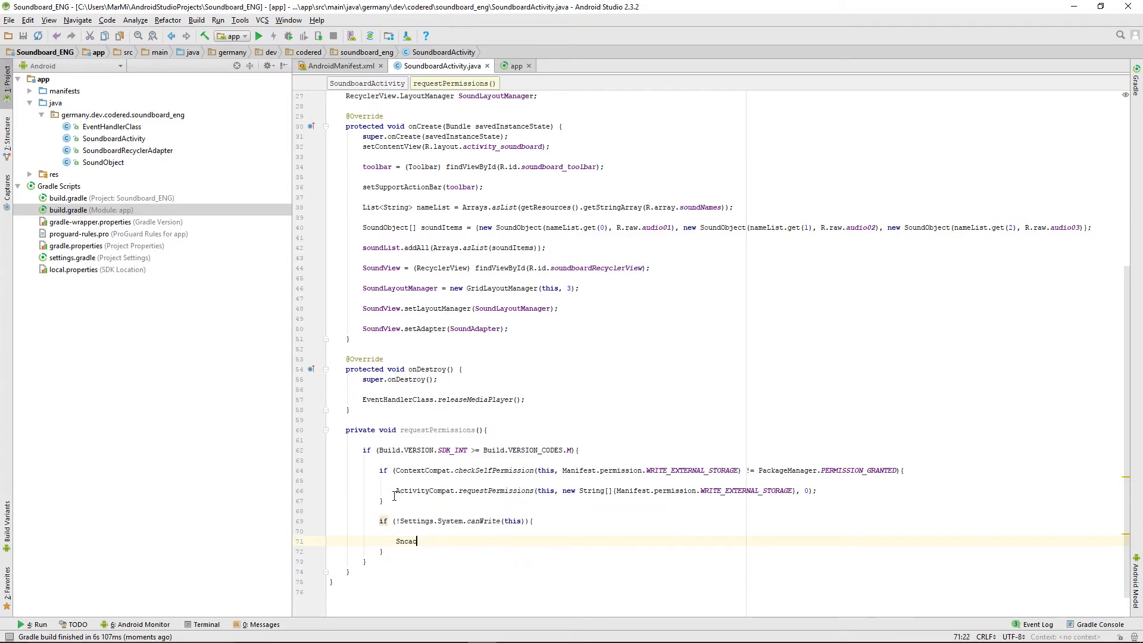
{"action": "type", "text": "kbar.make("}
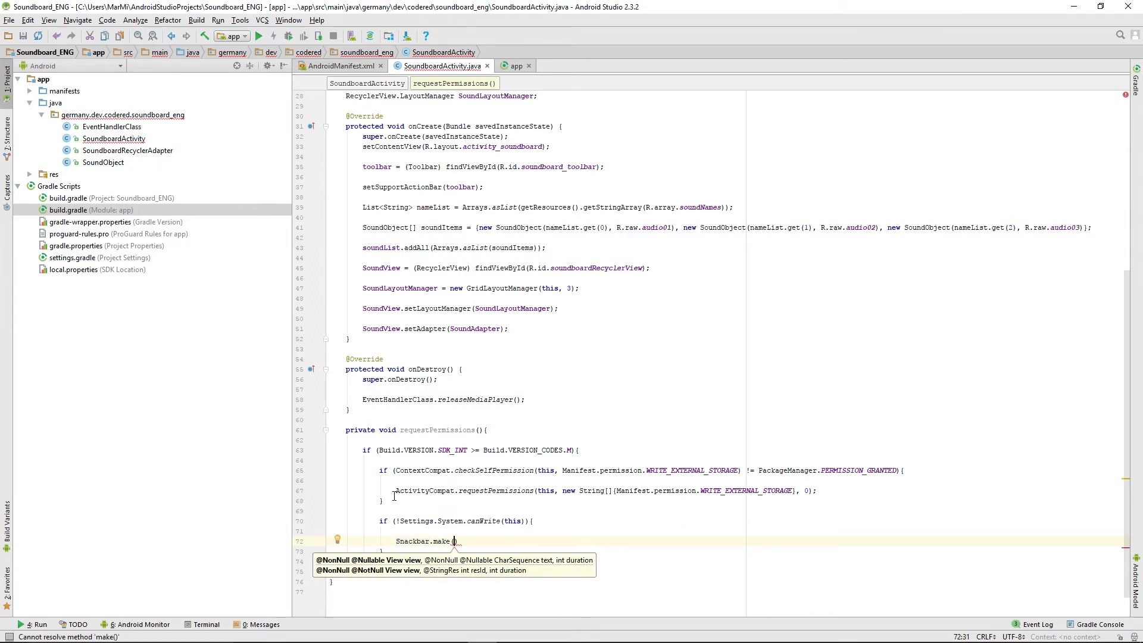
{"action": "mouse_move", "coordinate": [364, 484]}
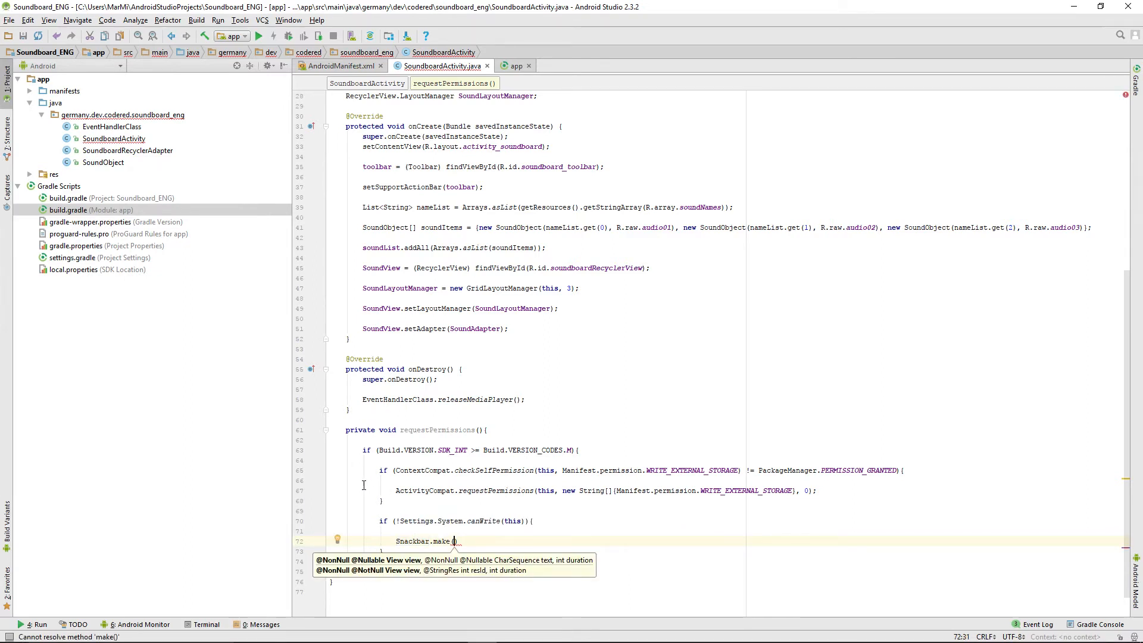
{"action": "scroll", "scroll_direction": "up", "scroll_amount": 3}
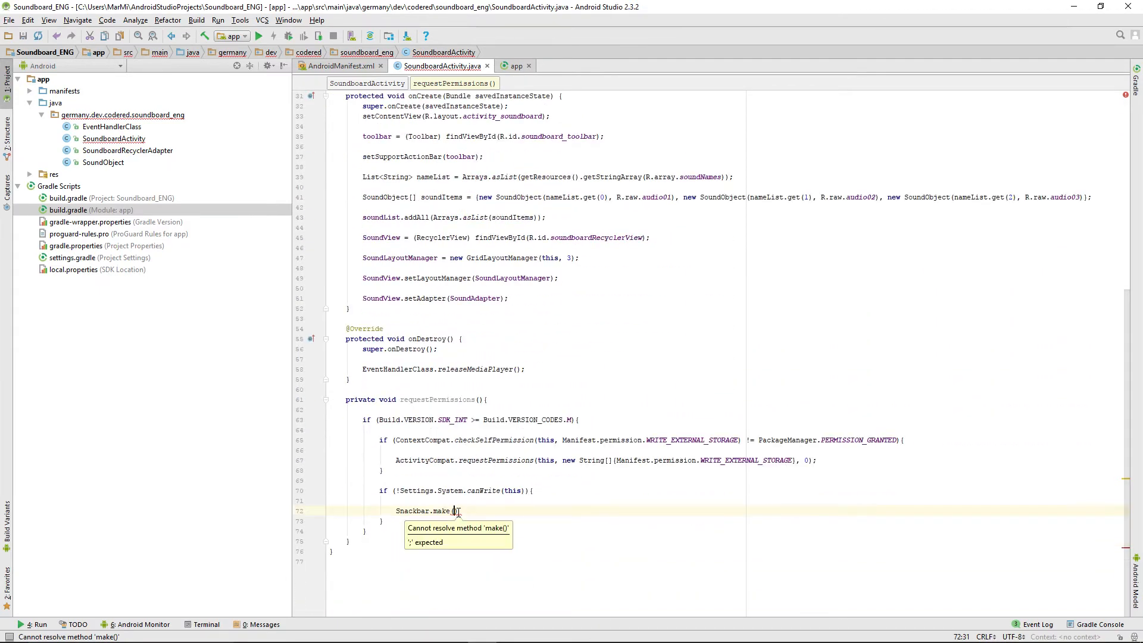
{"action": "scroll", "scroll_direction": "up", "scroll_amount": 3}
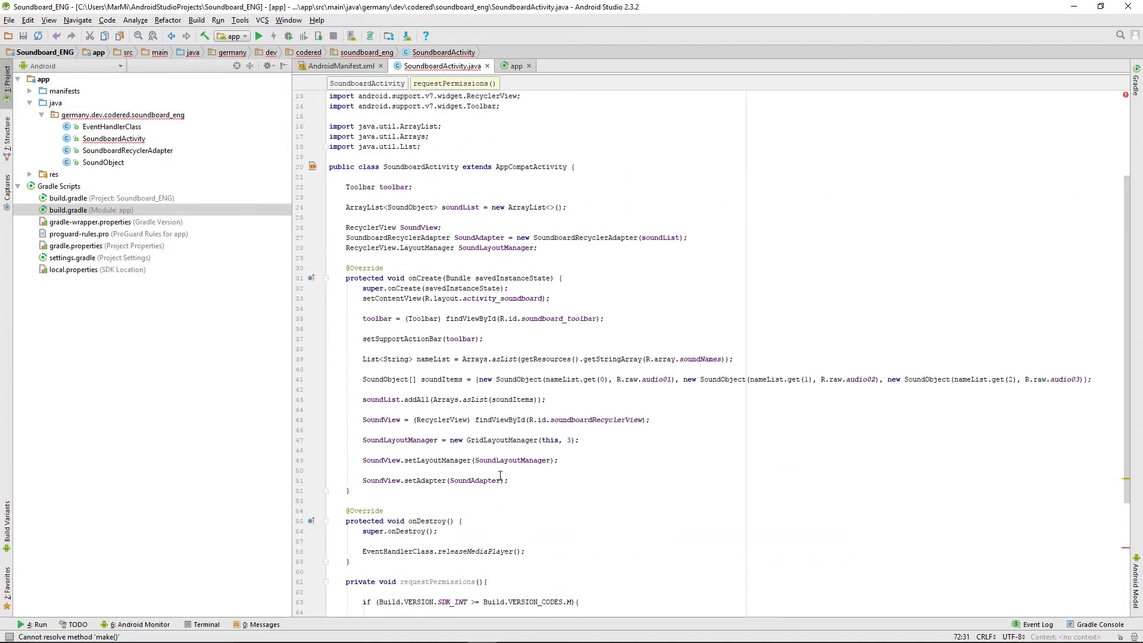
{"action": "scroll", "scroll_direction": "up", "scroll_amount": 3}
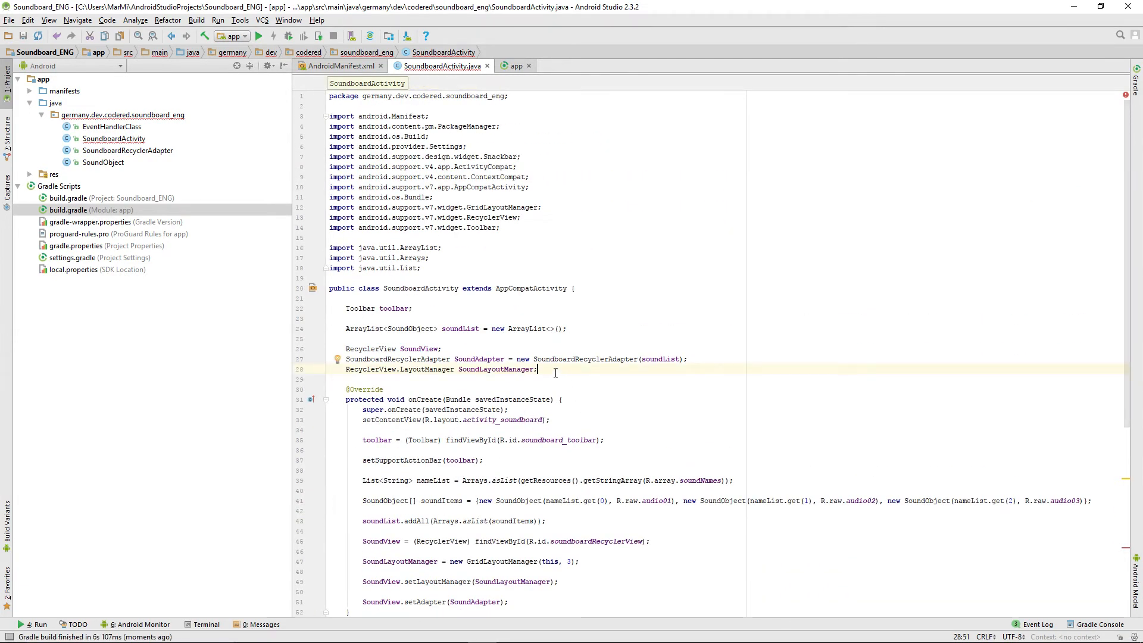
- Declare a private View mLayout field in SoundboardActivity
{"action": "key", "text": "enter"}
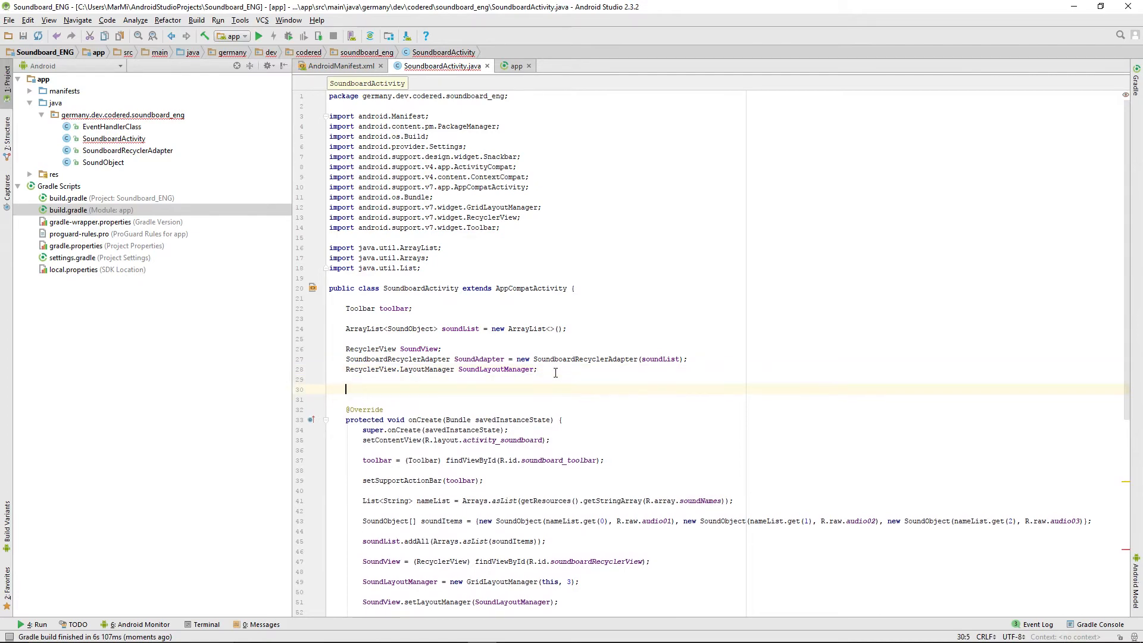
{"action": "type", "text": "private"}
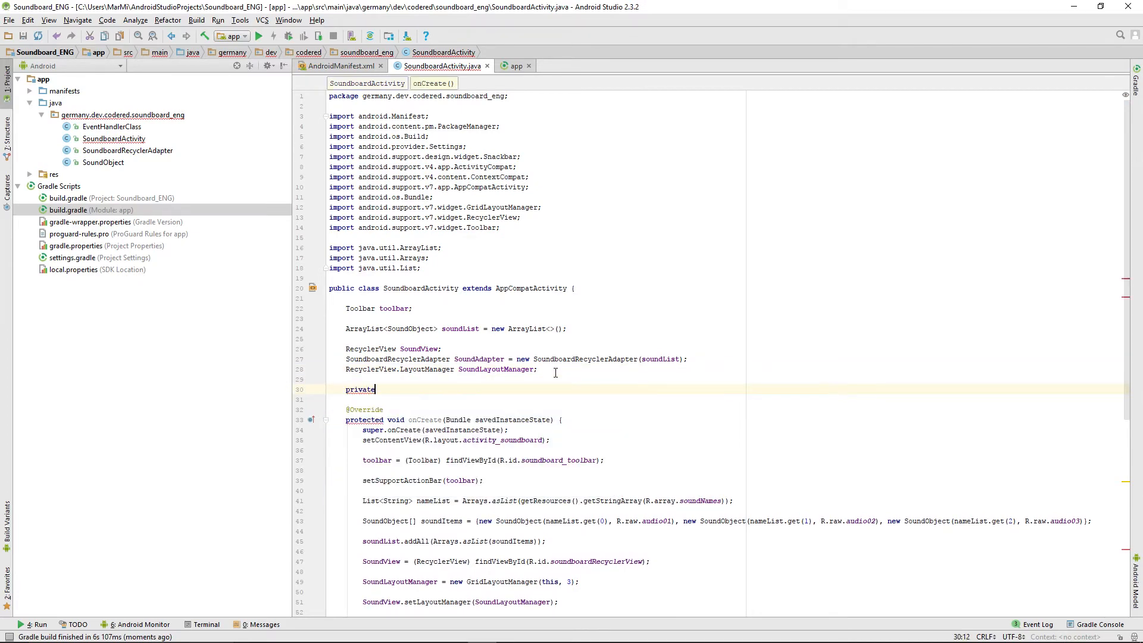
{"action": "type", "text": "View m"}
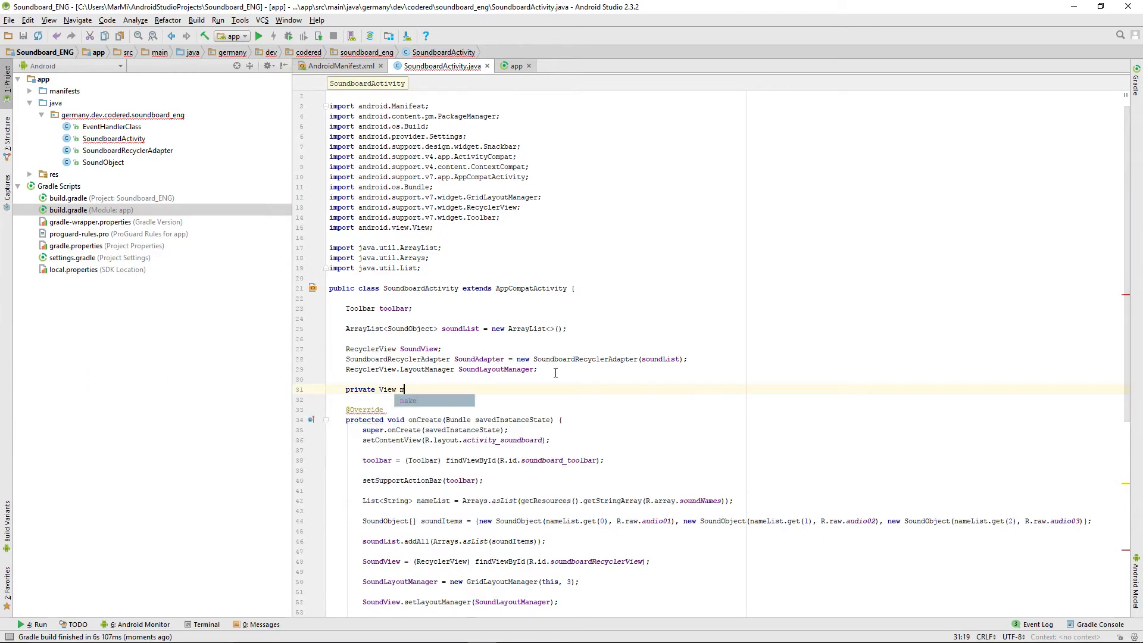
{"action": "type", "text": "Layout;"}
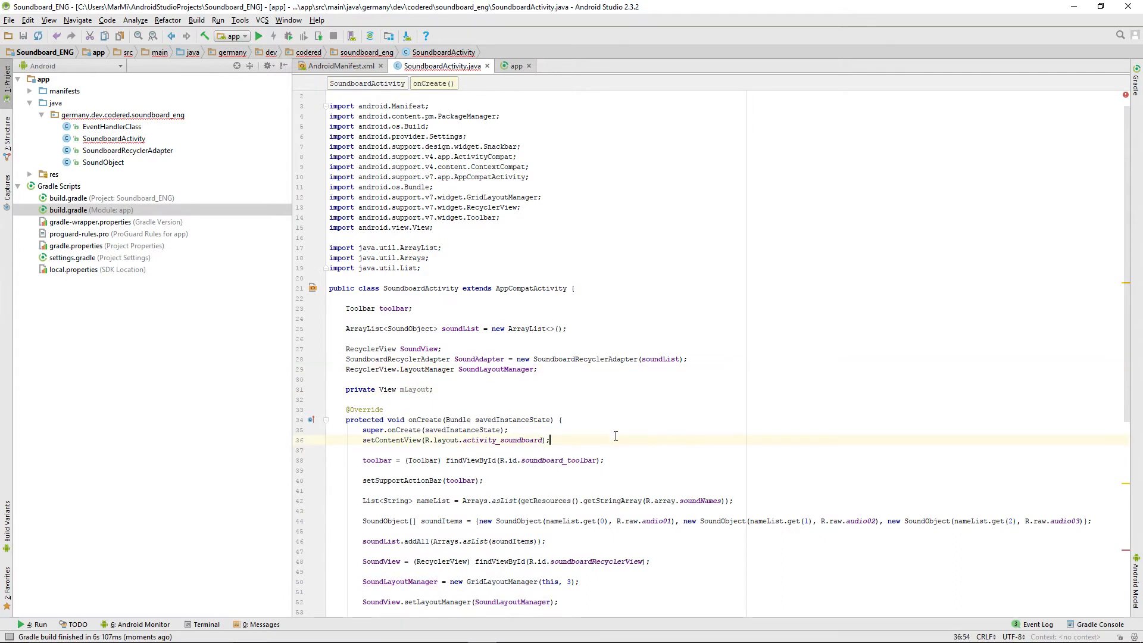
- Assign mLayout = findViewById(R.id.activity_soundboard) in onCreate, copying the id from activity_soundboard.xml
{"action": "key", "text": "Enter"}
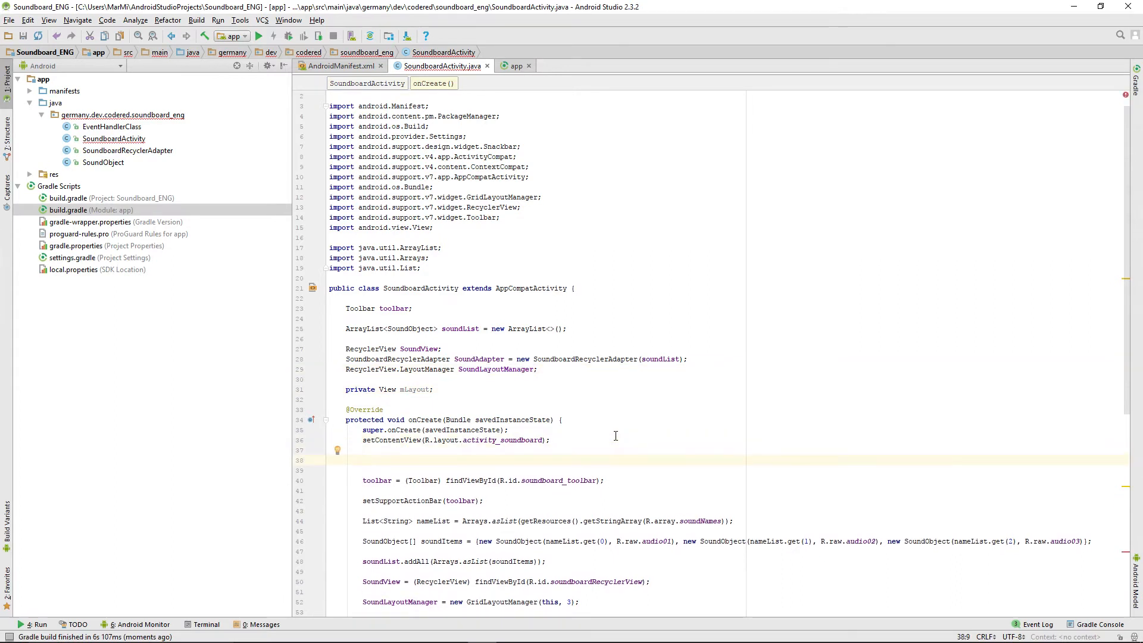
{"action": "type", "text": "mLayout = findViewById("}
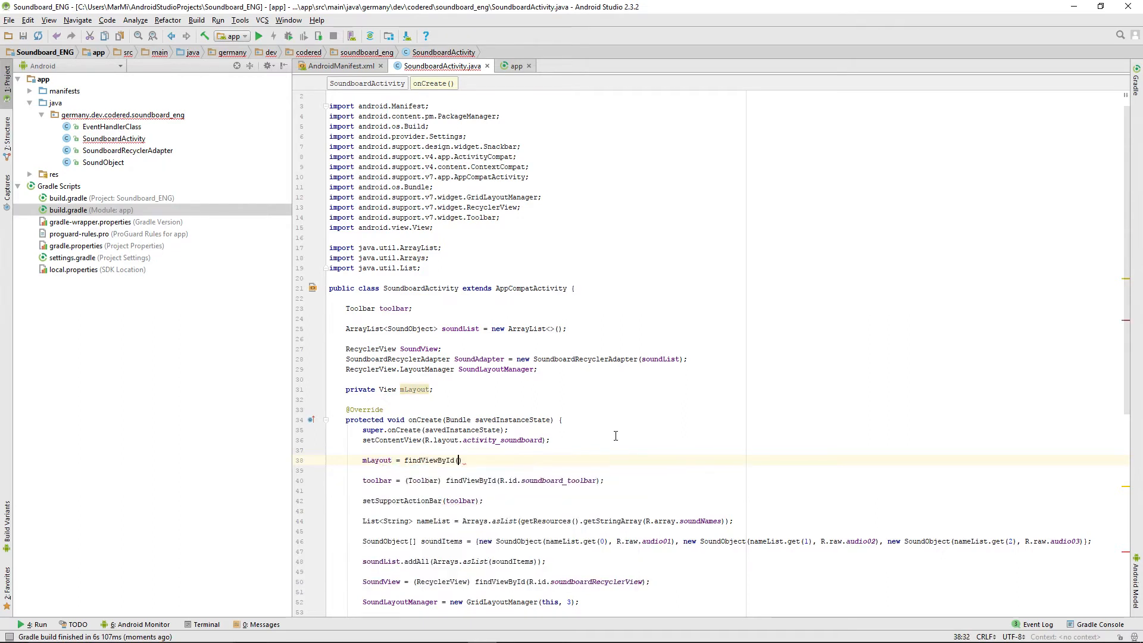
{"action": "type", "text": "R.id."}
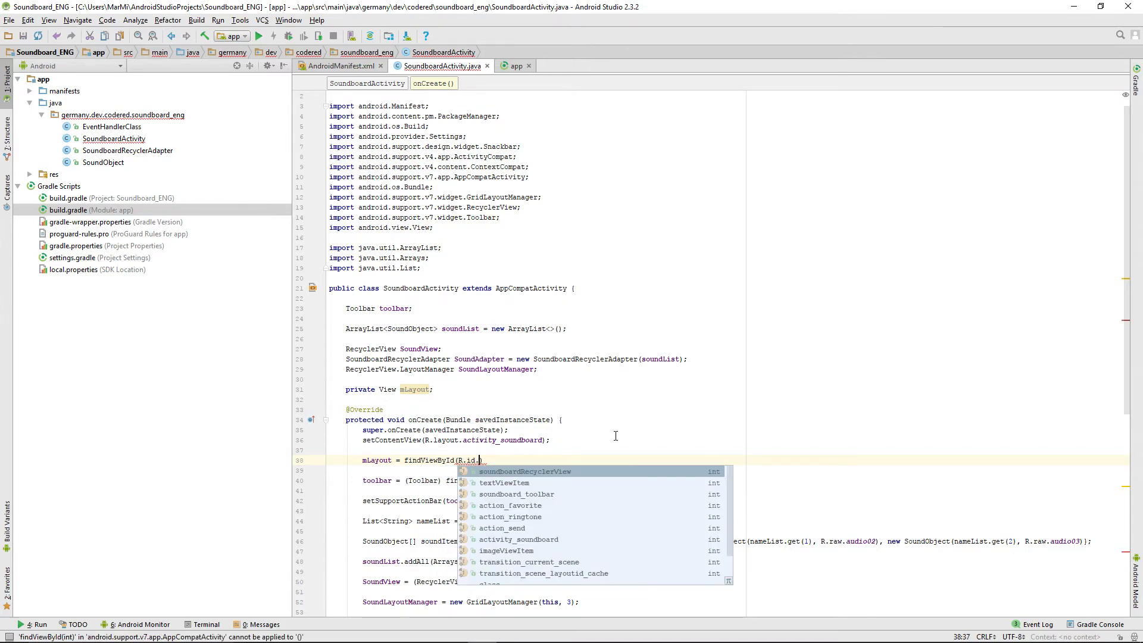
{"action": "mouse_move", "coordinate": [284, 126]}
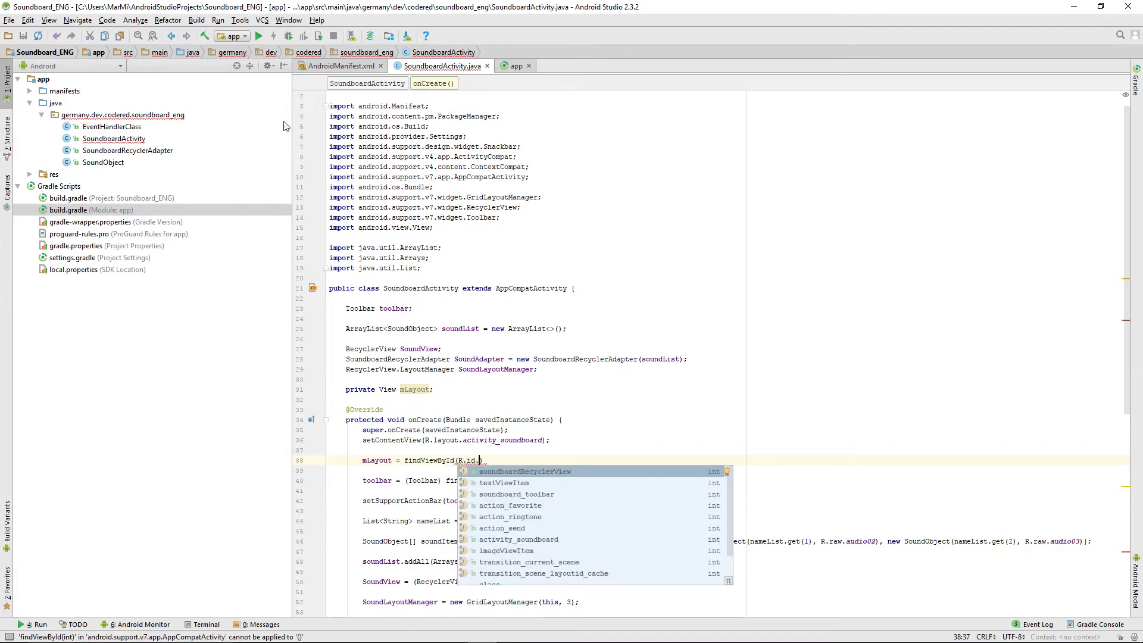
{"action": "left_click", "coordinate": [53, 173]}
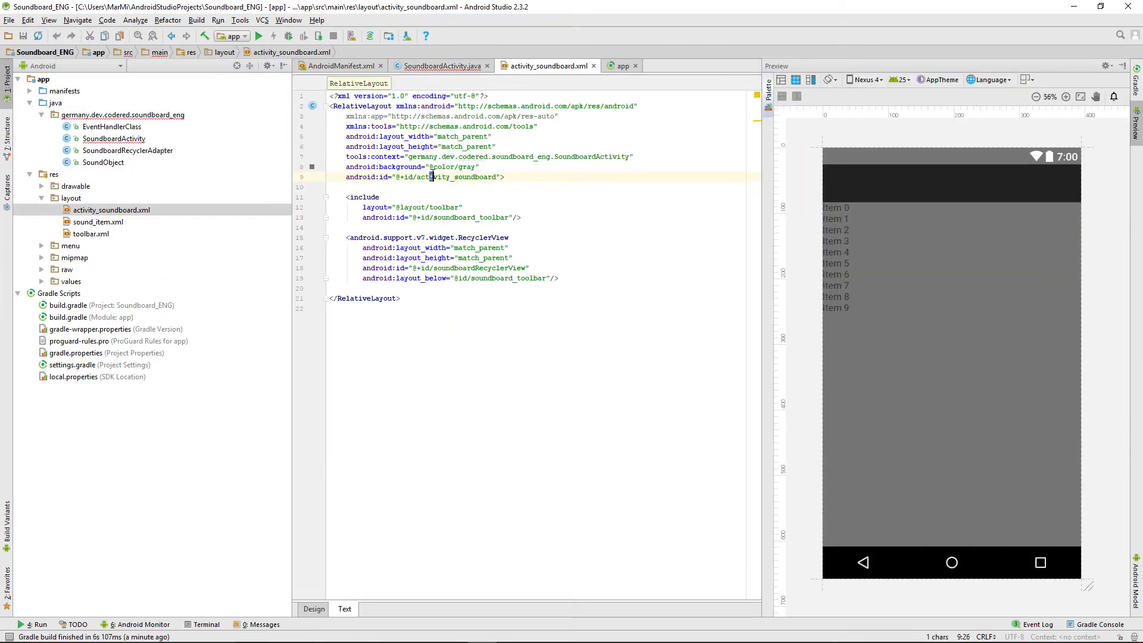
{"action": "double_click", "coordinate": [453, 176]}
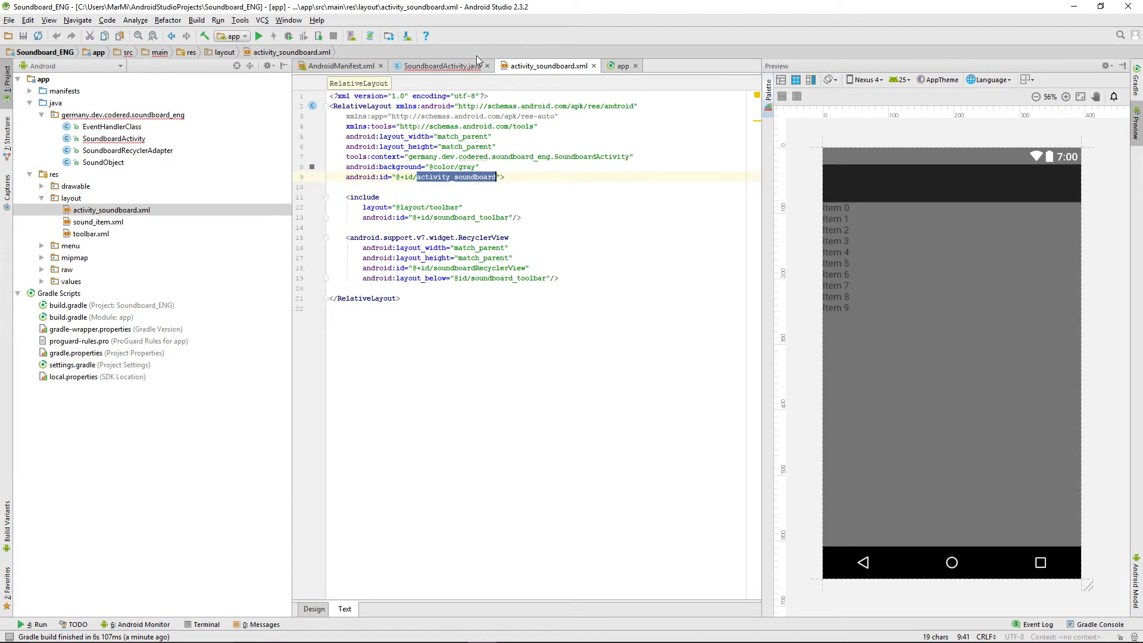
{"action": "left_click", "coordinate": [439, 66]}
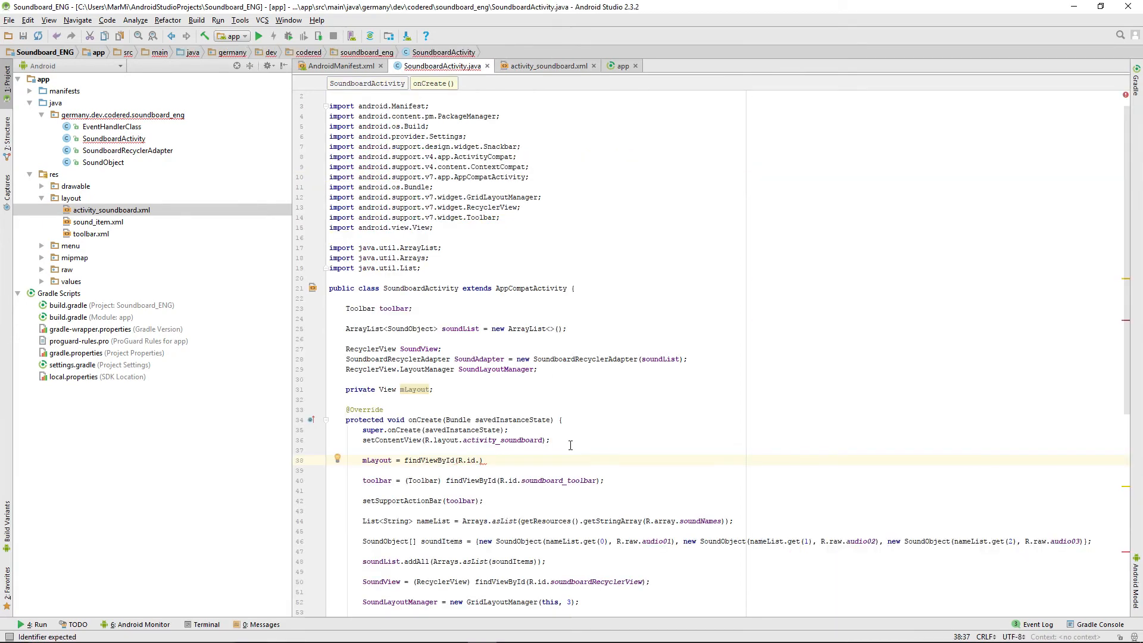
- Write Snackbar.make(mLayout, "The app needs access to your settings", Snackbar.LENGTH_INDEFINITE) and begin .setAction
{"action": "type", "text": "activity_soundboard);"}
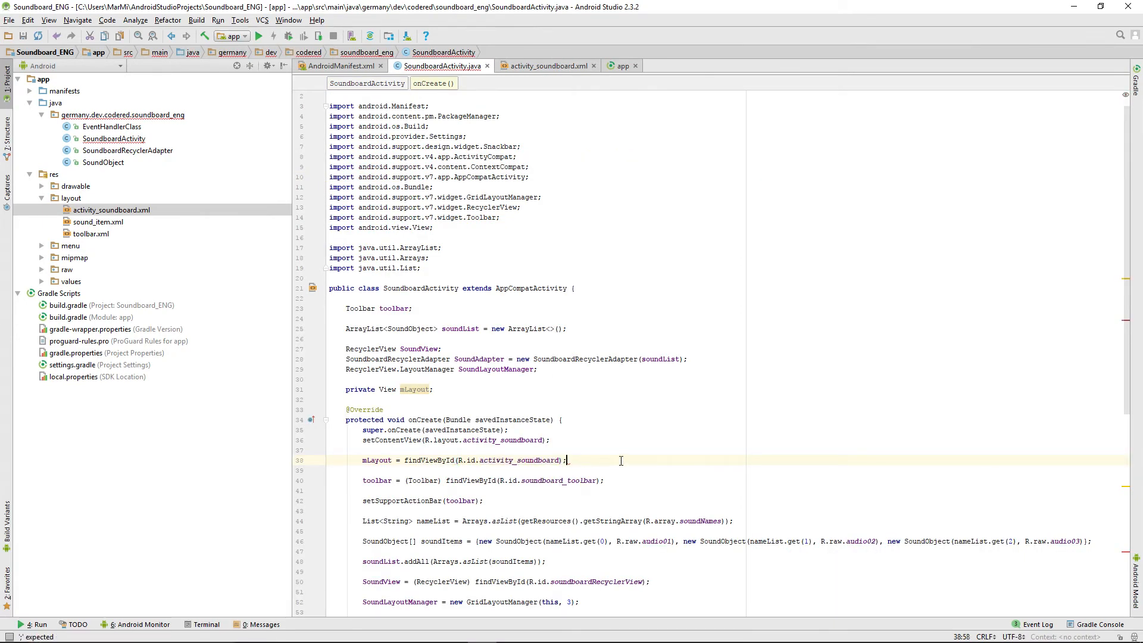
{"action": "scroll", "scroll_direction": "down", "scroll_amount": 3}
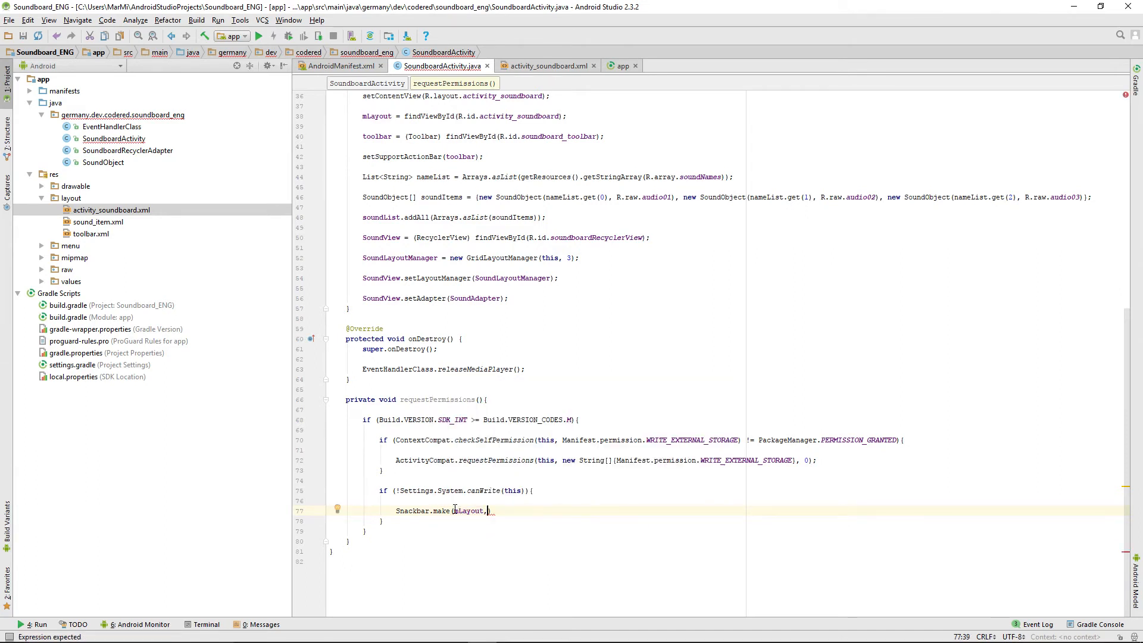
{"action": "type", "text": ","}
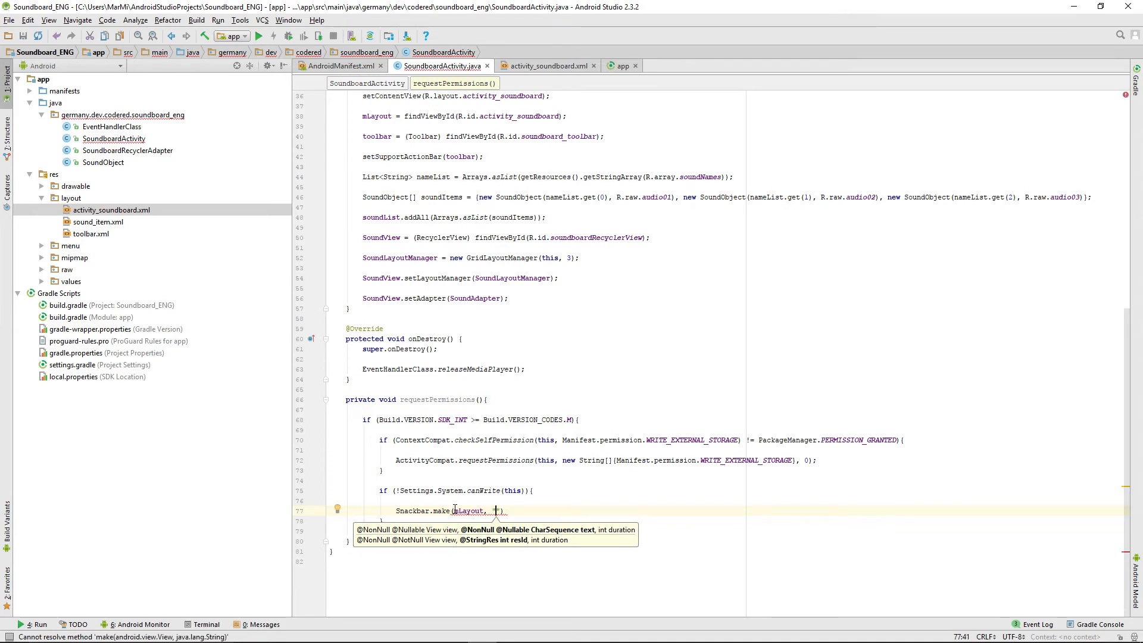
{"action": "type", "text": "\""}
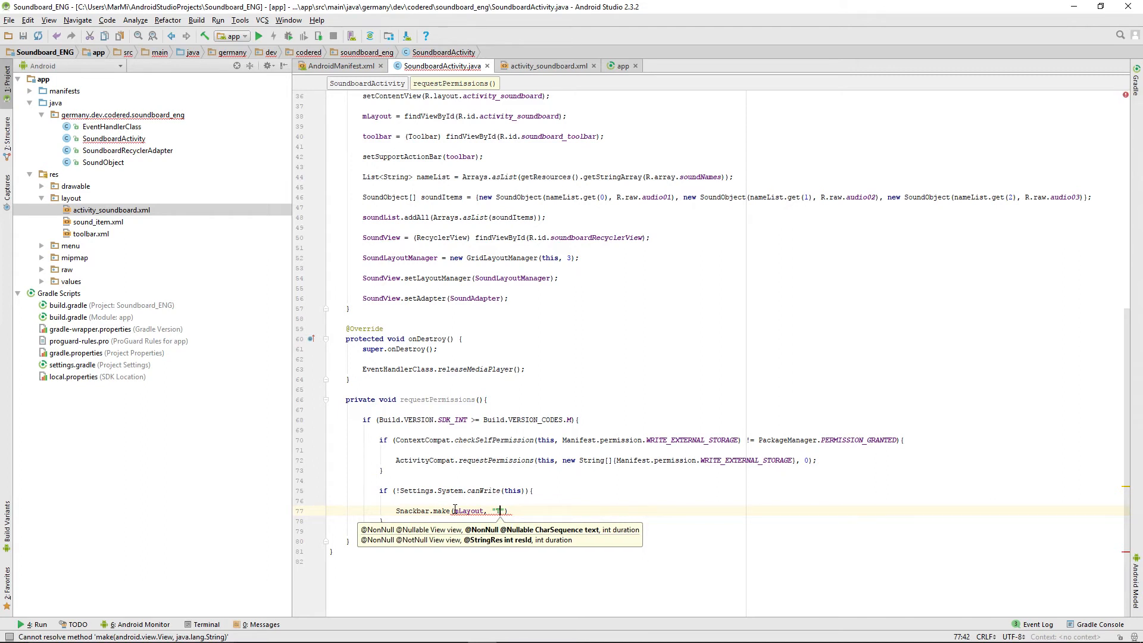
{"action": "type", "text": "The app needs"}
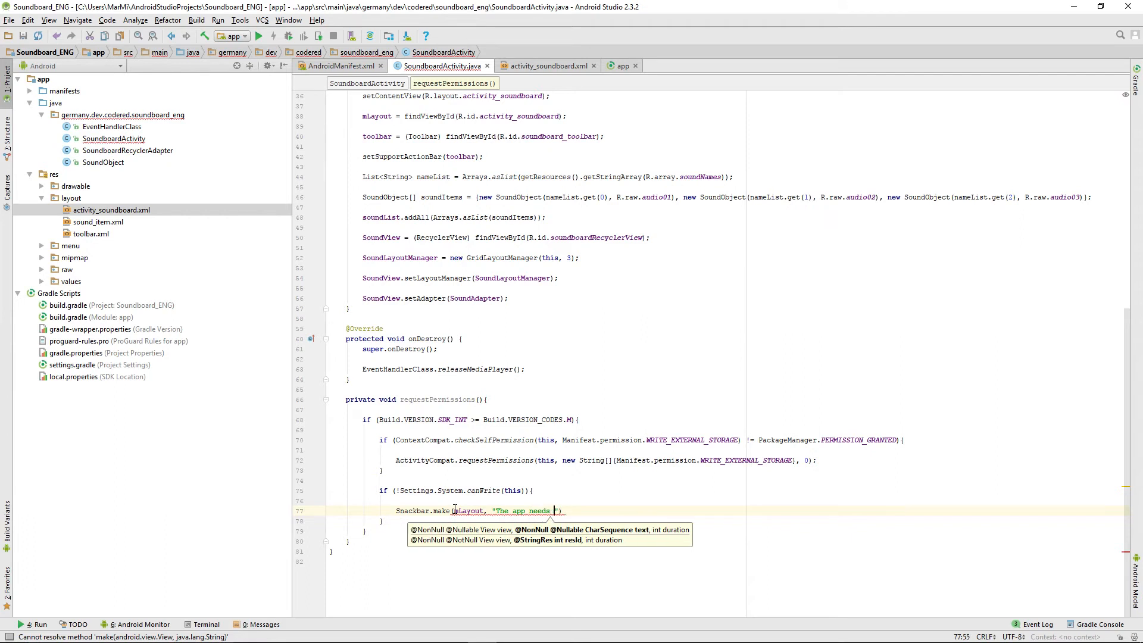
{"action": "type", "text": "access to your settings"}
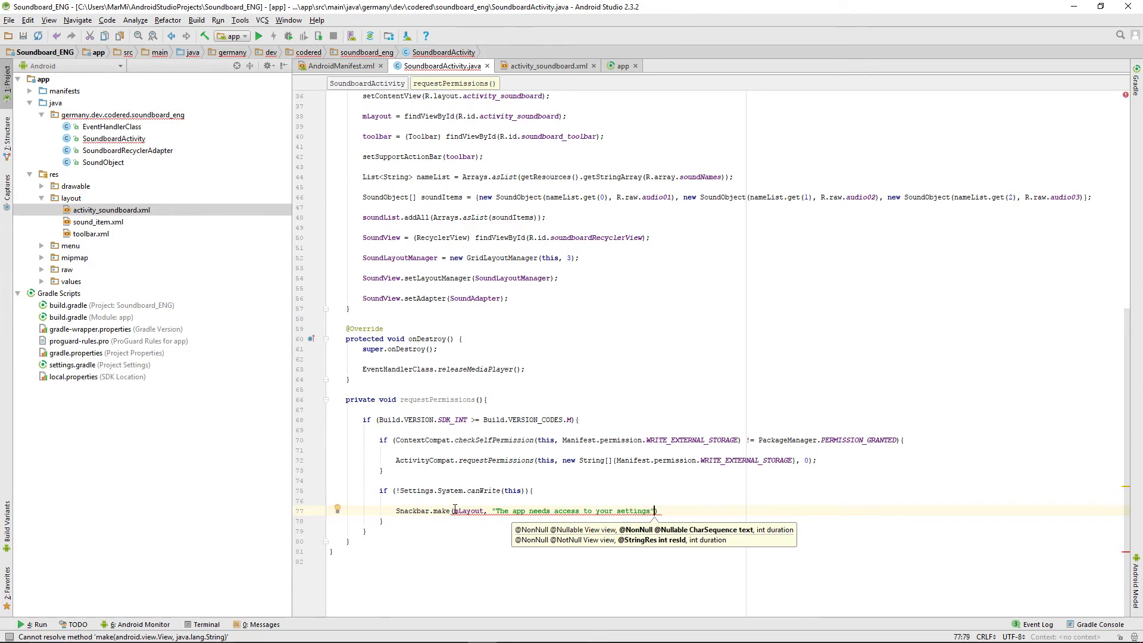
{"action": "type", "text": ","}
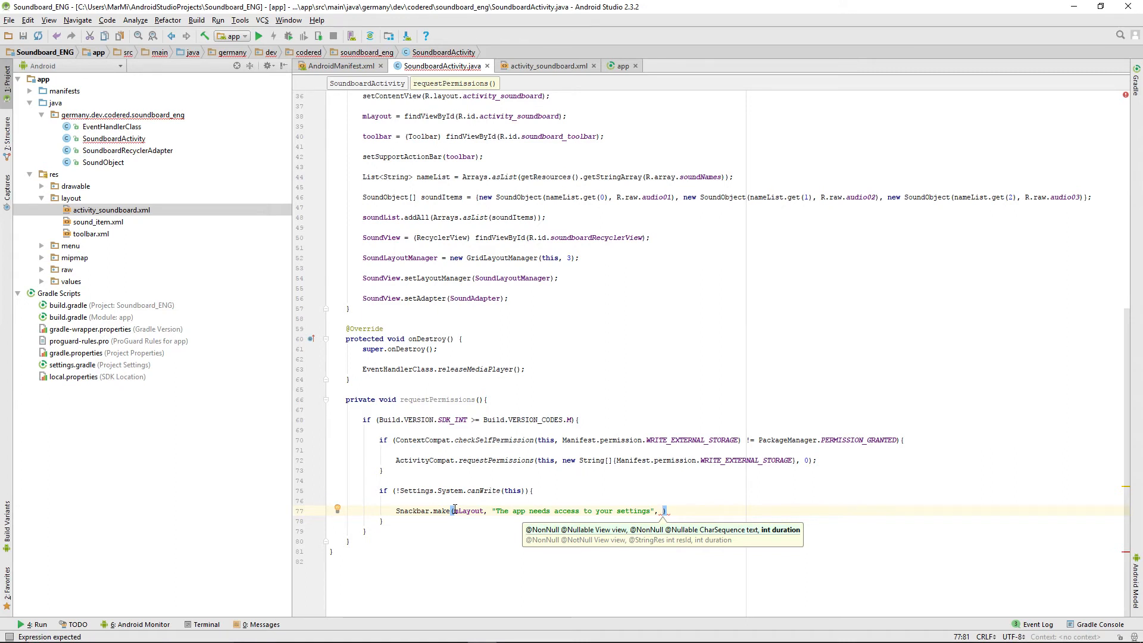
{"action": "type", "text": "Snackbar.LENGTH_INDEFINITE"}
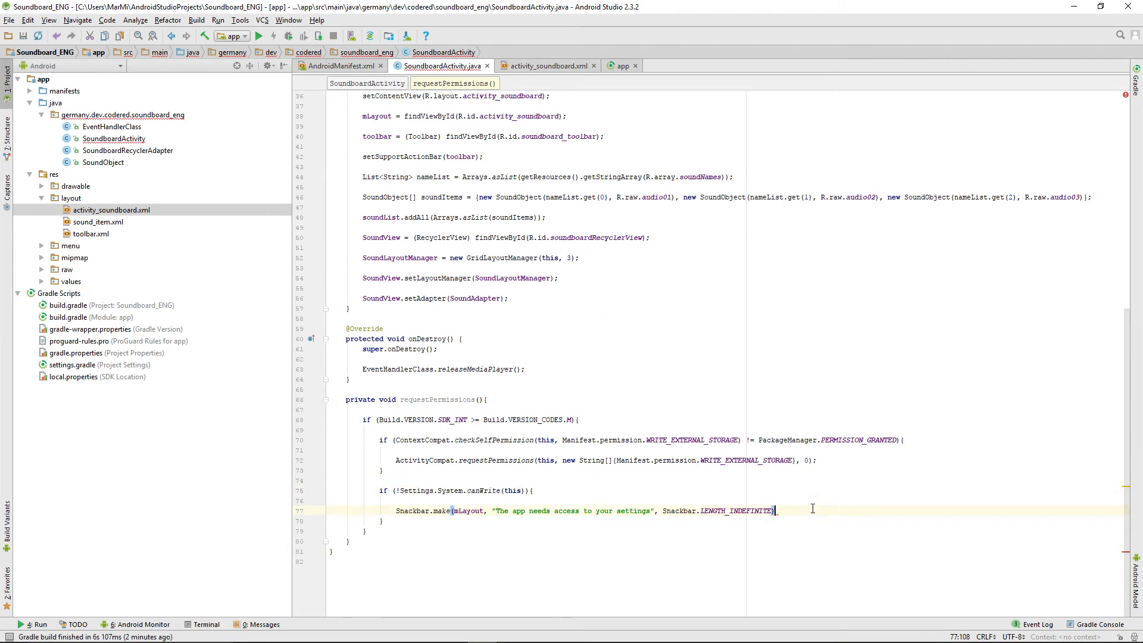
{"action": "type", "text": ".setAction("}
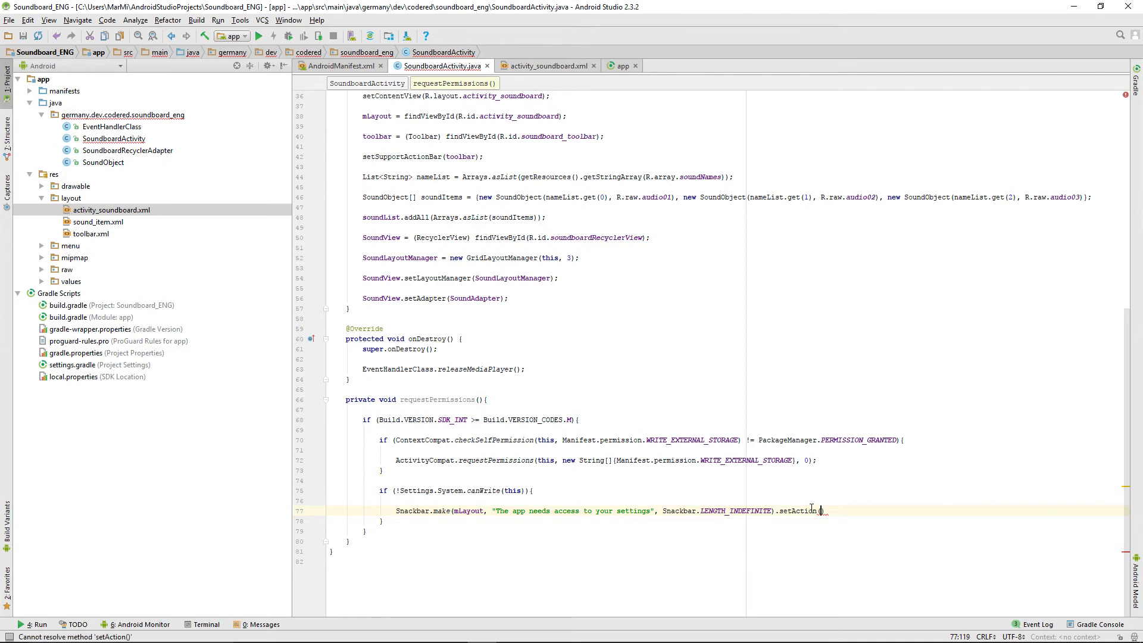
- Give the Snackbar an "OK" action with a new View.OnClickListener that gets the view's context
{"action": "type", "text": "\"C\""}
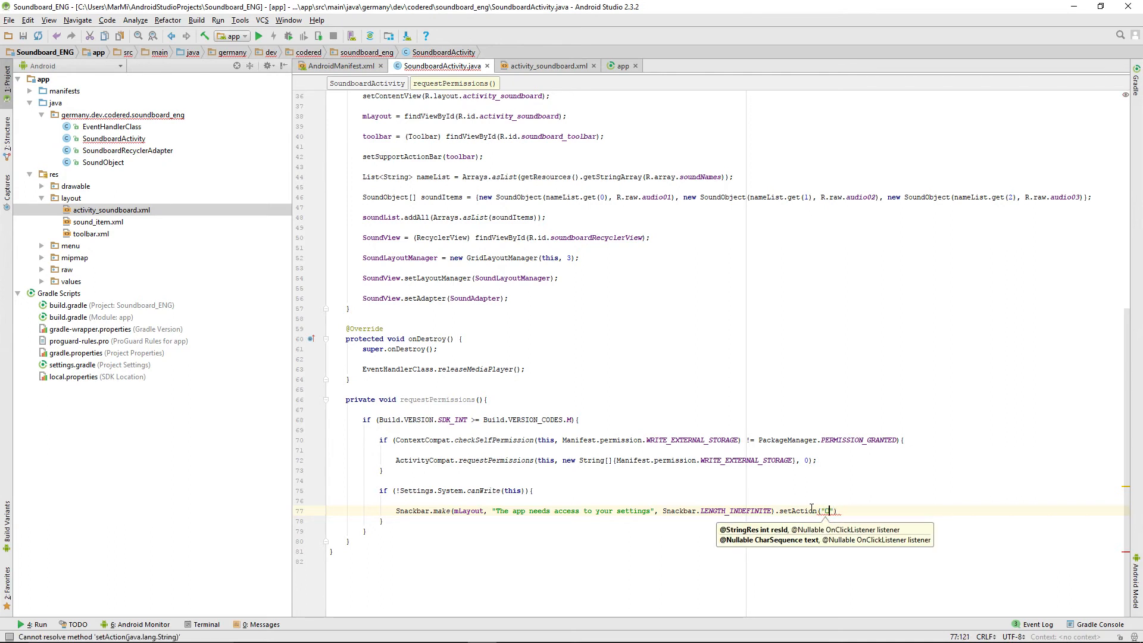
{"action": "type", "text": "OK"}
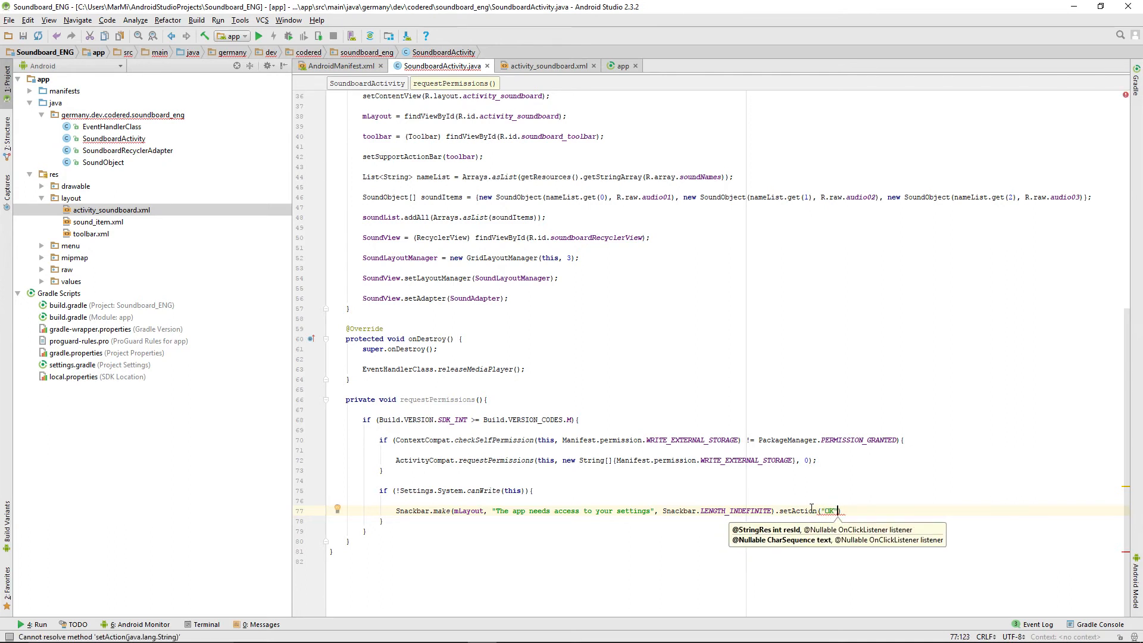
{"action": "type", "text": ","}
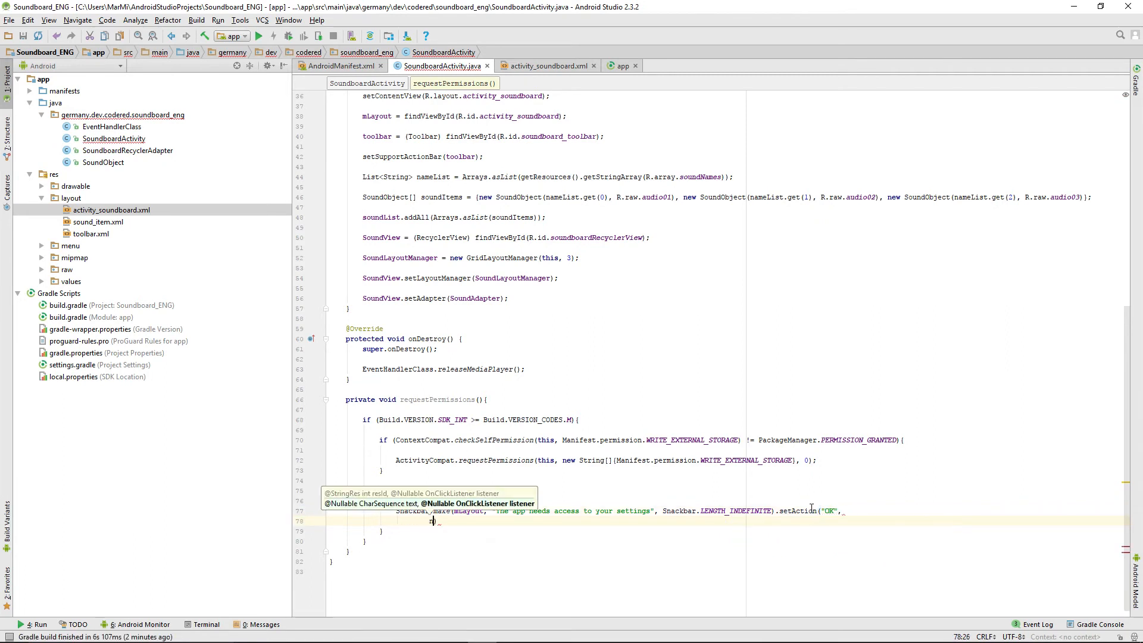
{"action": "type", "text": "new View.OnClickListener("}
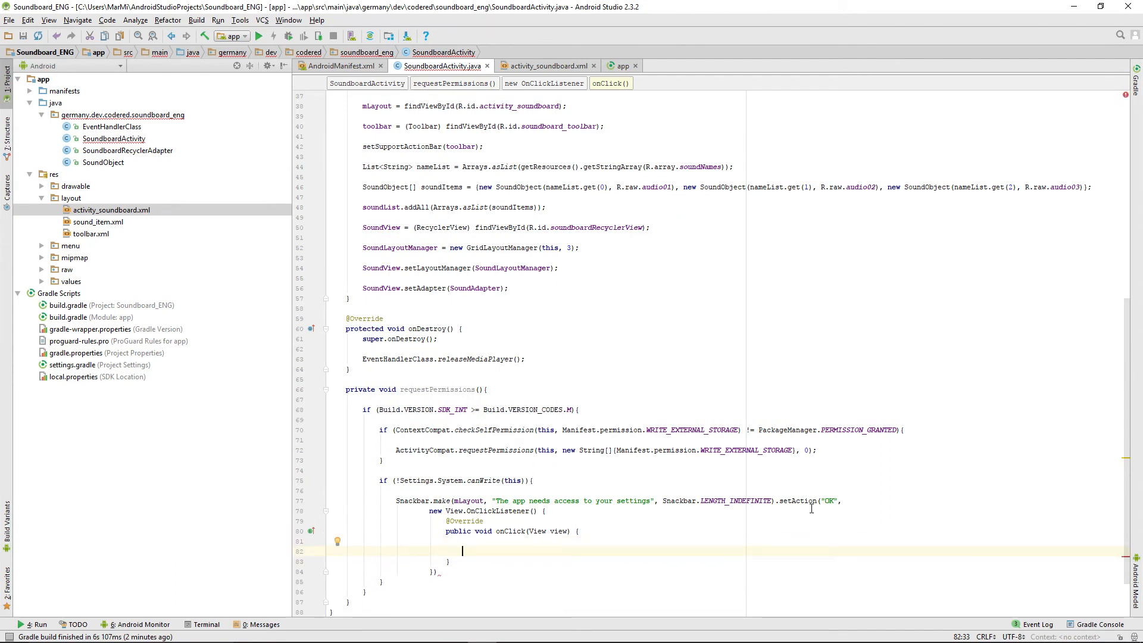
{"action": "type", "text": "Context"}
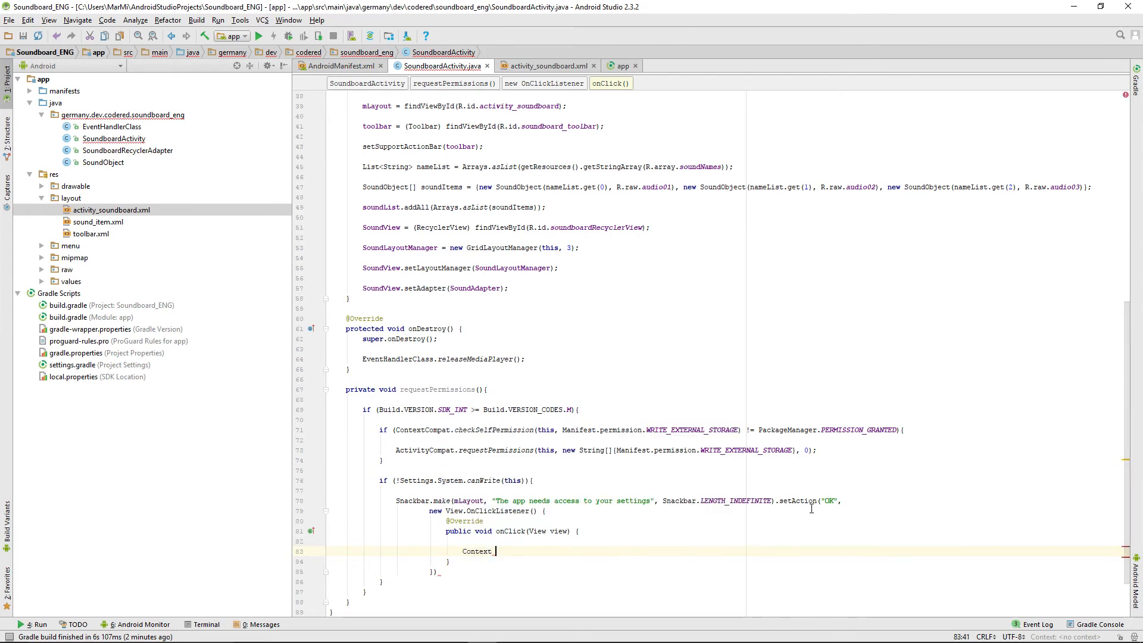
{"action": "type", "text": "context"}
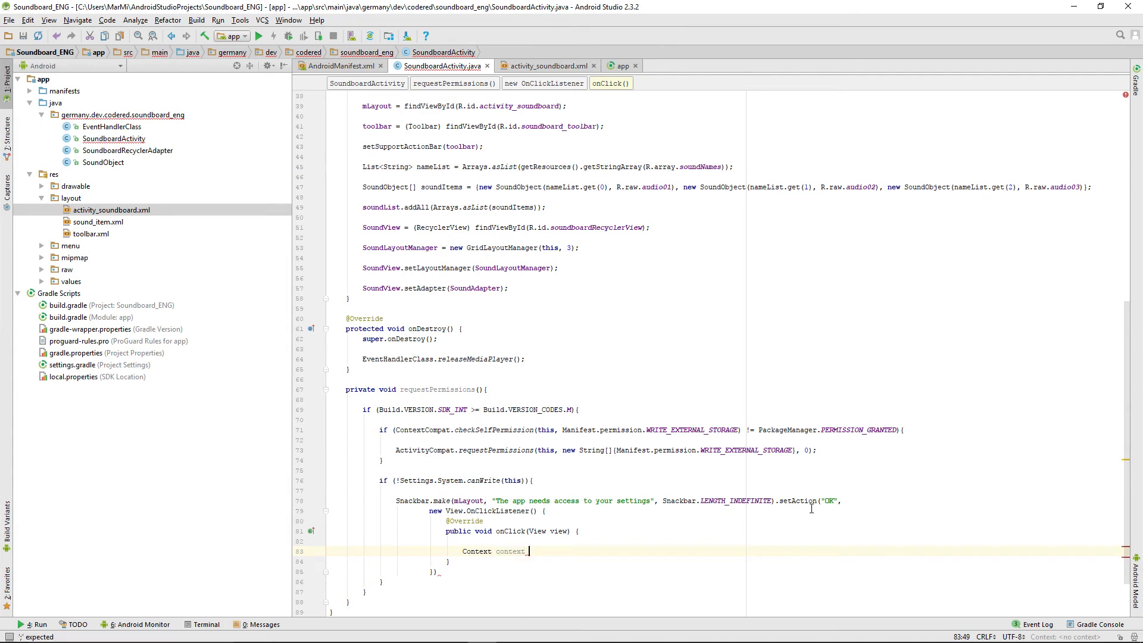
{"action": "type", "text": "= view"}
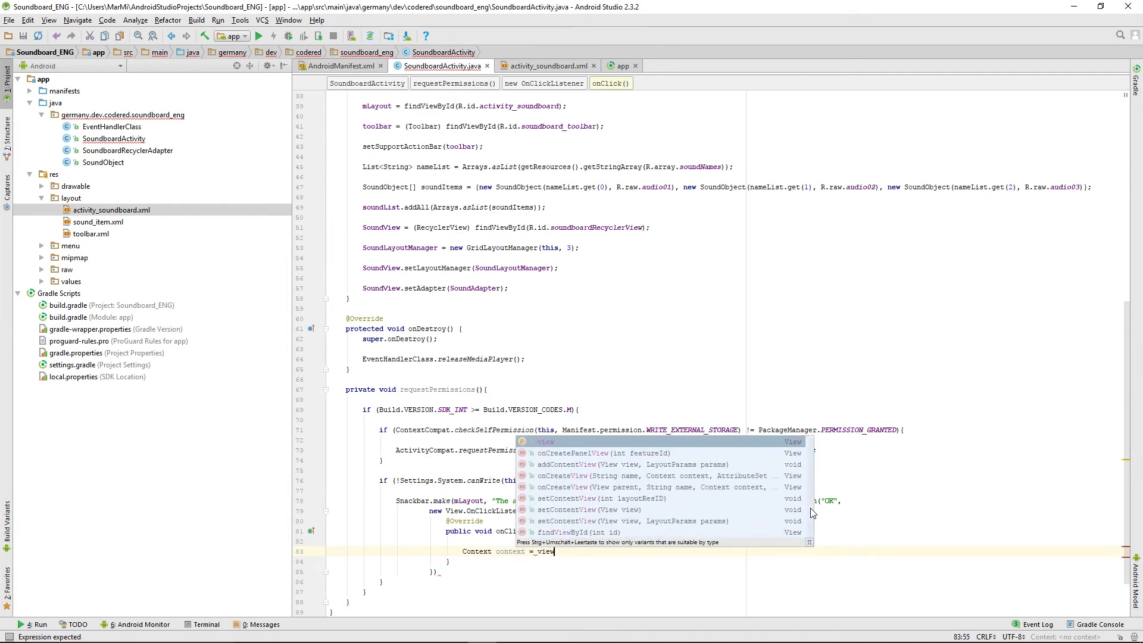
{"action": "type", "text": ".getContext();"}
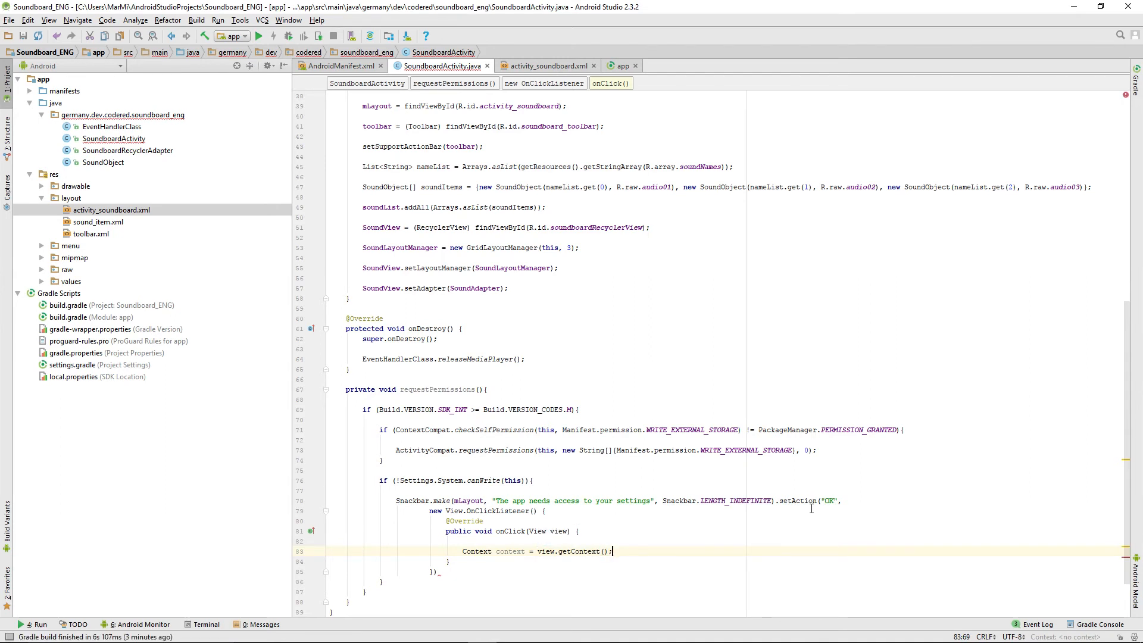
- In onClick build a Settings.ACTION_MANAGE_WRITE_SETTINGS intent for "package:" + getPackageName(), add FLAG_ACTIVITY_NEW_TASK and start it
{"action": "type", "text": "Intent intent = new"}
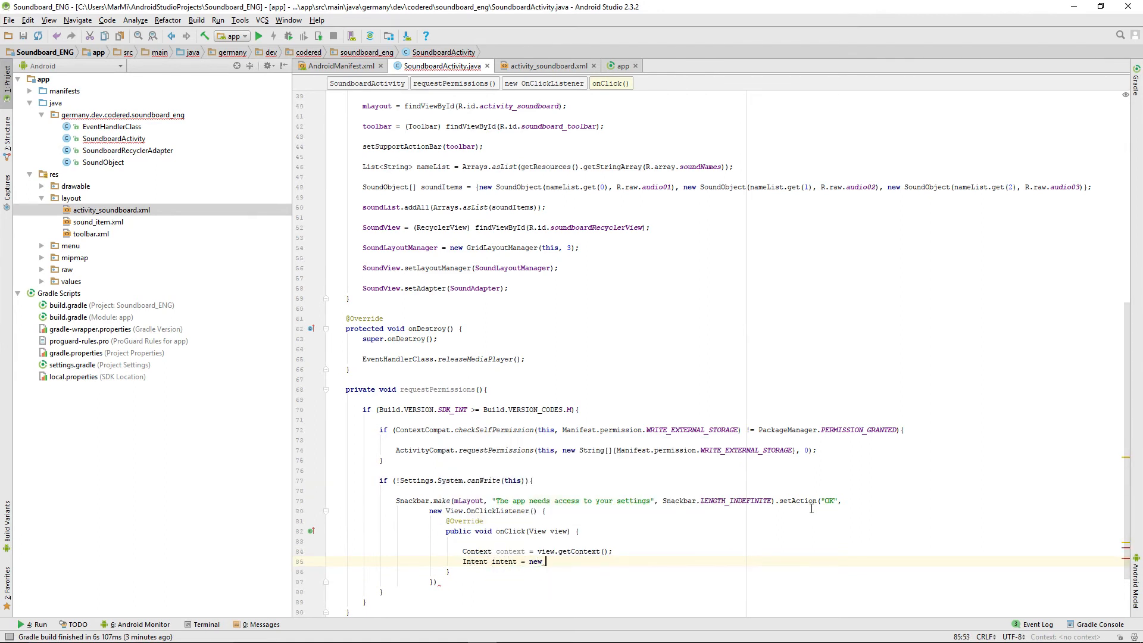
{"action": "type", "text": "Intent("}
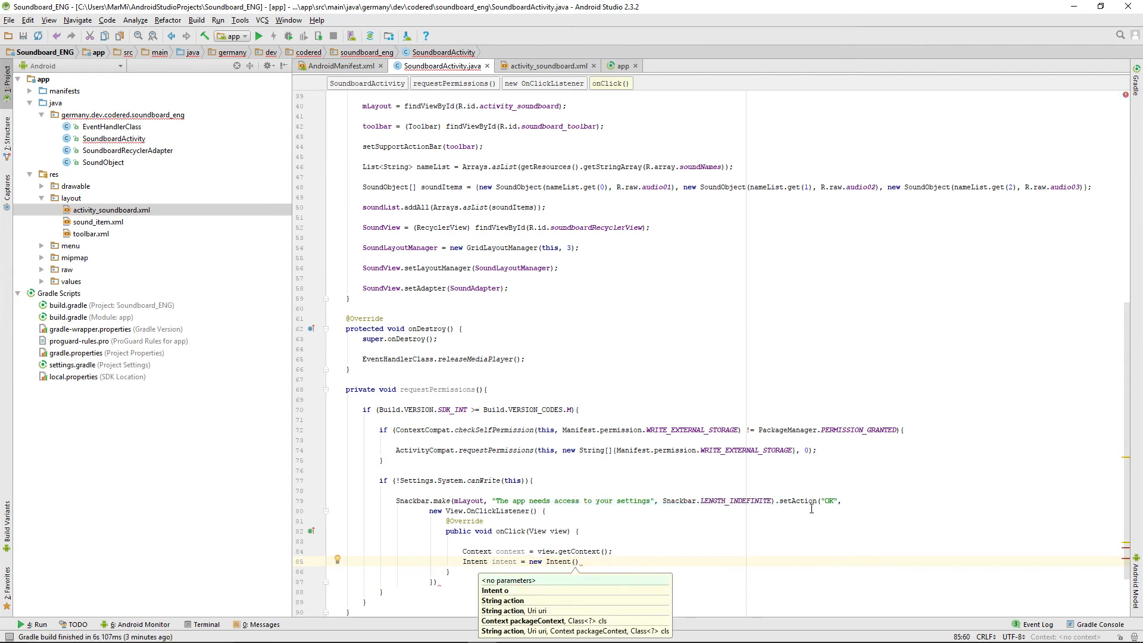
{"action": "type", "text": "Settings"}
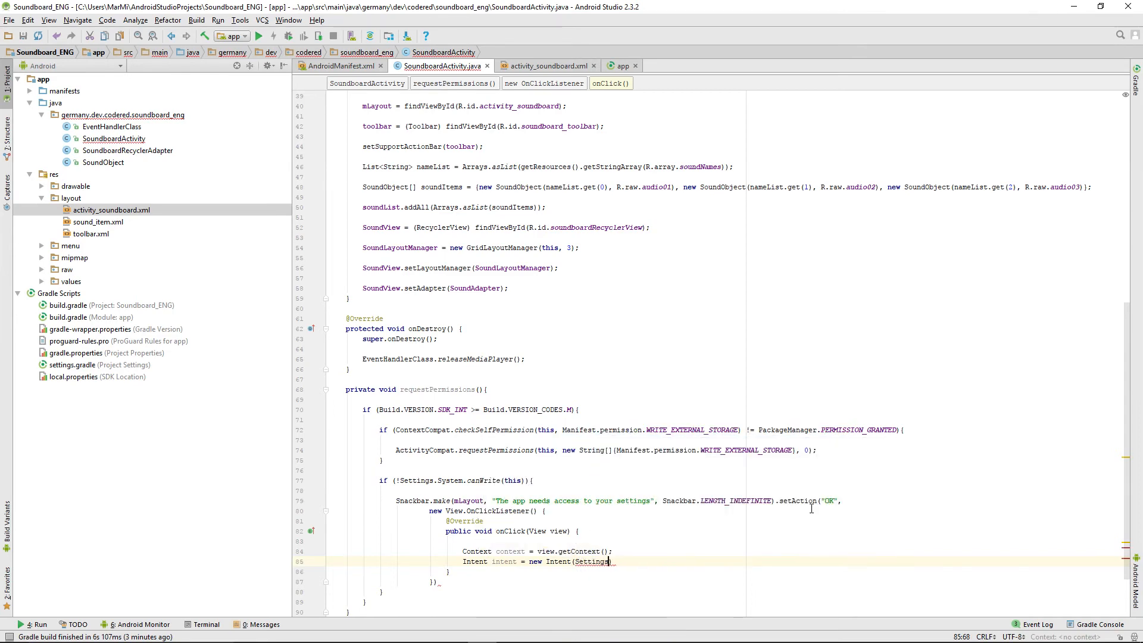
{"action": "type", "text": ".ACTION_MANAGE_WRITE_SETTINGS"}
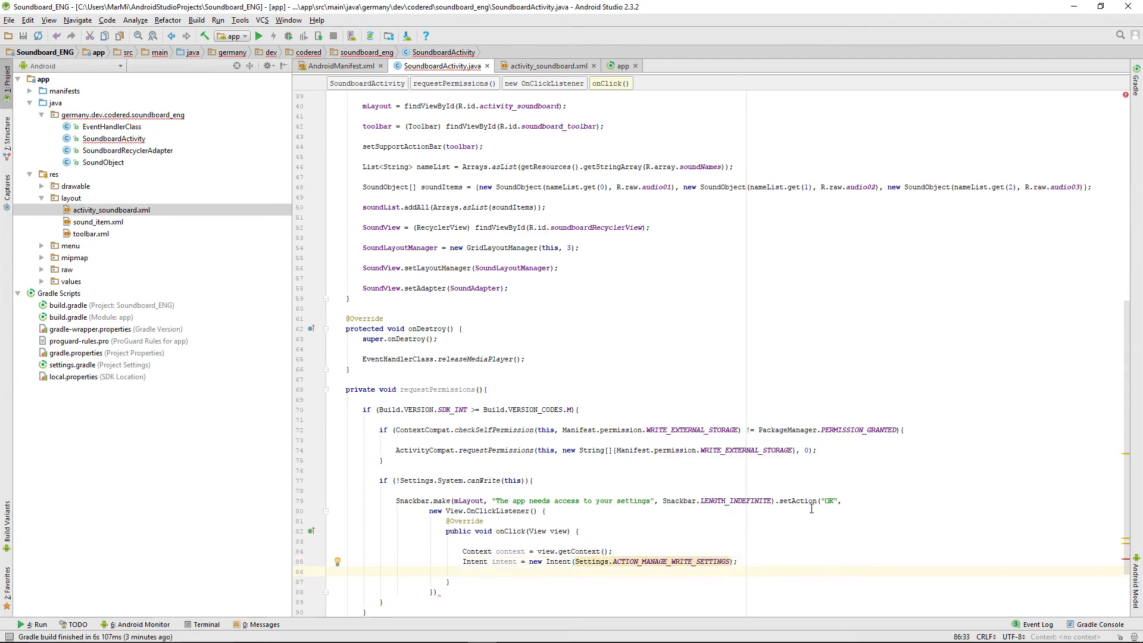
{"action": "type", "text": "intent.setData(Uri.parse("}
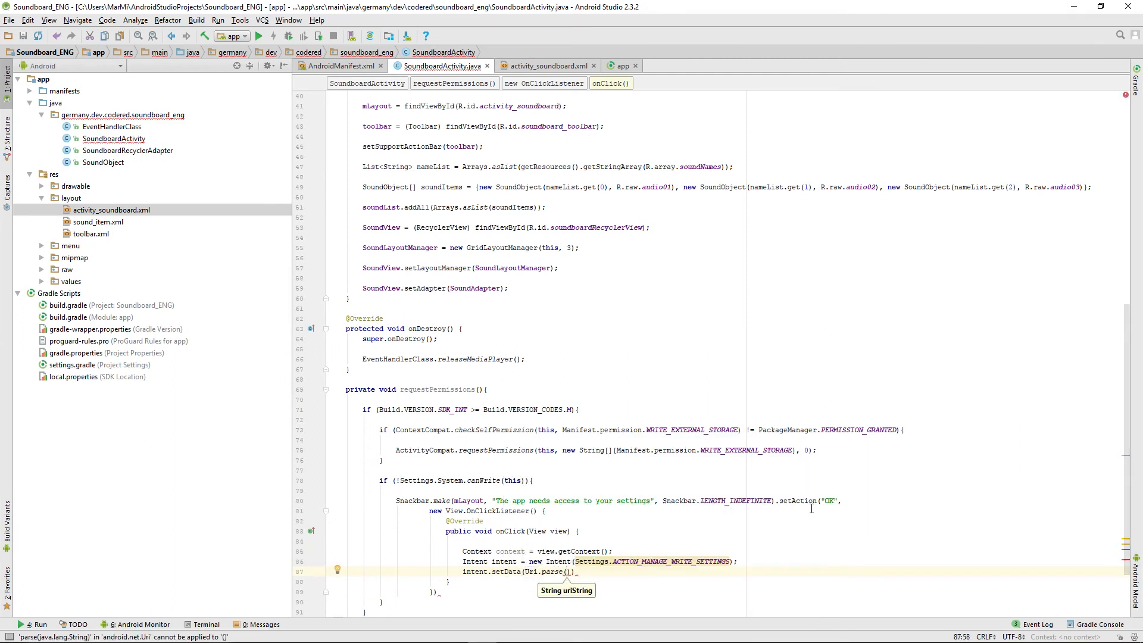
{"action": "type", "text": "package:\" +"}
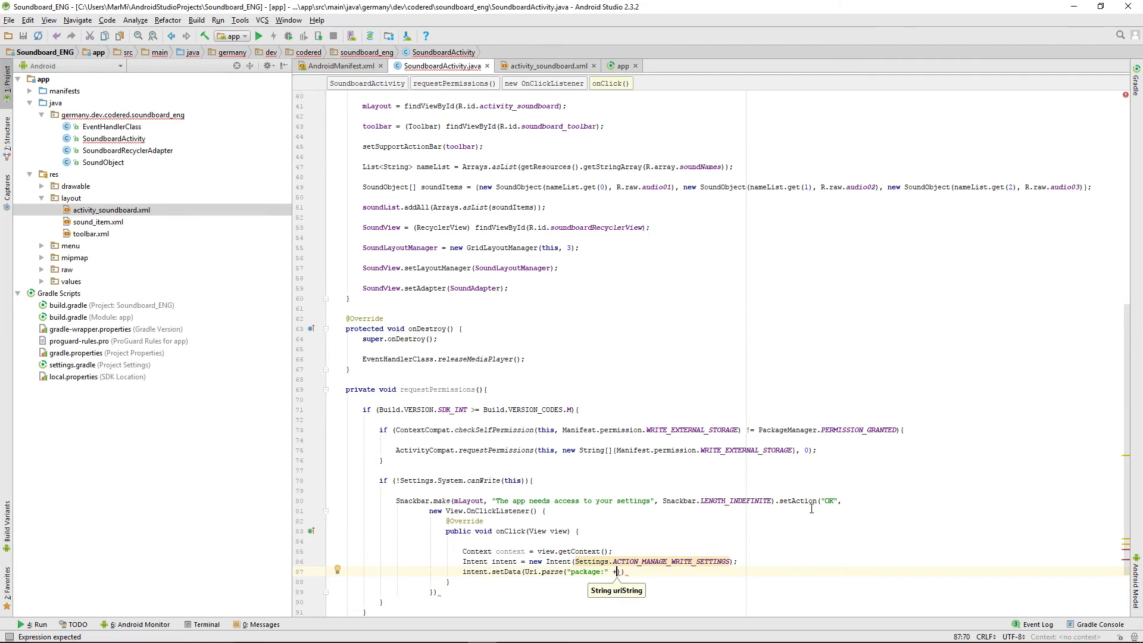
{"action": "type", "text": "context.getPackageName("}
{"action": "type", "text": "intent.addFlags("}
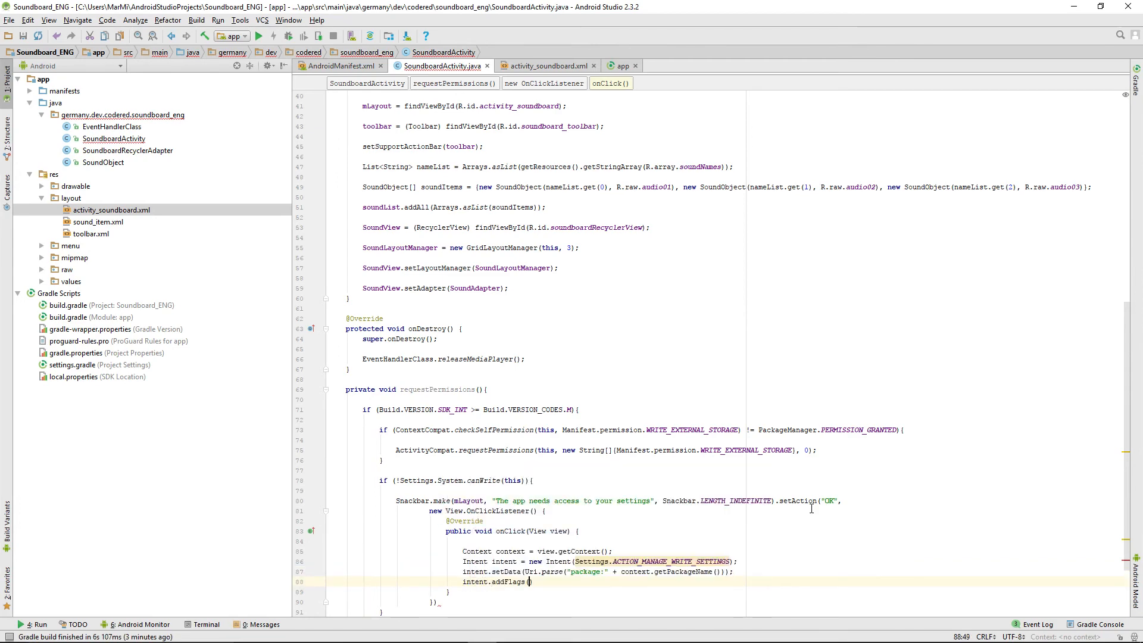
{"action": "type", "text": "Intent.FLAG_ACTIVITY_NEW_TASK"}
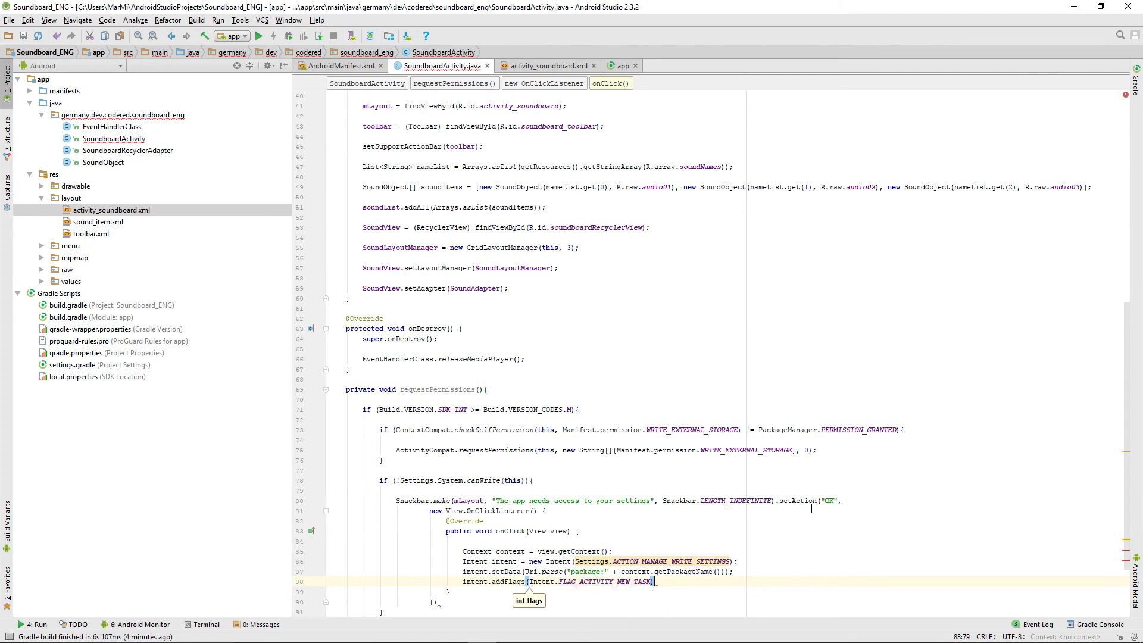
{"action": "type", "text": "startActivity(intent);"}
{"action": "left_click", "coordinate": [774, 601]}
{"action": "type", "text": ".show();"}
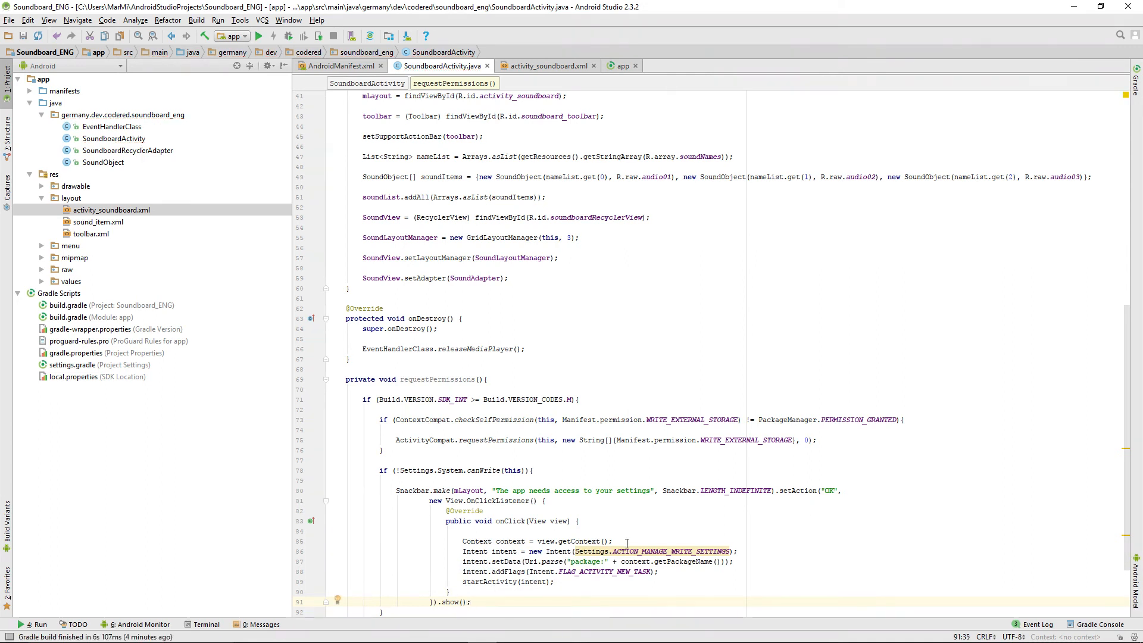
{"action": "mouse_move", "coordinate": [670, 551]}
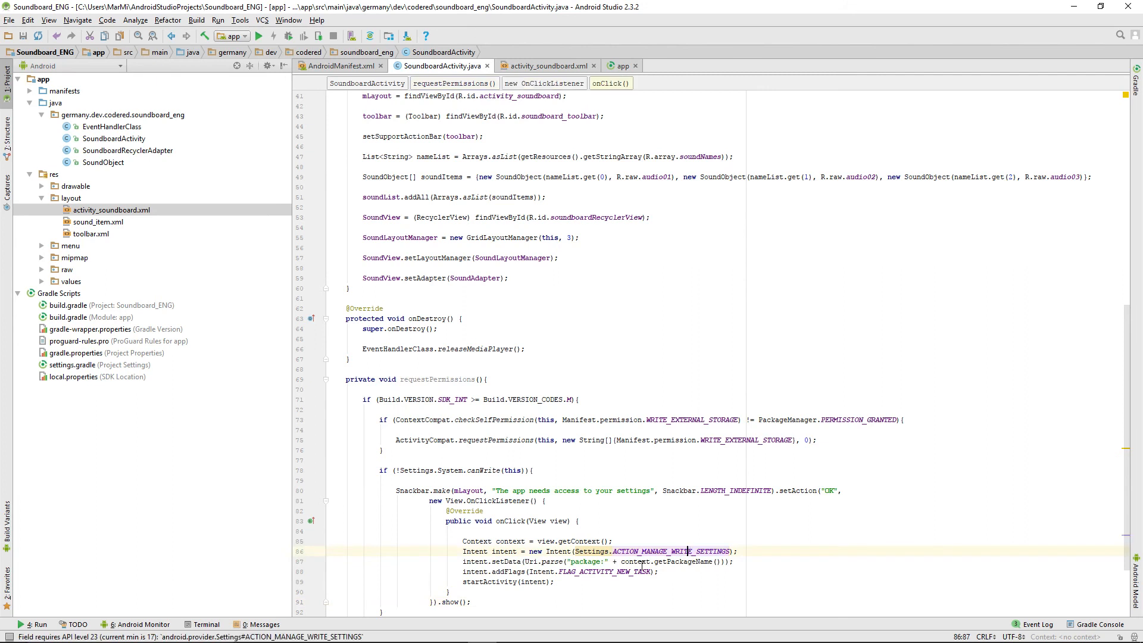
{"action": "mouse_move", "coordinate": [661, 551]}
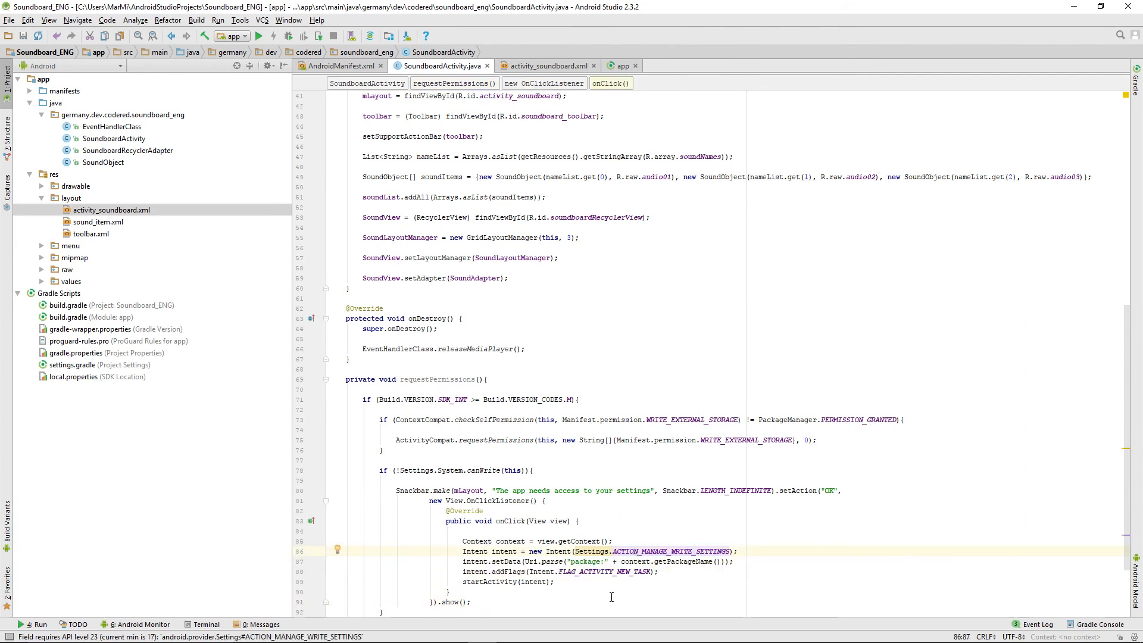
- Append .show() to the Snackbar and run the app, which lists Dangerzone, Airhorn and Bing Bong
{"action": "scroll", "scroll_direction": "down", "scroll_amount": 3}
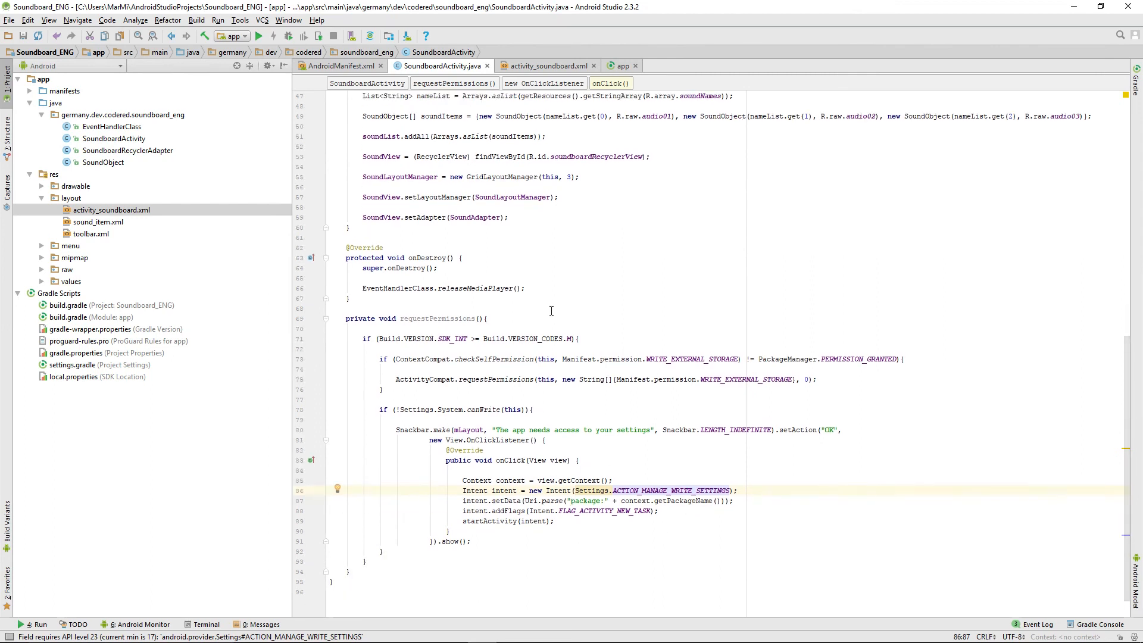
{"action": "mouse_move", "coordinate": [567, 338]}
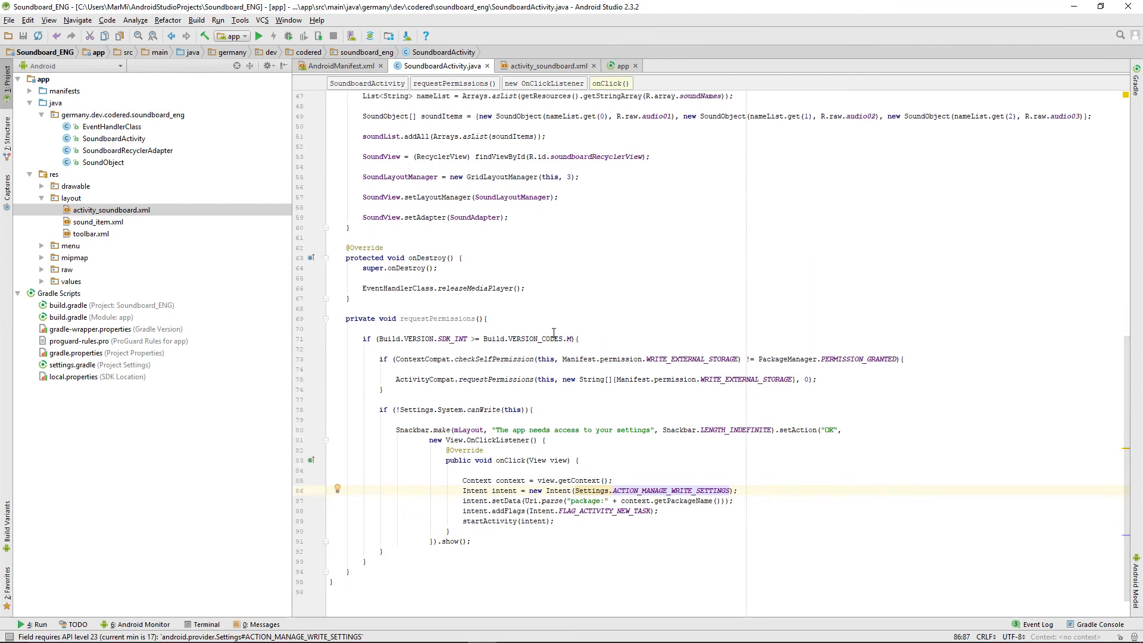
{"action": "mouse_move", "coordinate": [618, 489]}
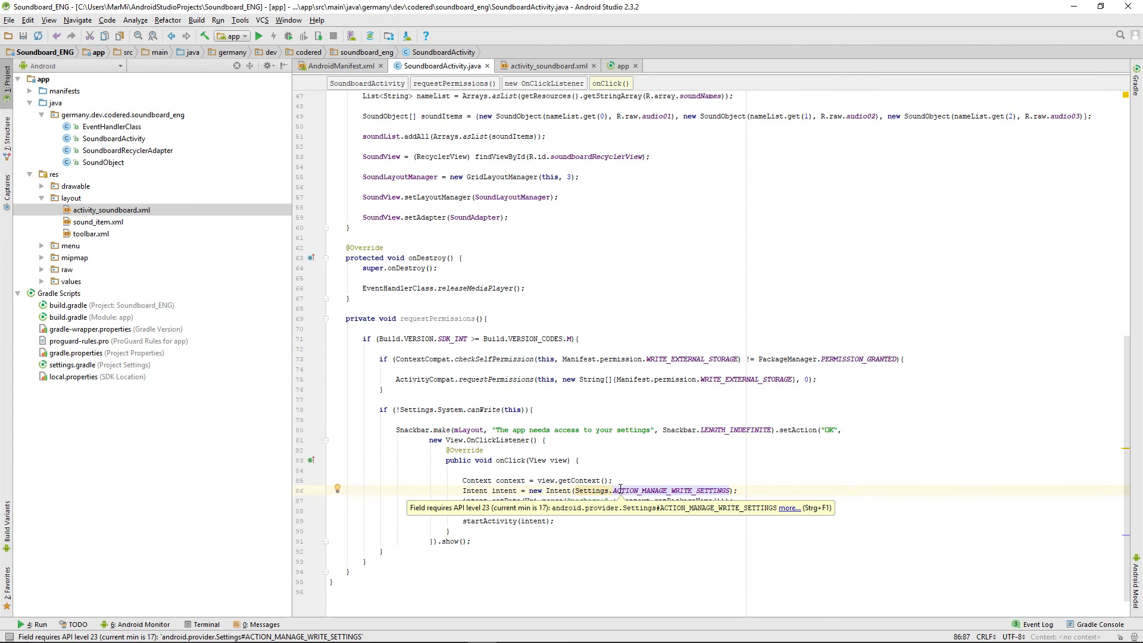
{"action": "left_click", "coordinate": [529, 539]}
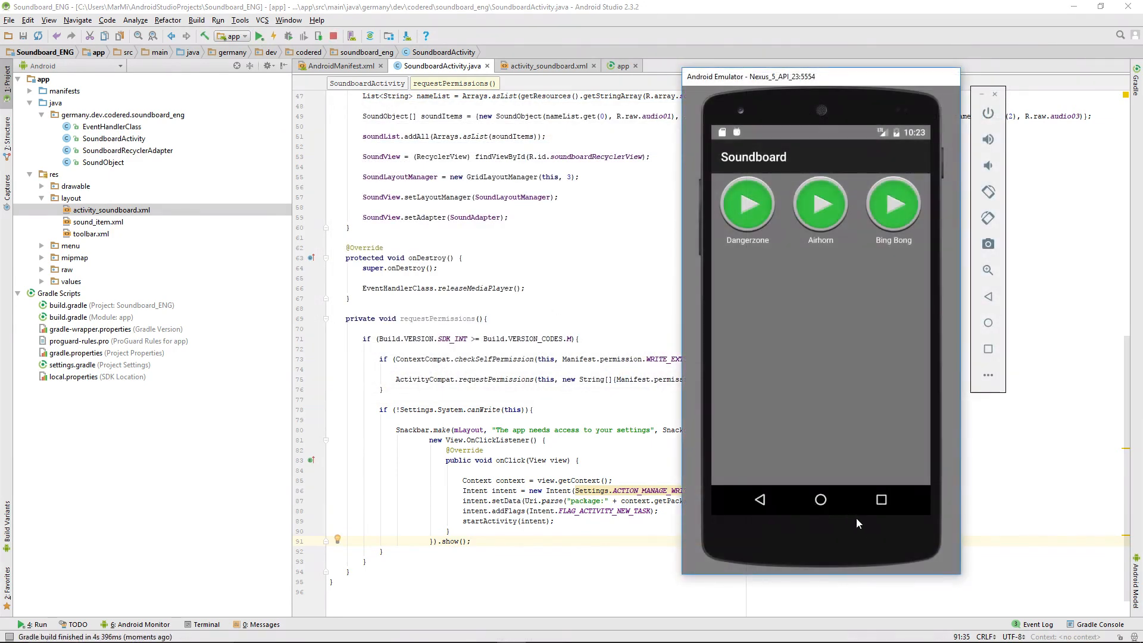
{"action": "mouse_move", "coordinate": [885, 507]}
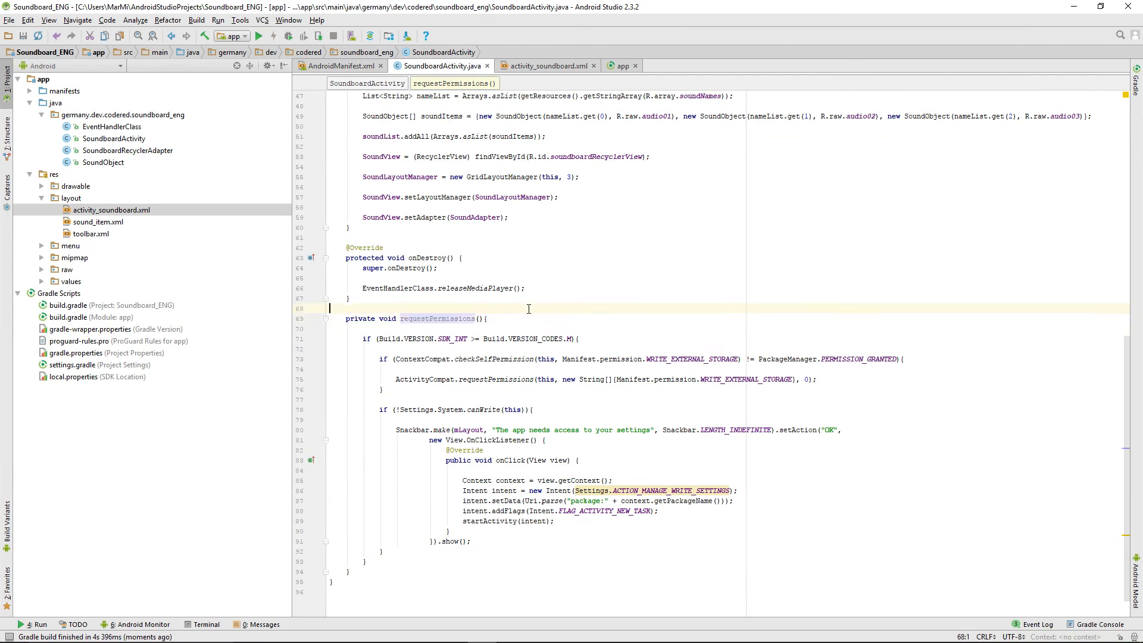
- Add requestPermissions(); at the end of onCreate and run the app on the emulator
{"action": "left_click", "coordinate": [508, 216]}
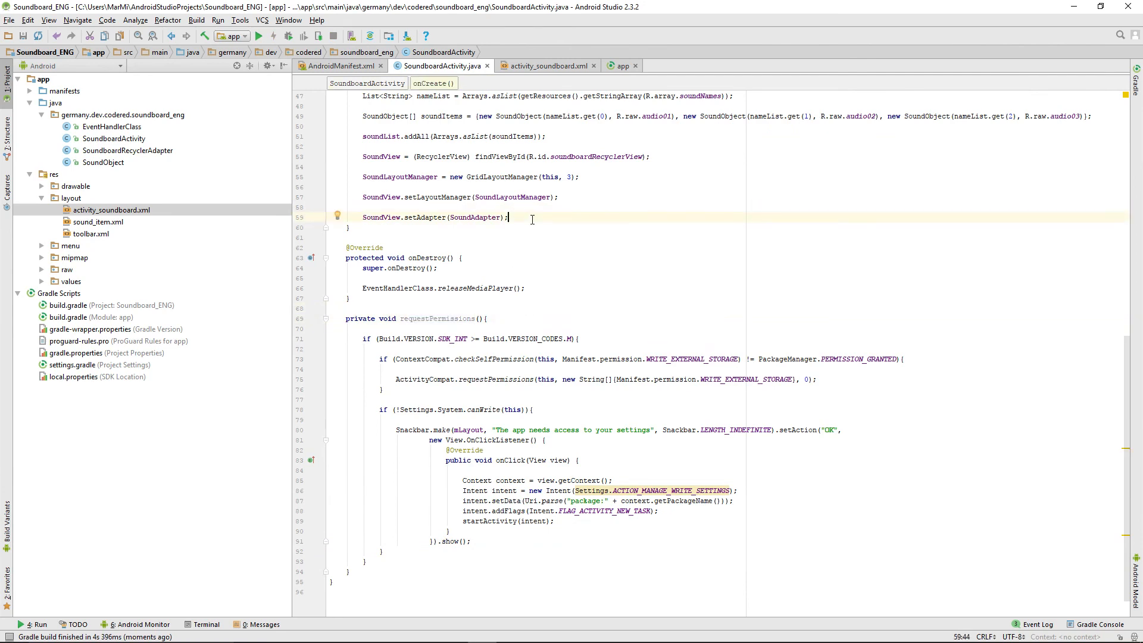
{"action": "scroll", "scroll_direction": "up", "scroll_amount": 3}
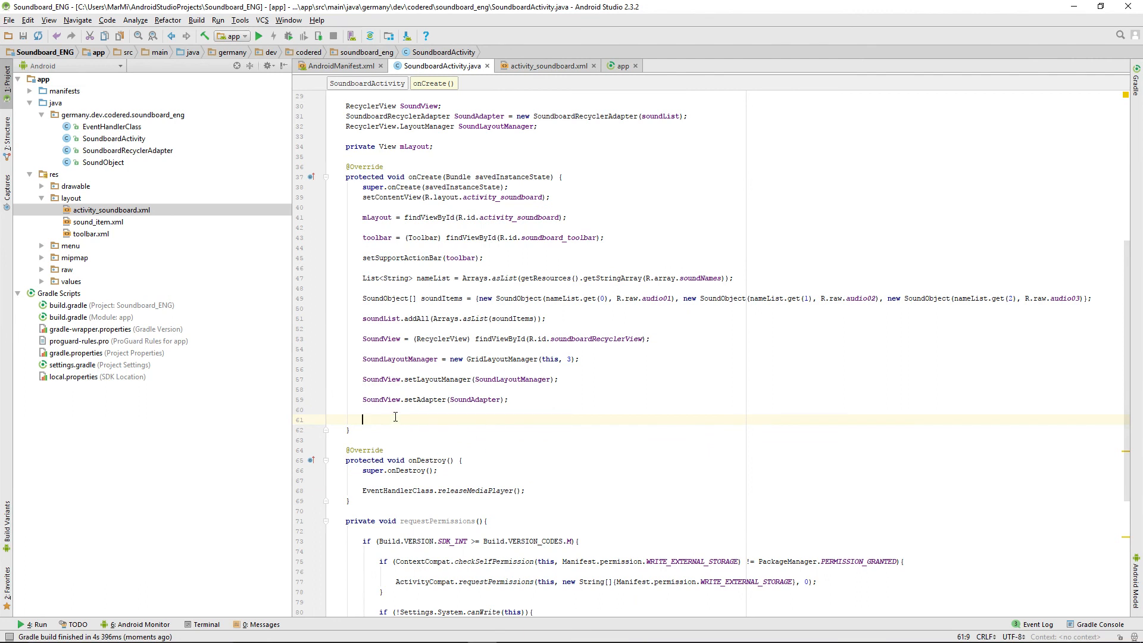
{"action": "type", "text": "requestPermissions();"}
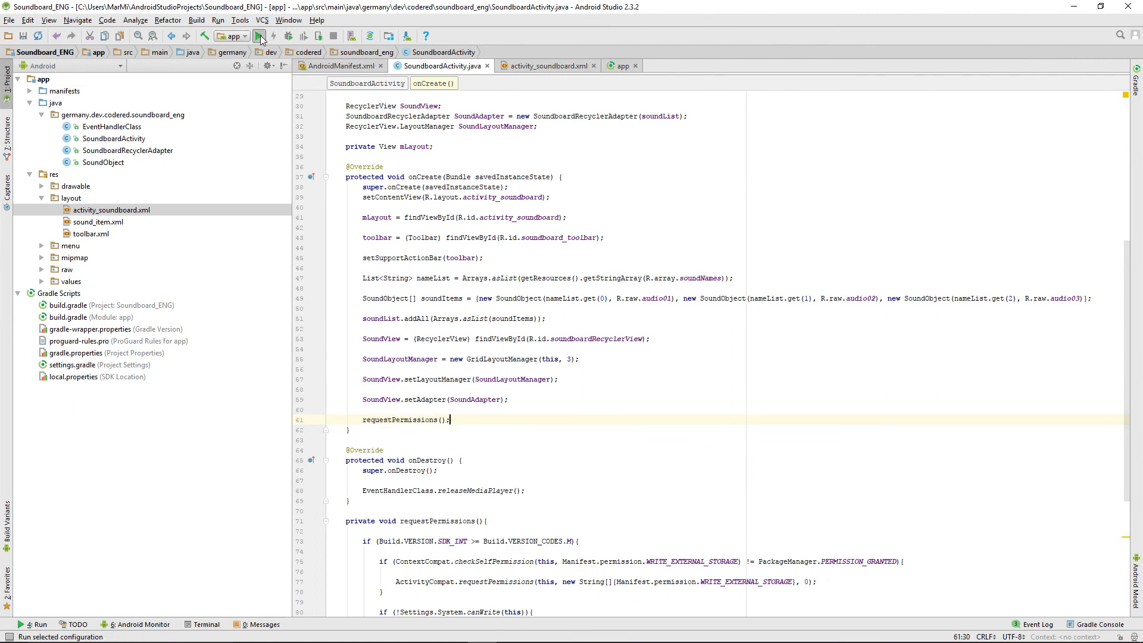
{"action": "left_click", "coordinate": [258, 35]}
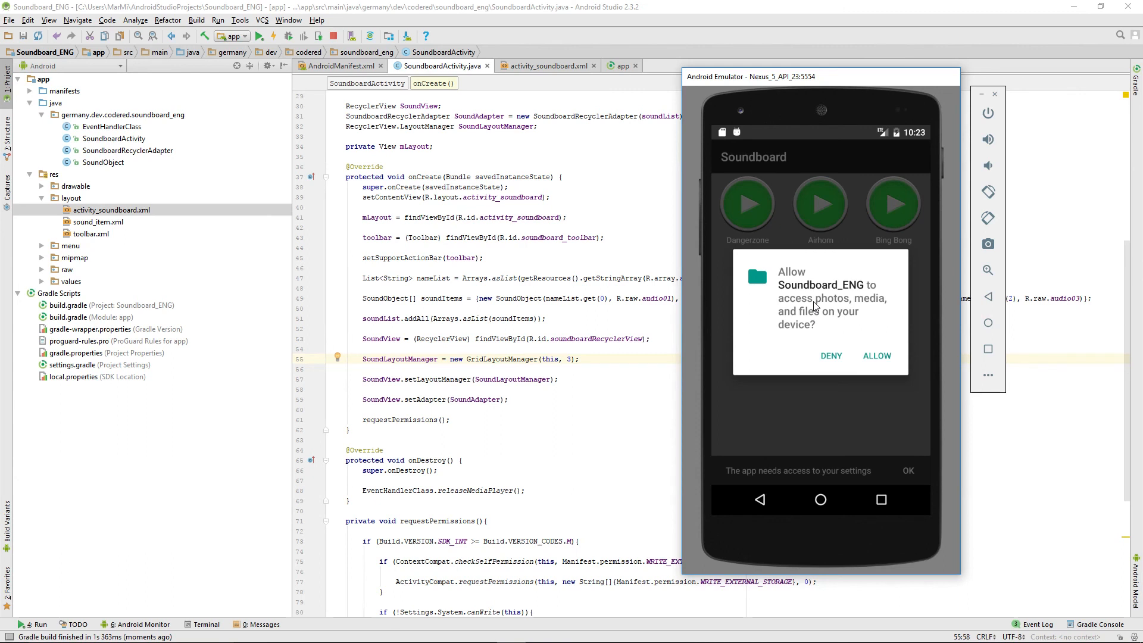
{"action": "mouse_move", "coordinate": [805, 415]}
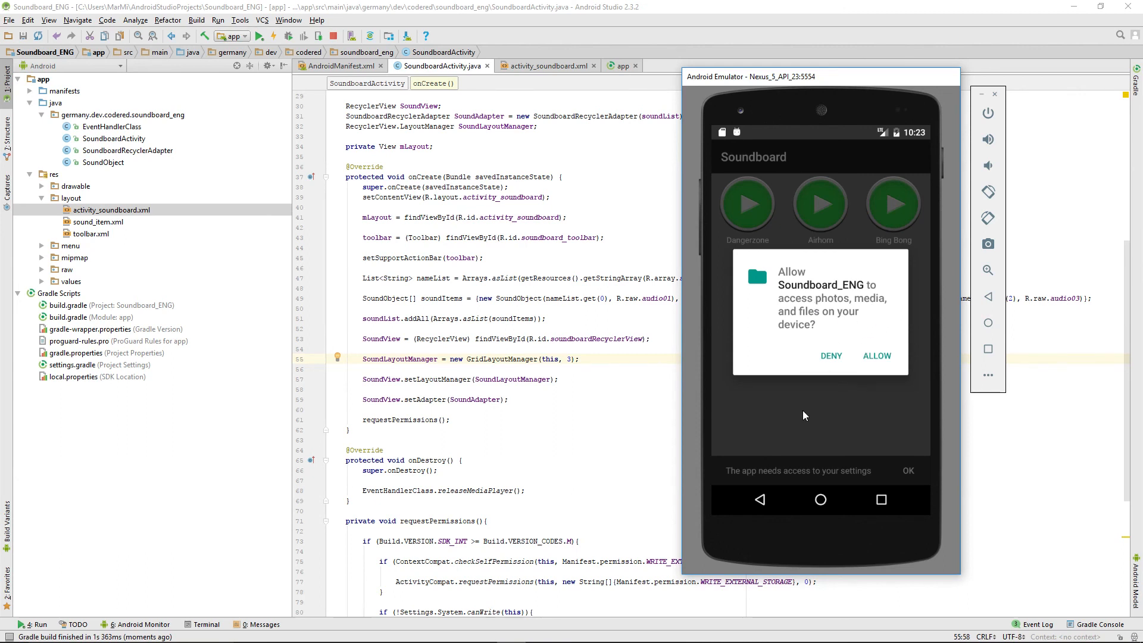
{"action": "mouse_move", "coordinate": [833, 460]}
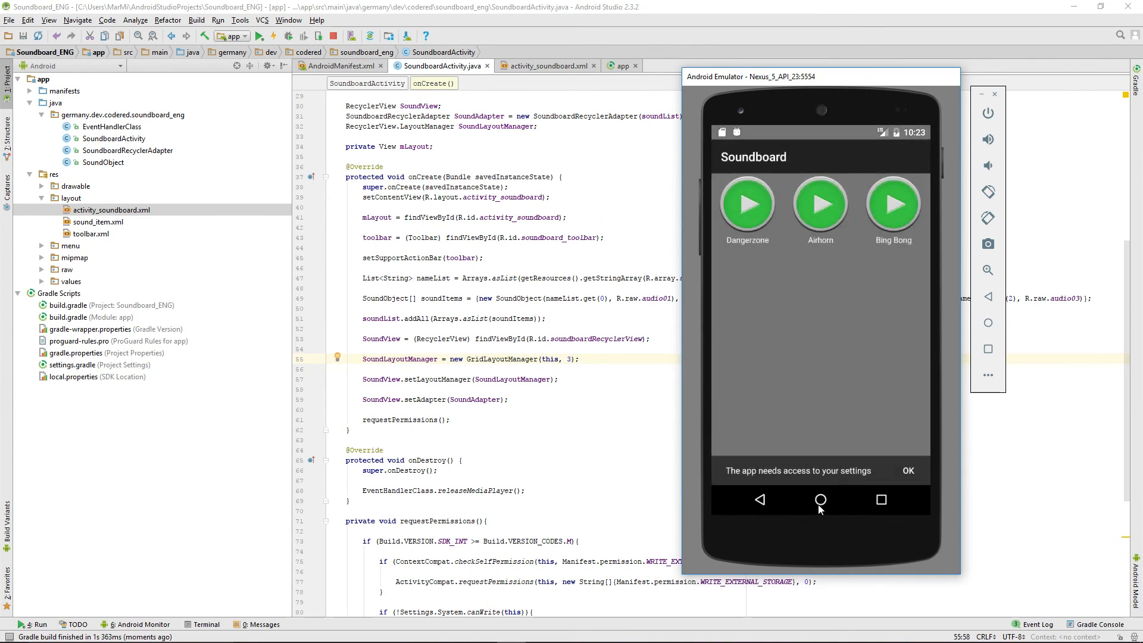
- Go home, relaunch Soundboard from the app drawer and dismiss the storage permission prompt
{"action": "left_click", "coordinate": [820, 499]}
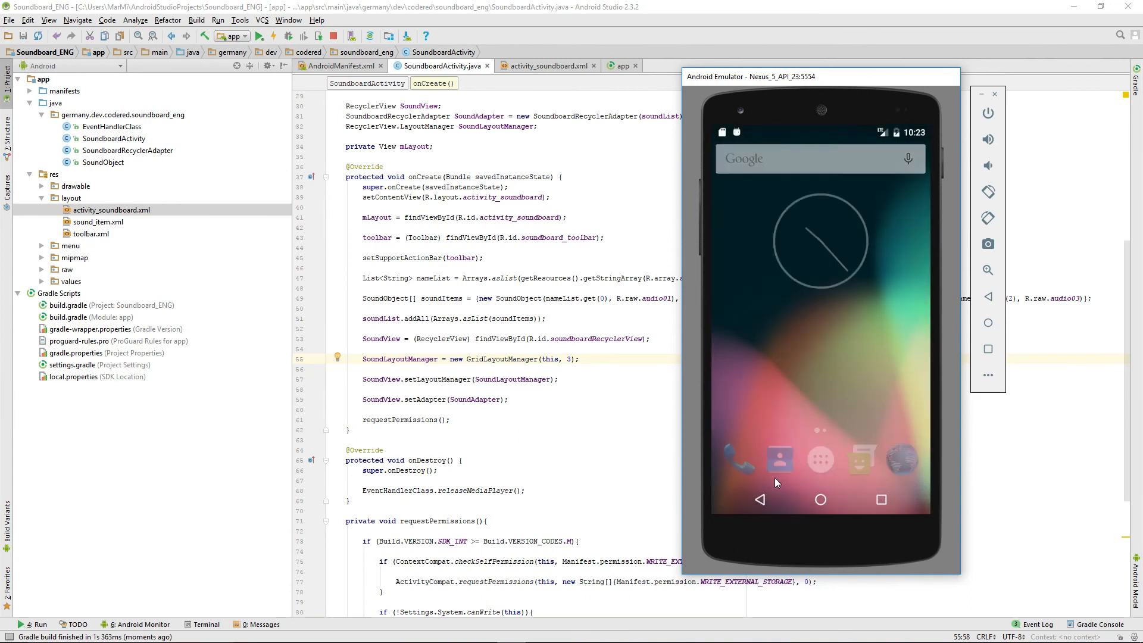
{"action": "left_click", "coordinate": [819, 458]}
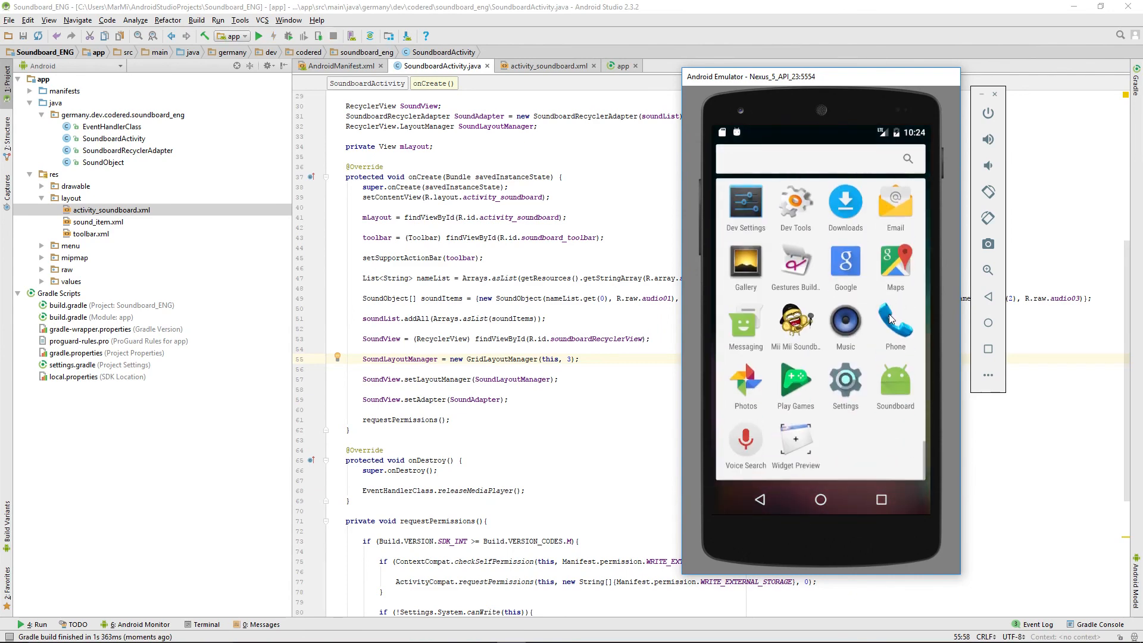
{"action": "left_click", "coordinate": [895, 385]}
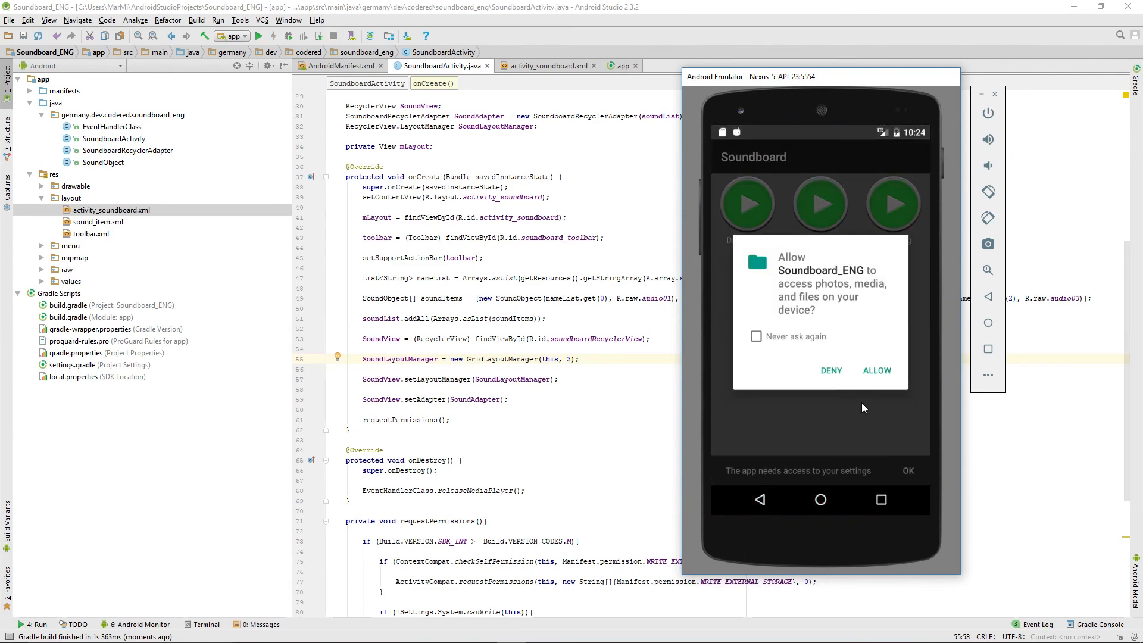
{"action": "left_click", "coordinate": [877, 370]}
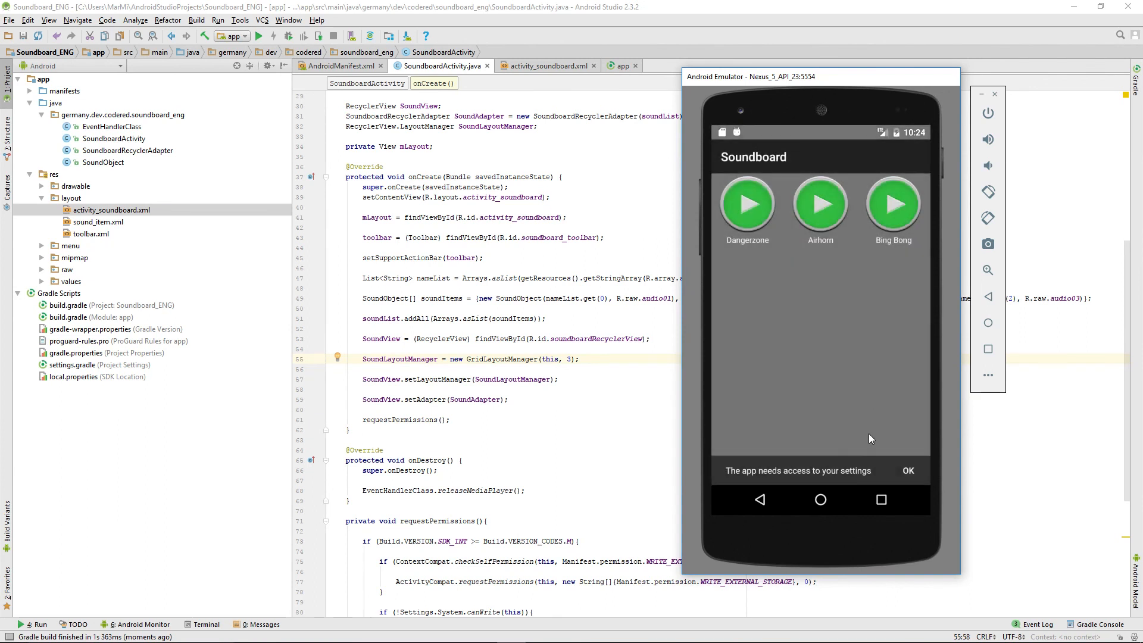
{"action": "mouse_move", "coordinate": [903, 479]}
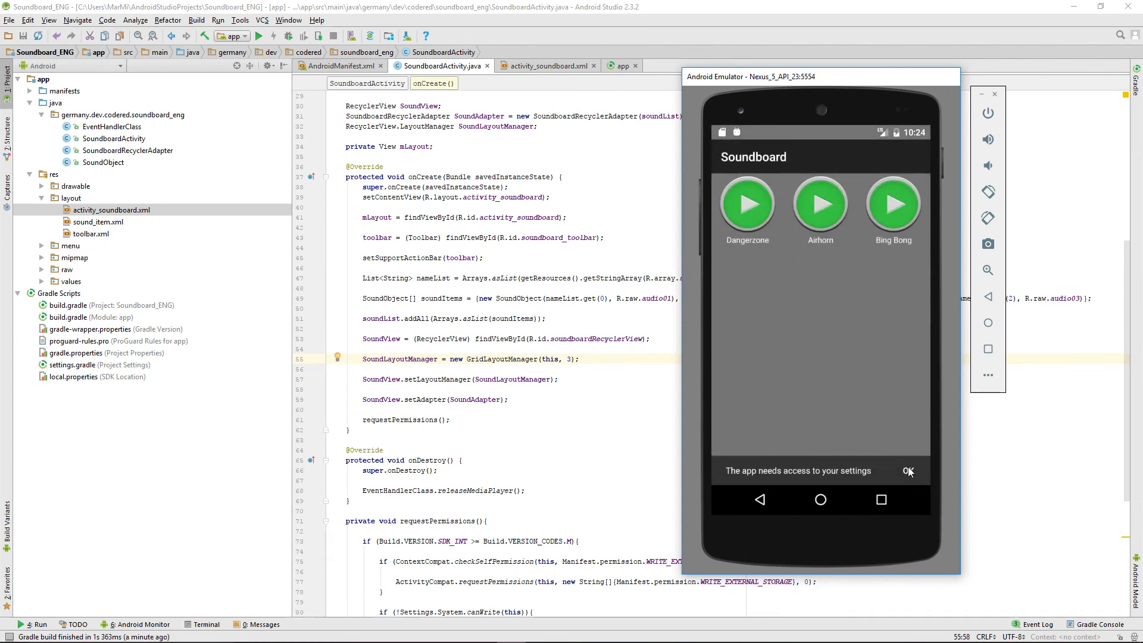
- Accept the Snackbar's OK and allow Soundboard_ENG to modify system settings
{"action": "left_click", "coordinate": [908, 470]}
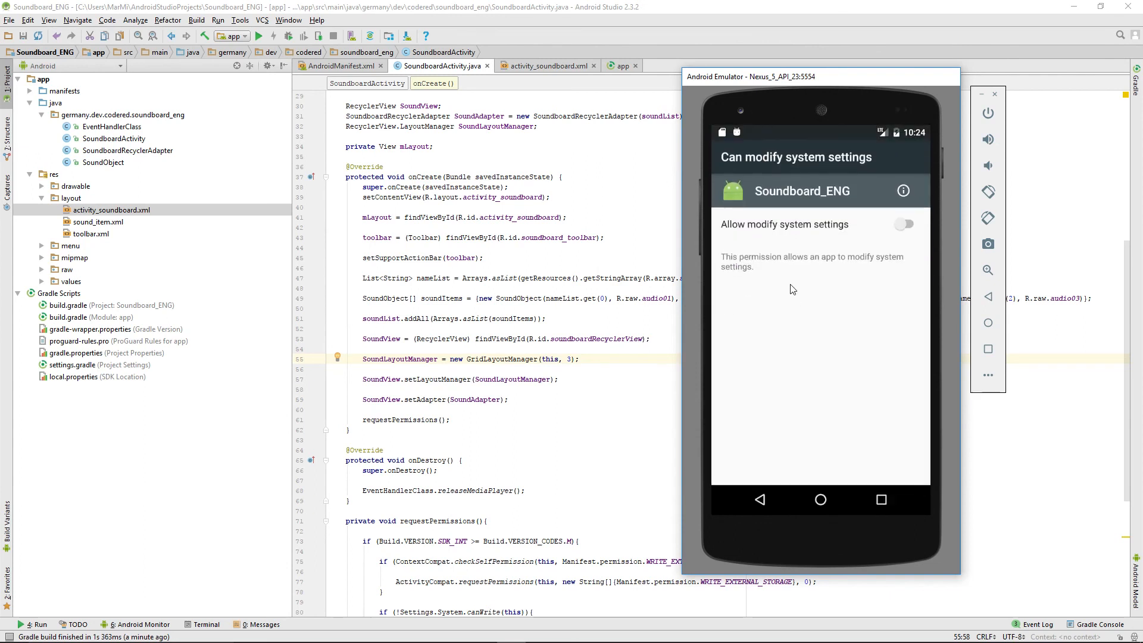
{"action": "mouse_move", "coordinate": [828, 334]}
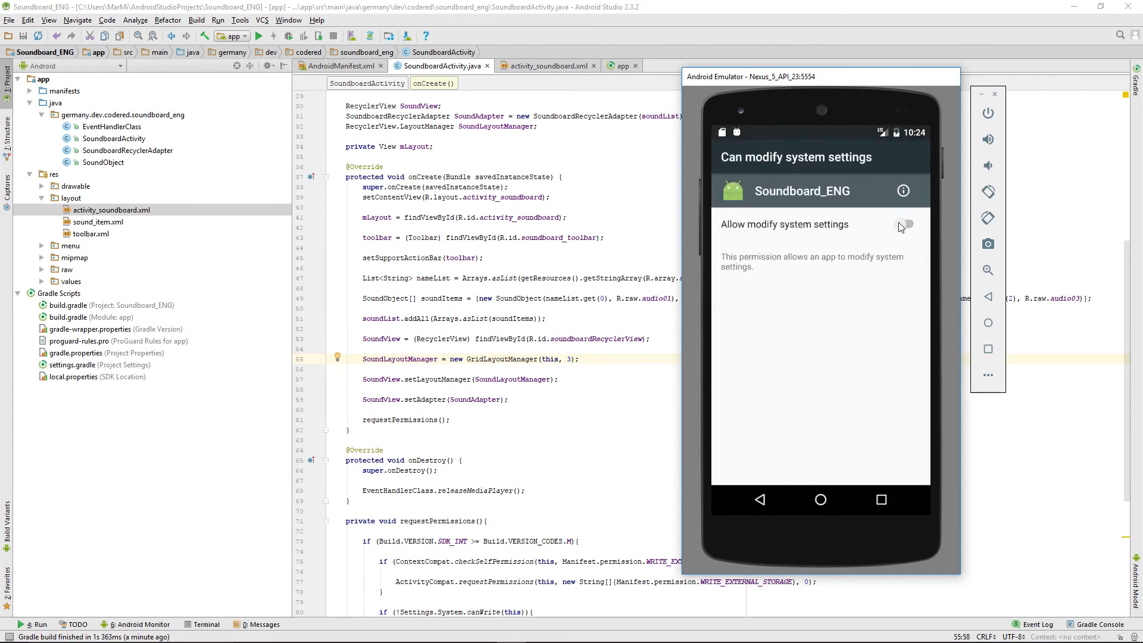
{"action": "left_click", "coordinate": [907, 224]}
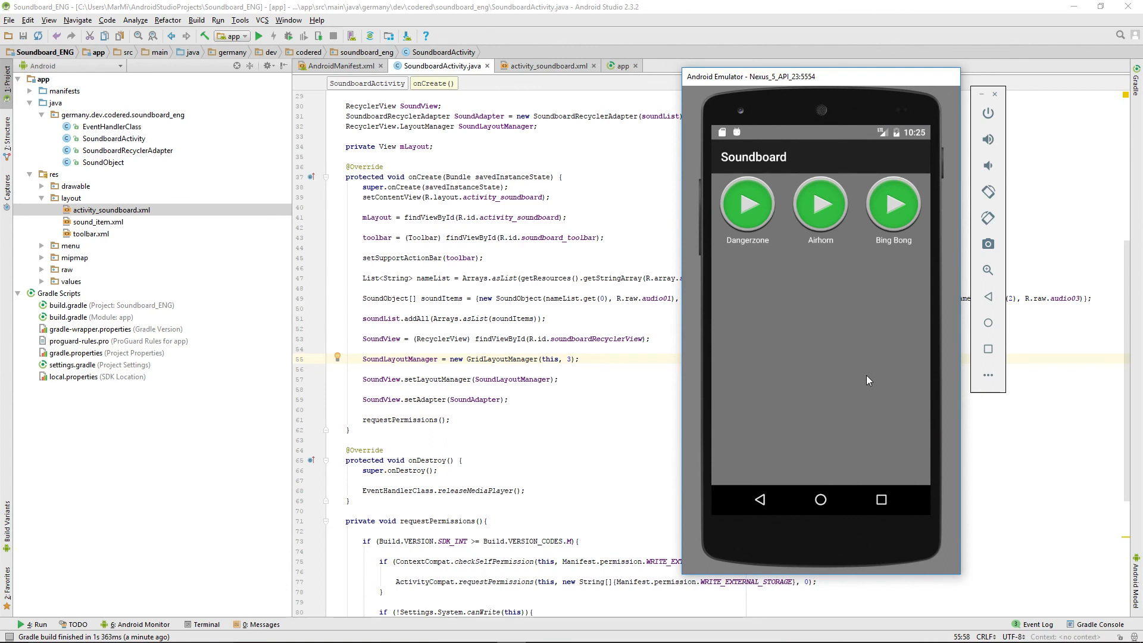
{"action": "mouse_move", "coordinate": [854, 332]}
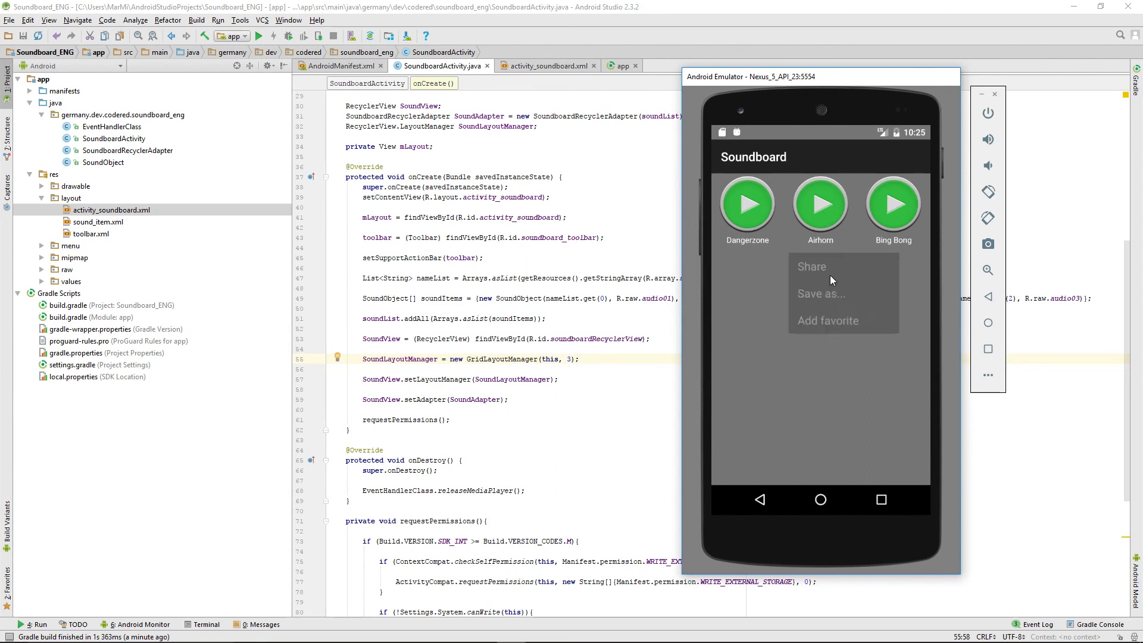
{"action": "left_click", "coordinate": [827, 336]}
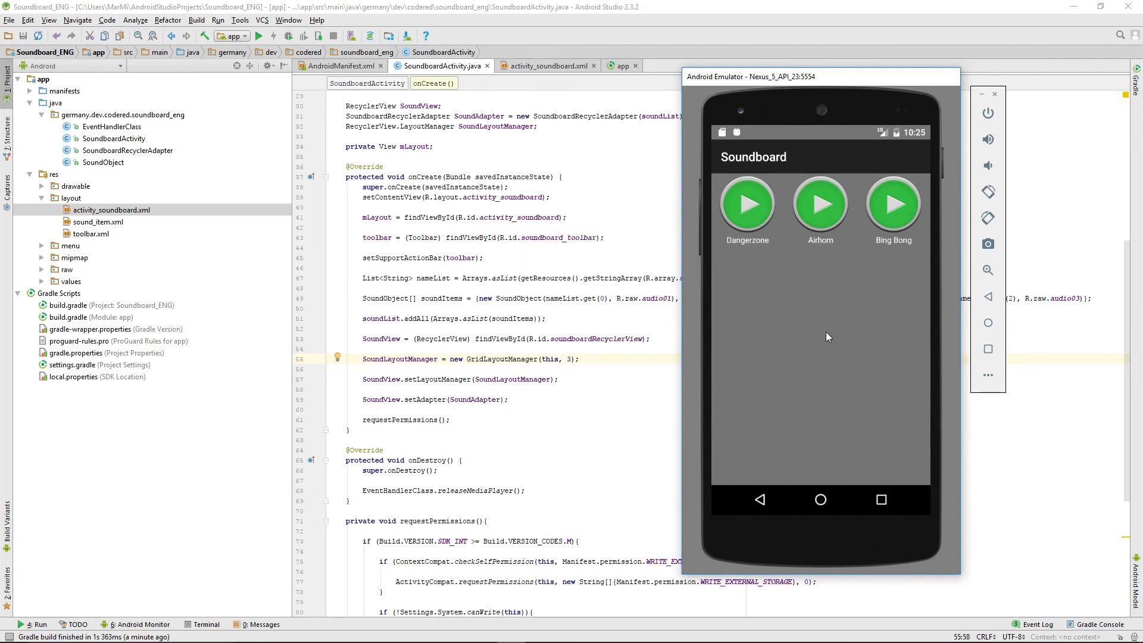